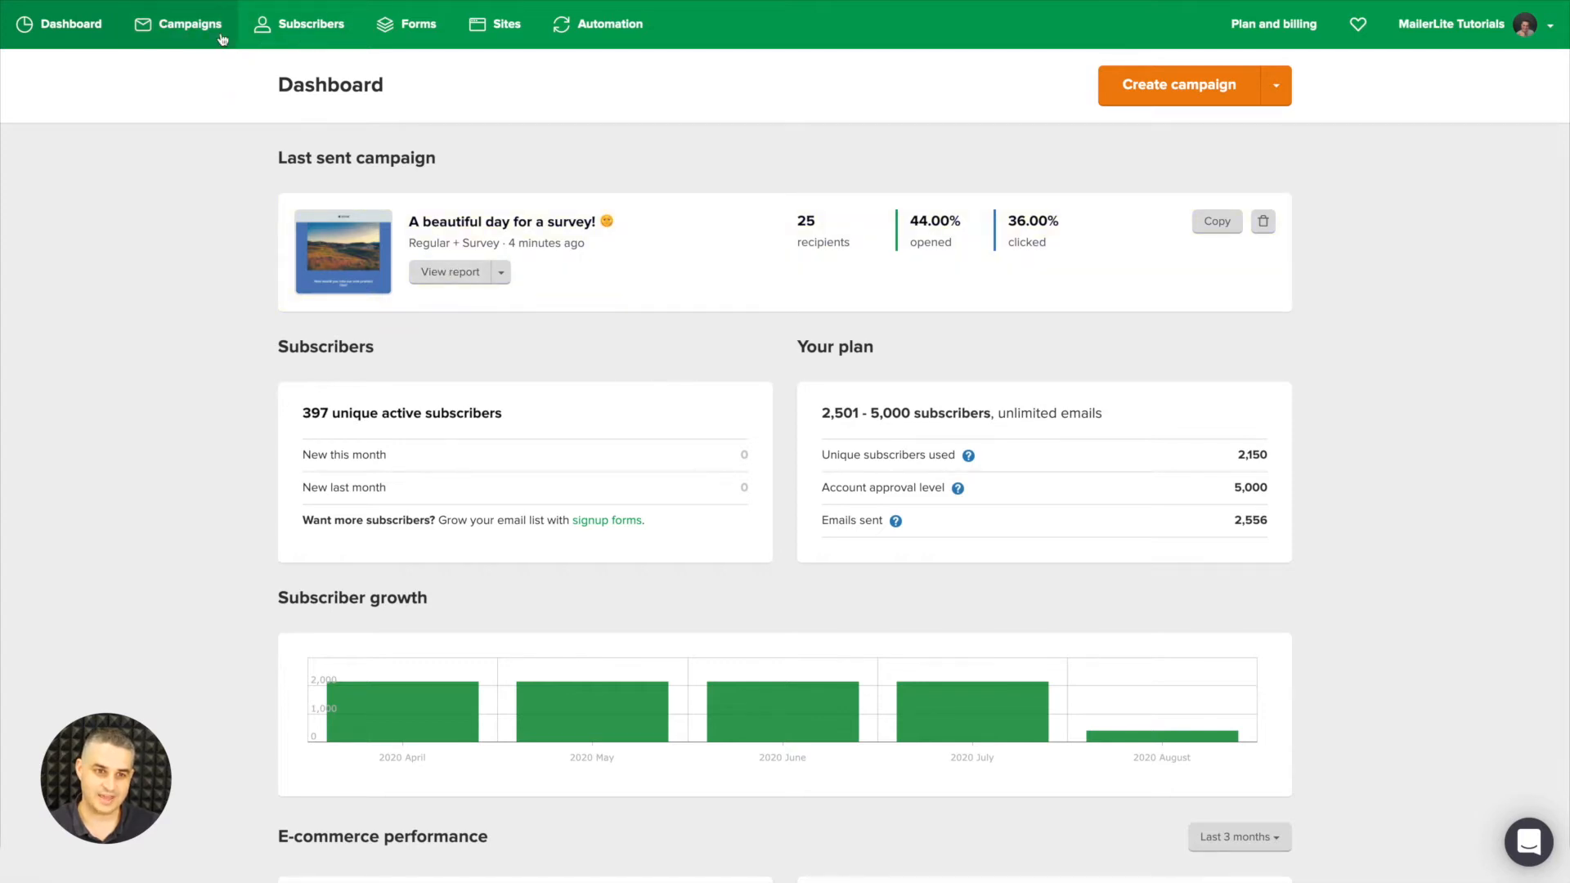
Go to the Campaigns page listing the five sent campaigns.
left_click(190, 23)
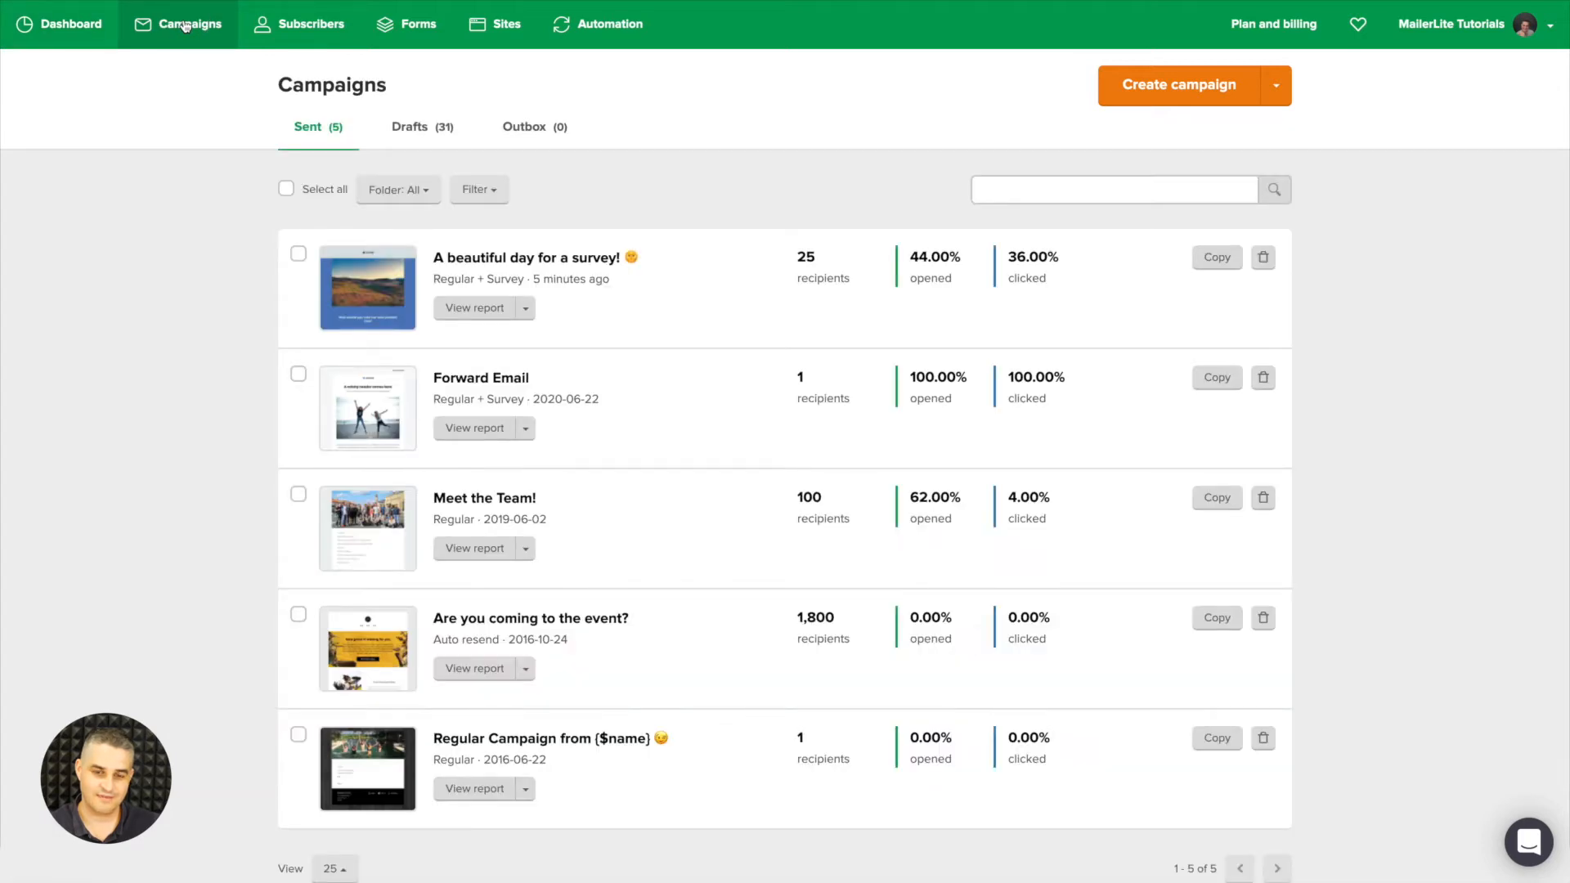
mouse_move(536, 278)
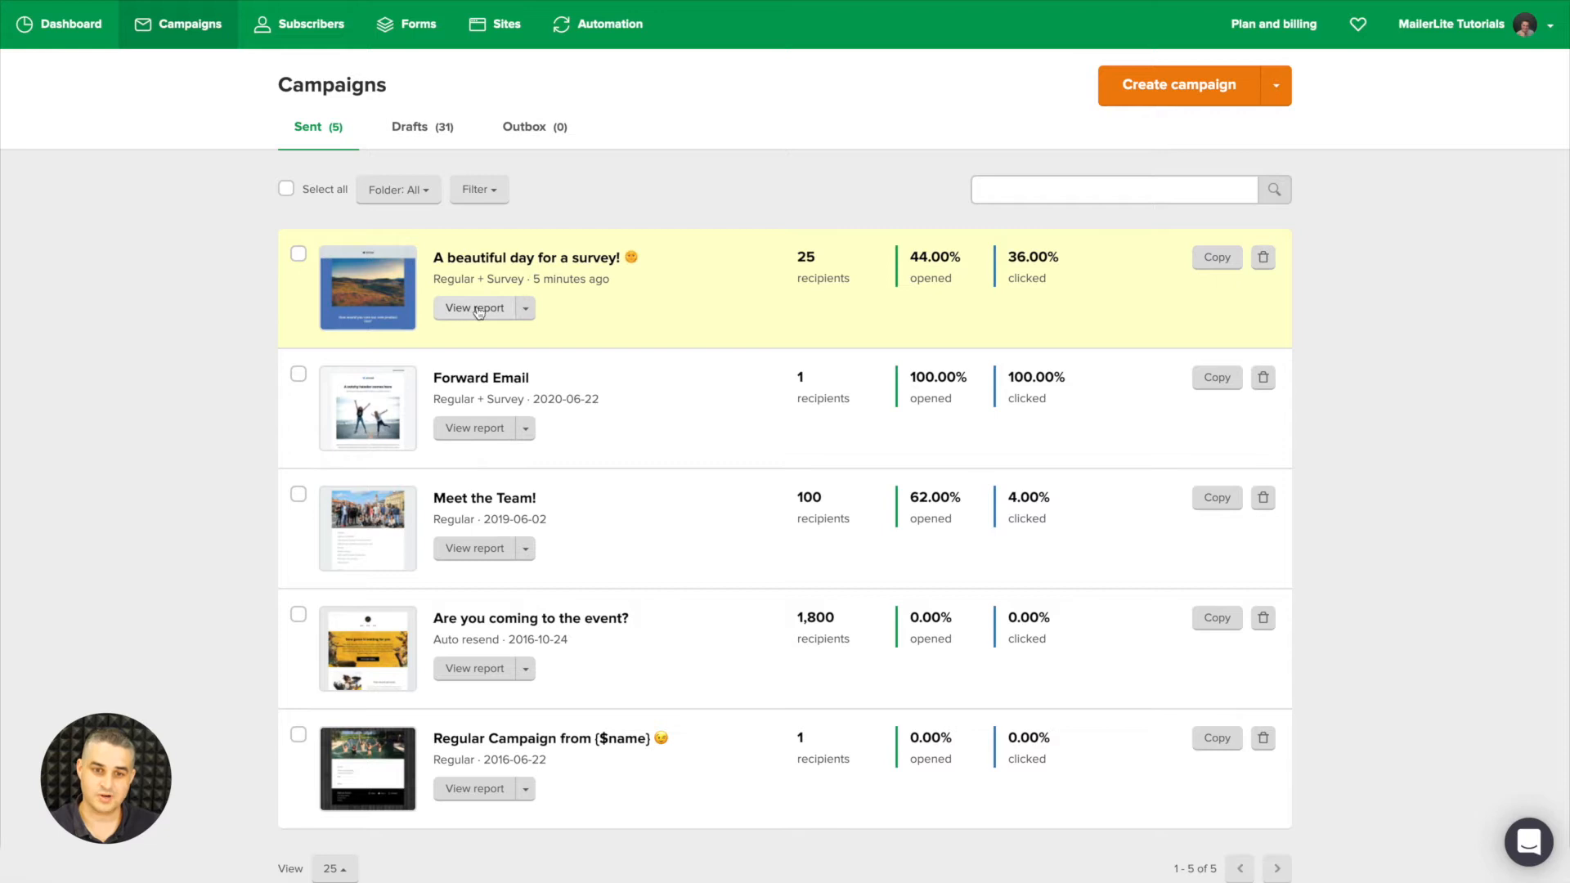
View the report for 'A beautiful day for a survey!' (25 sent, 44% opened, 36% clicked).
left_click(474, 307)
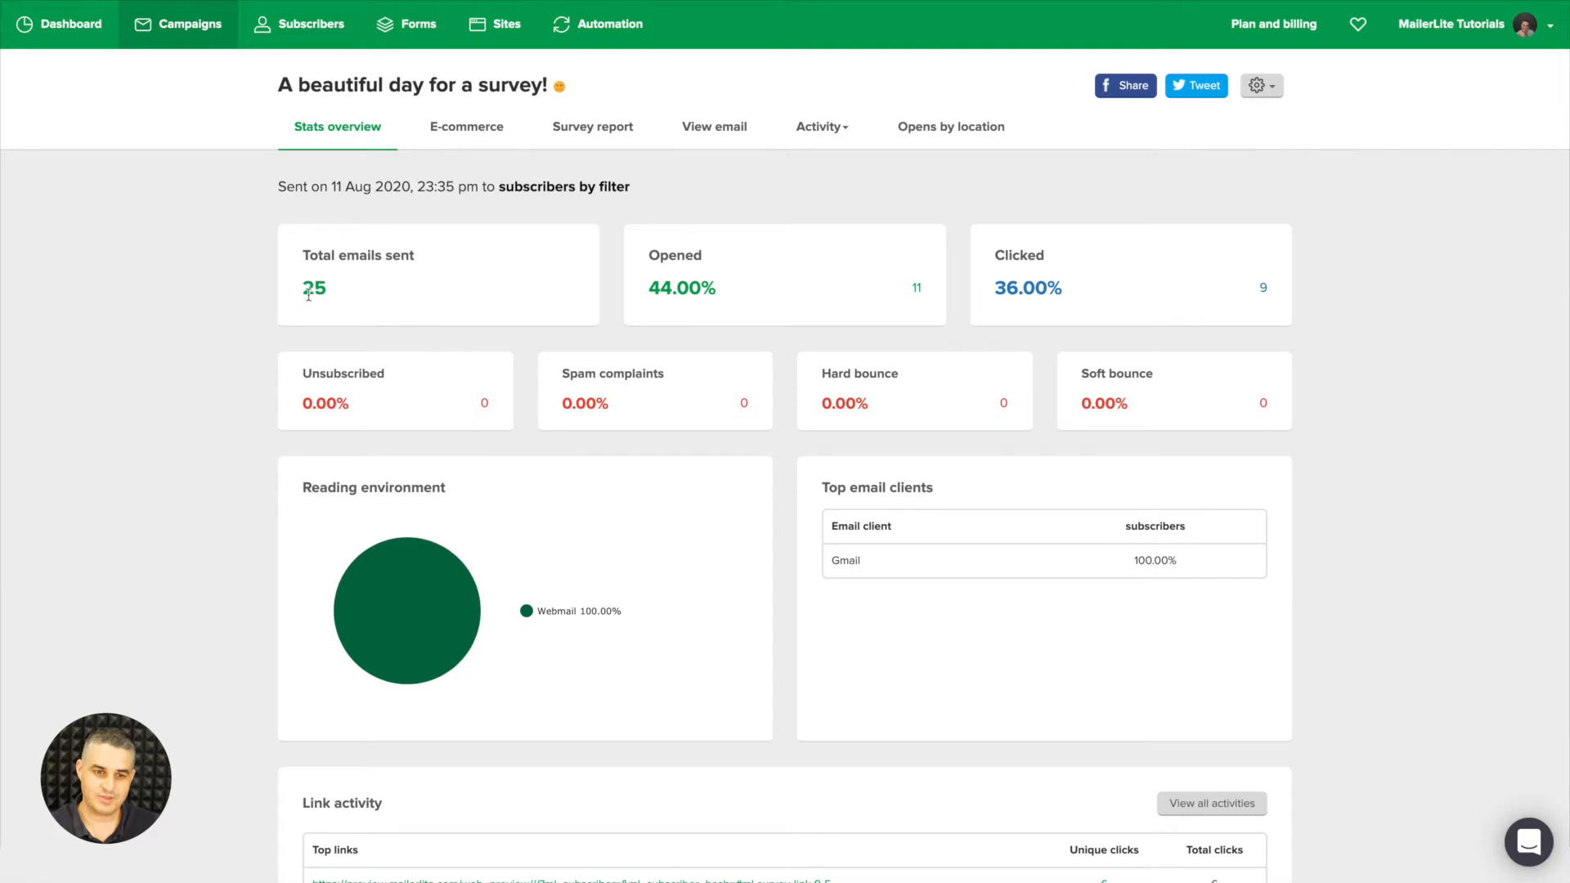
mouse_move(551, 265)
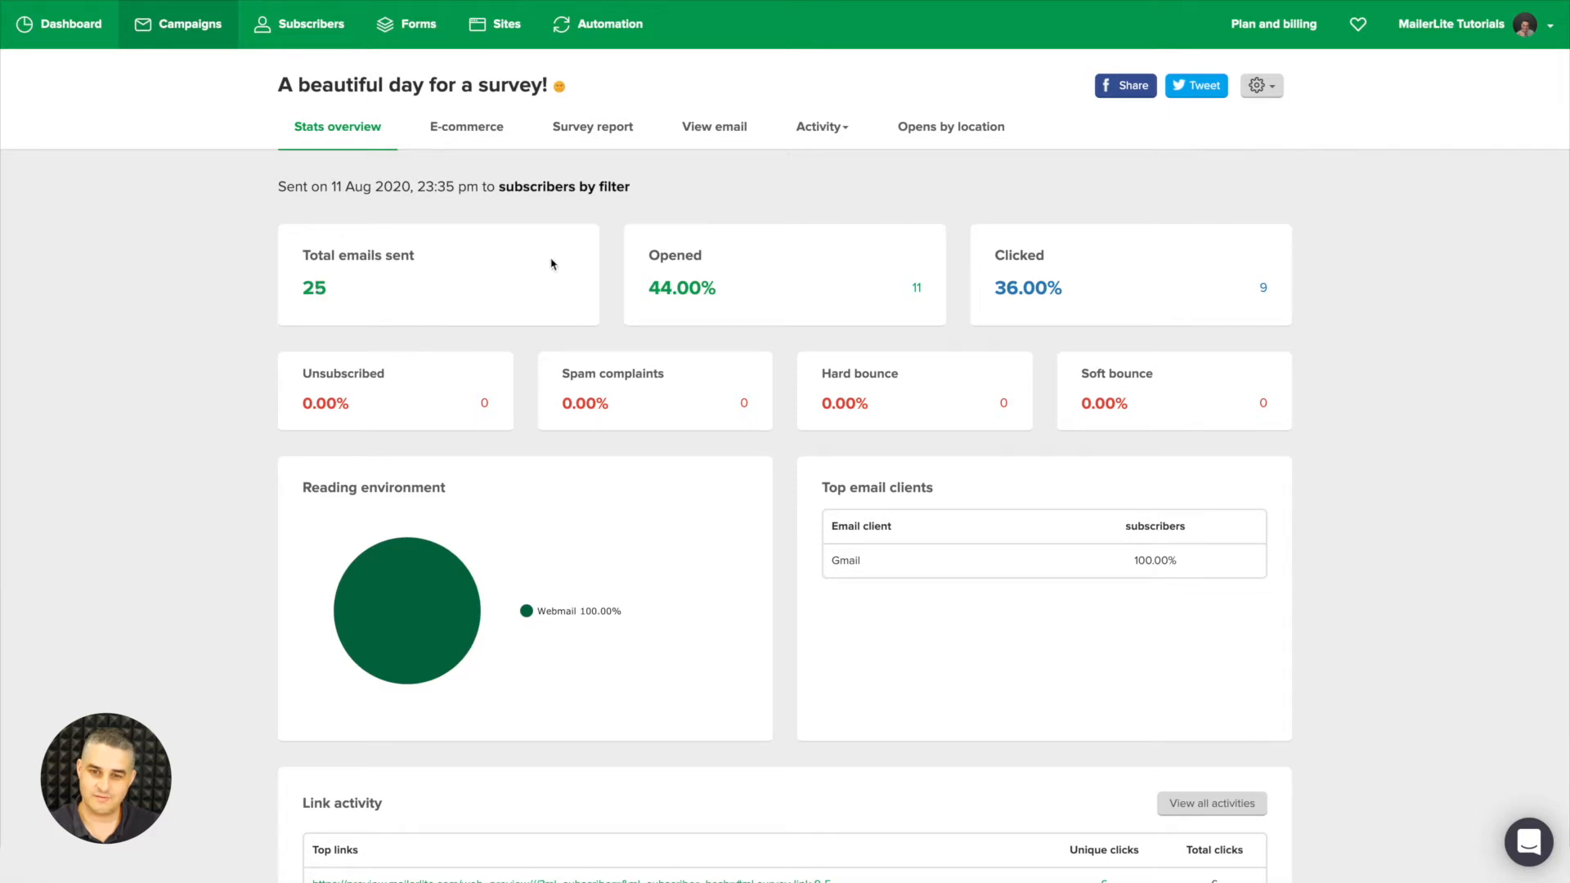
mouse_move(916, 292)
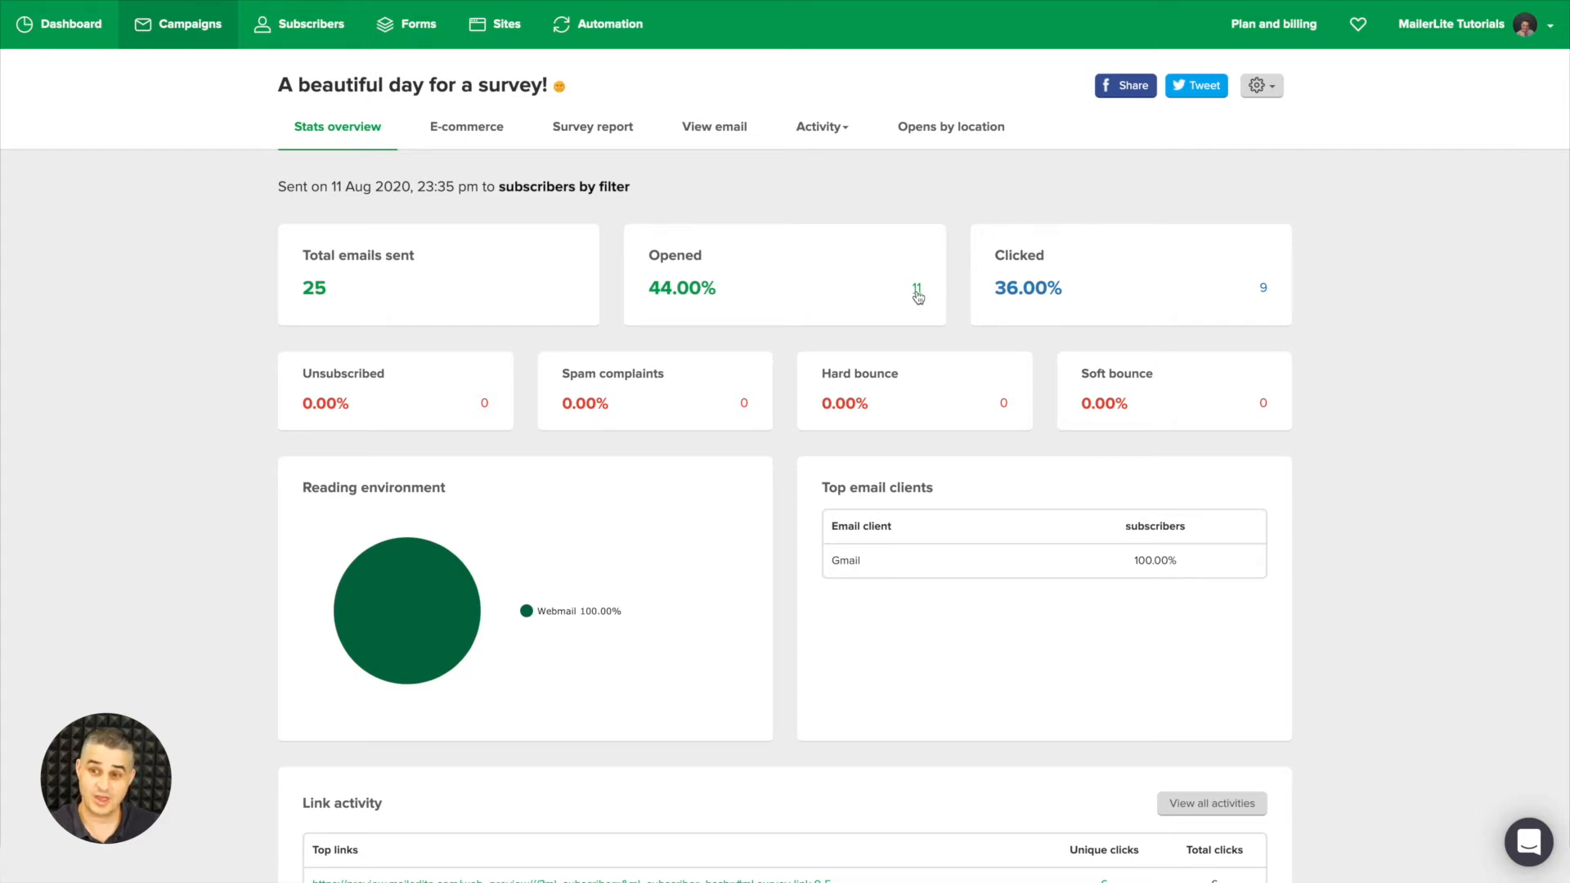
mouse_move(1022, 291)
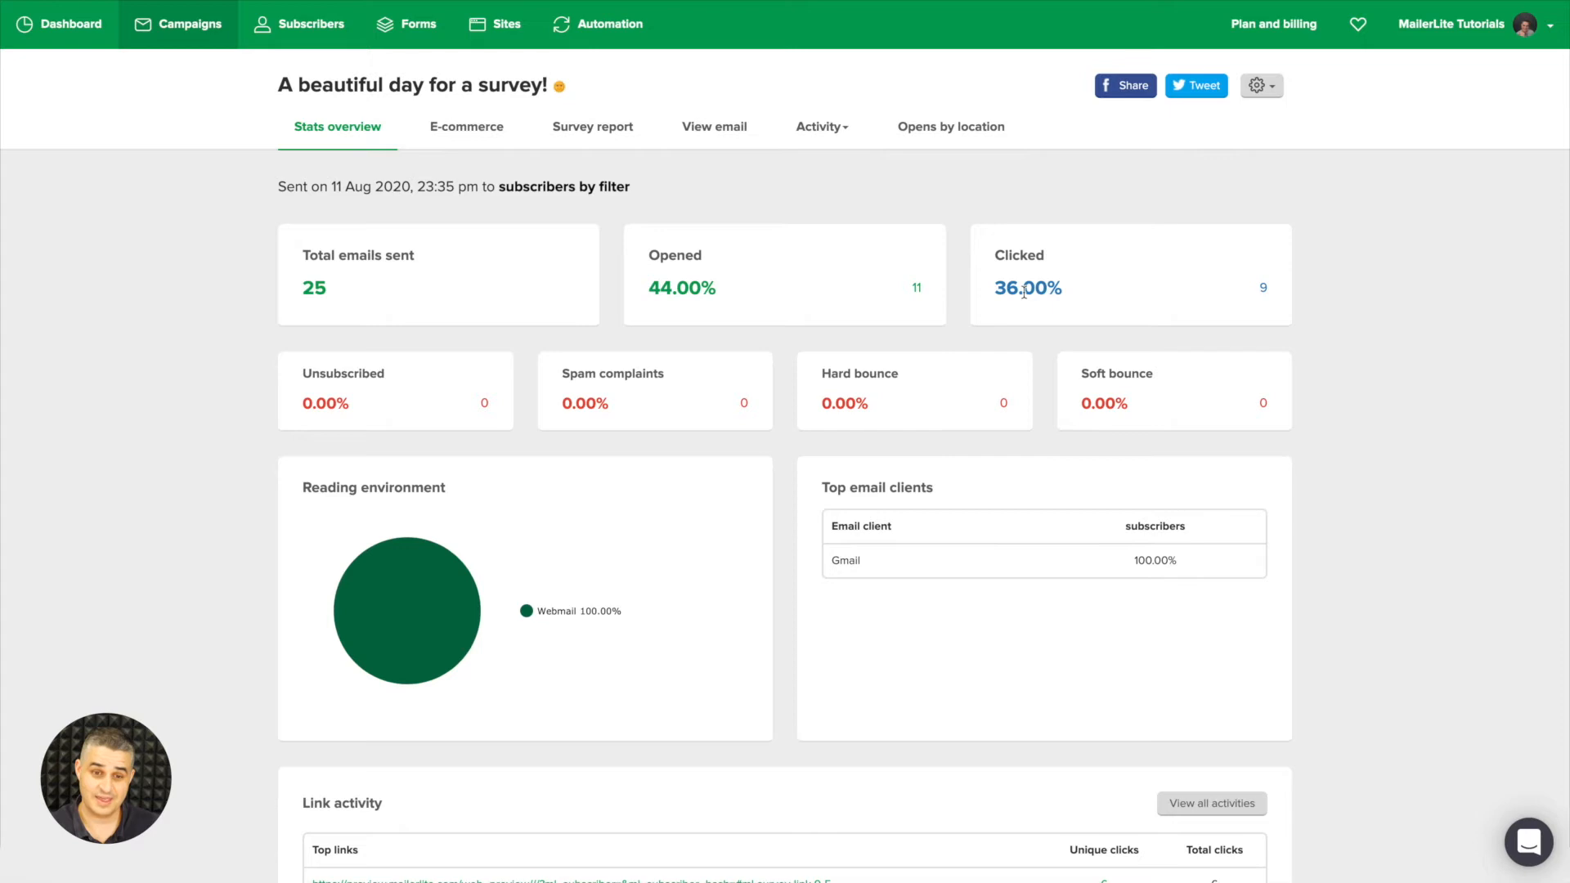
mouse_move(626, 378)
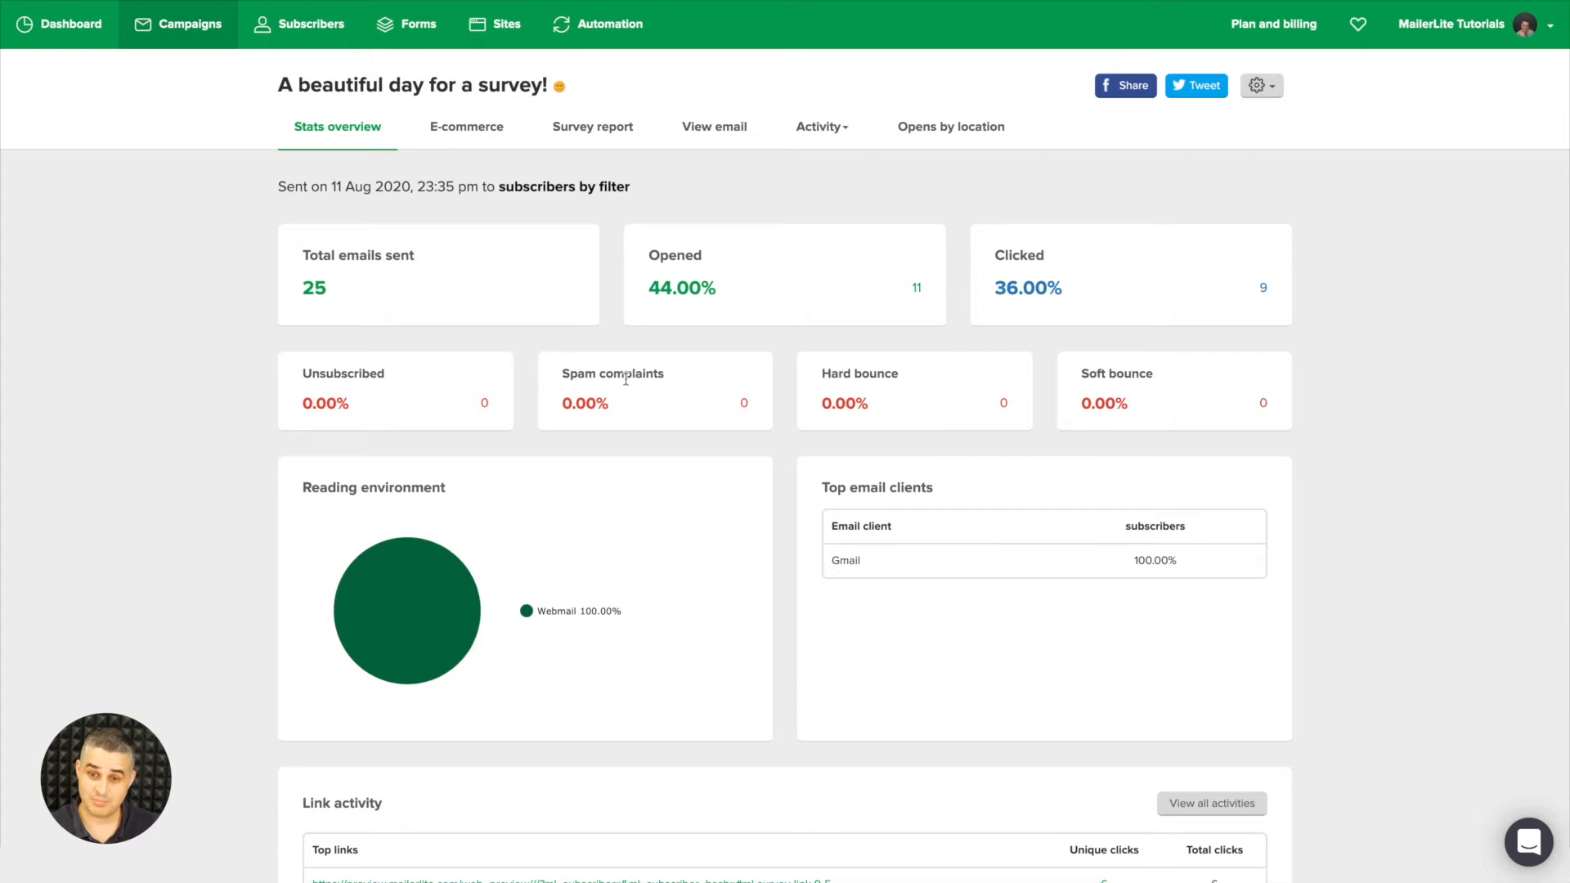
scroll("down", 3)
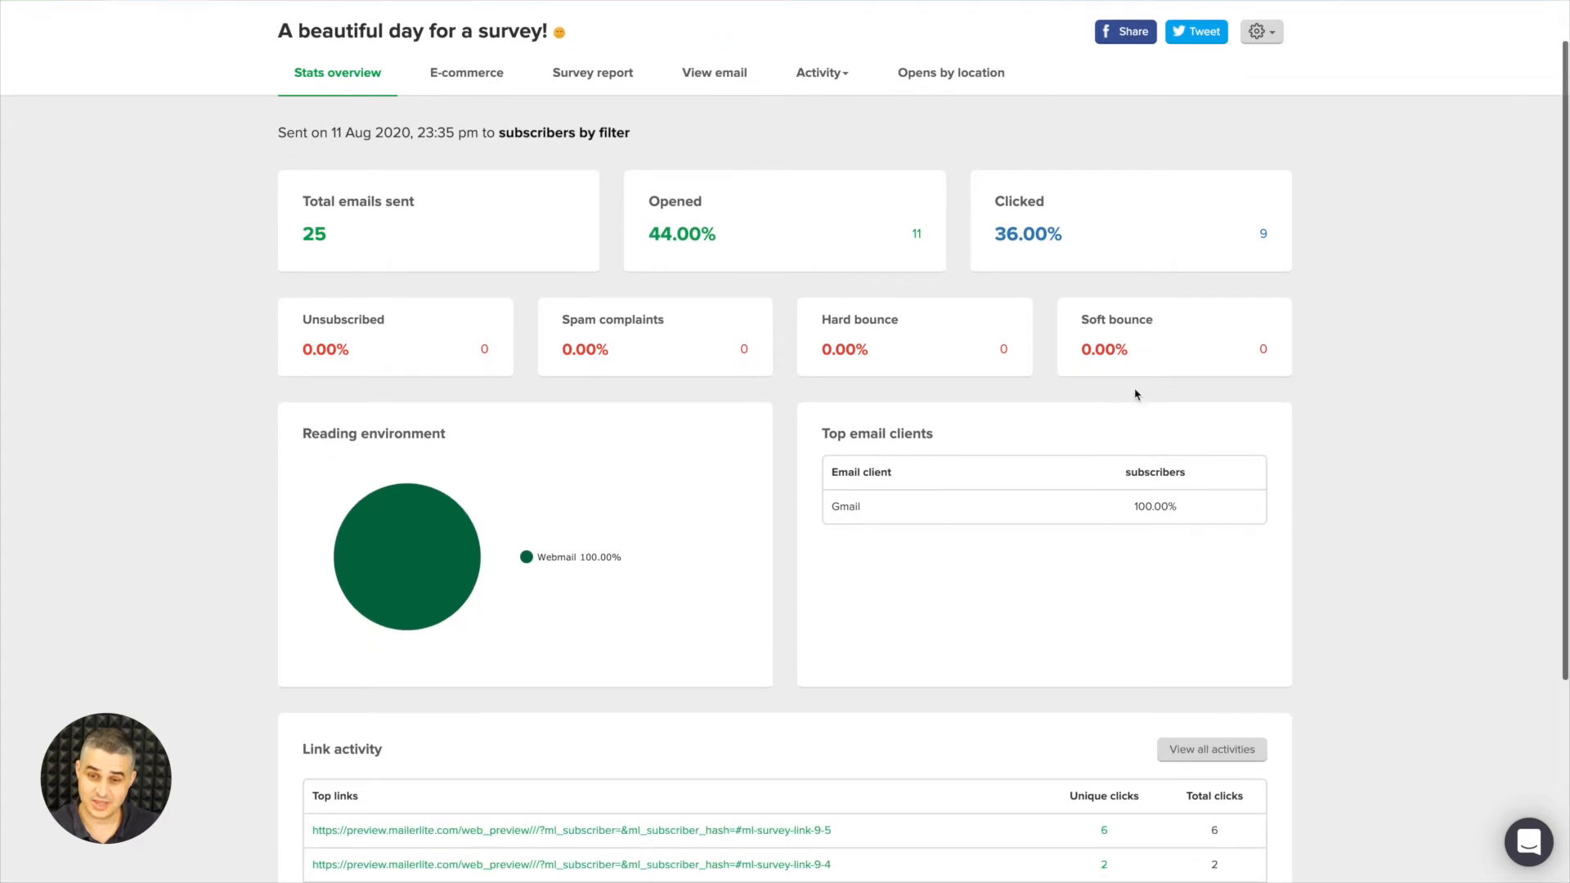
scroll("down", 3)
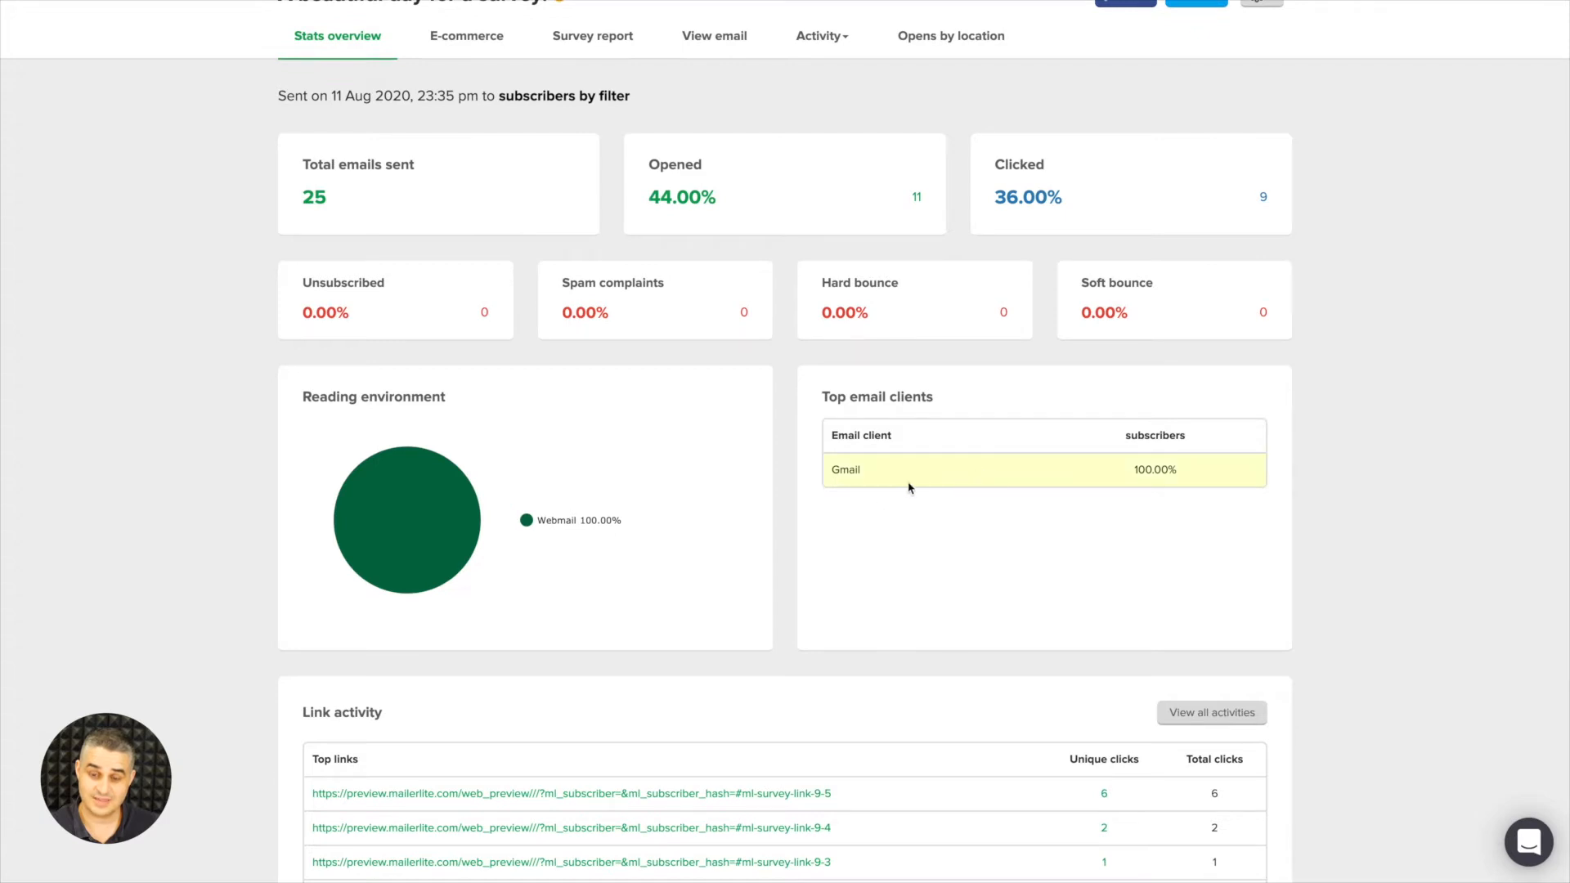
scroll("down", 3)
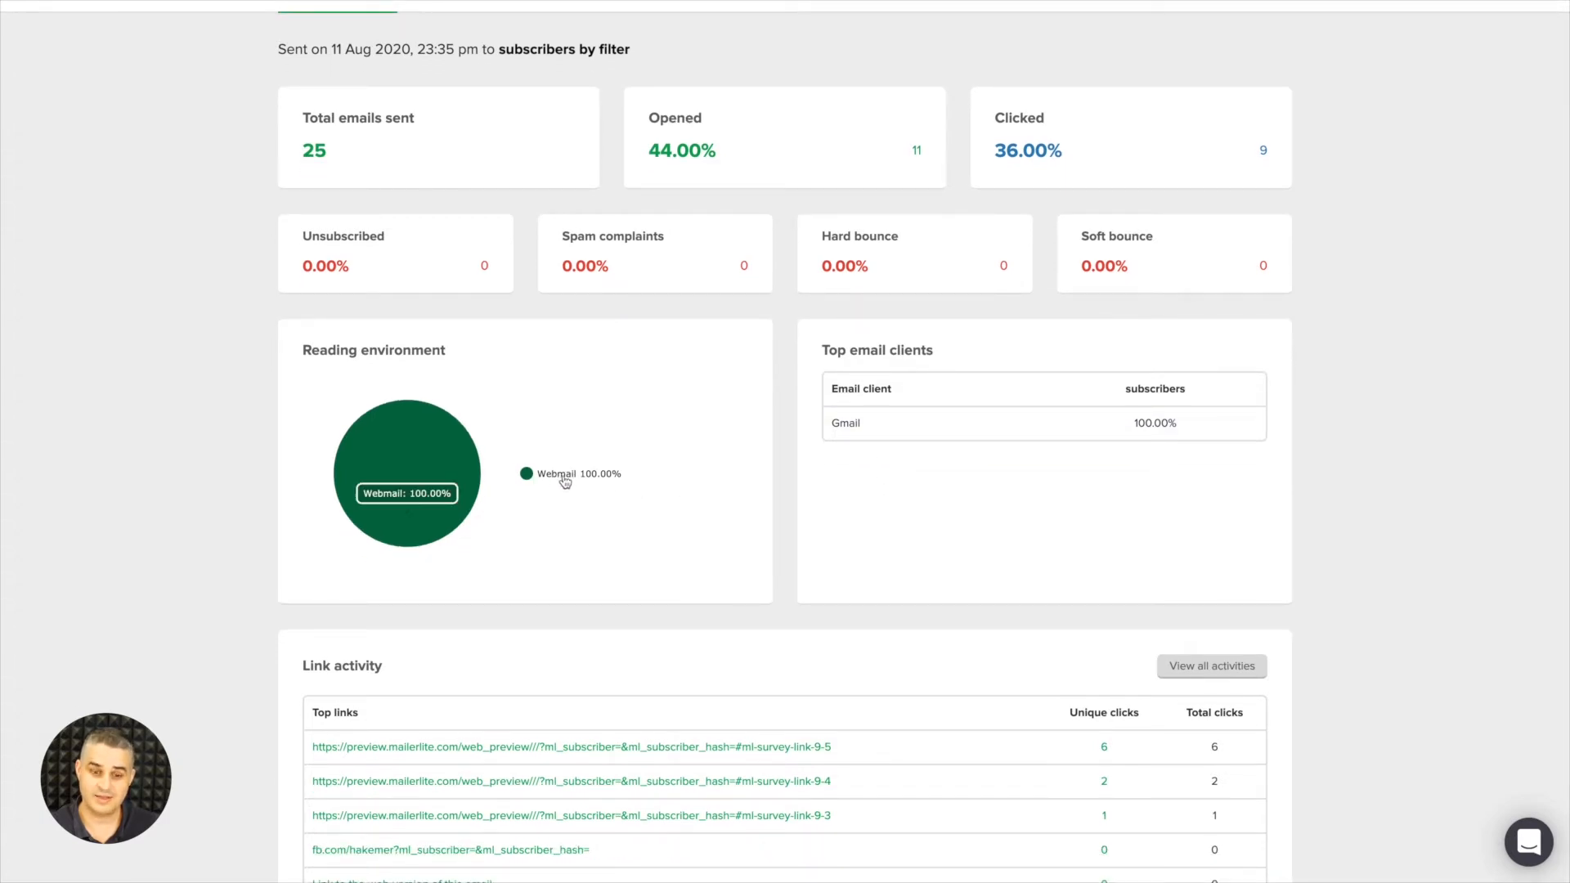
scroll("down", 3)
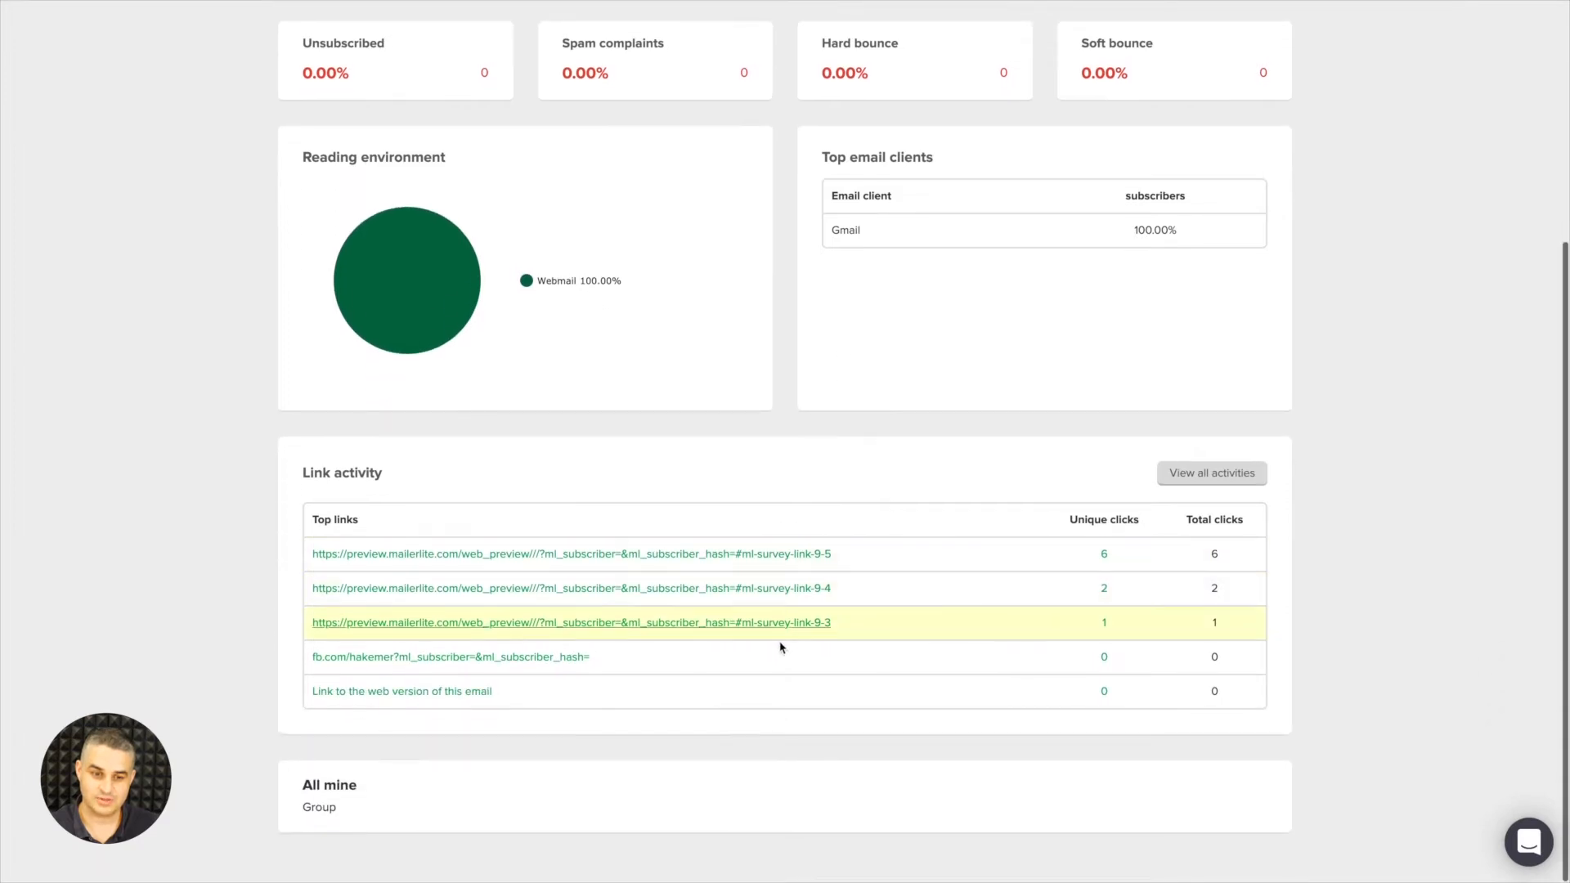
mouse_move(1081, 532)
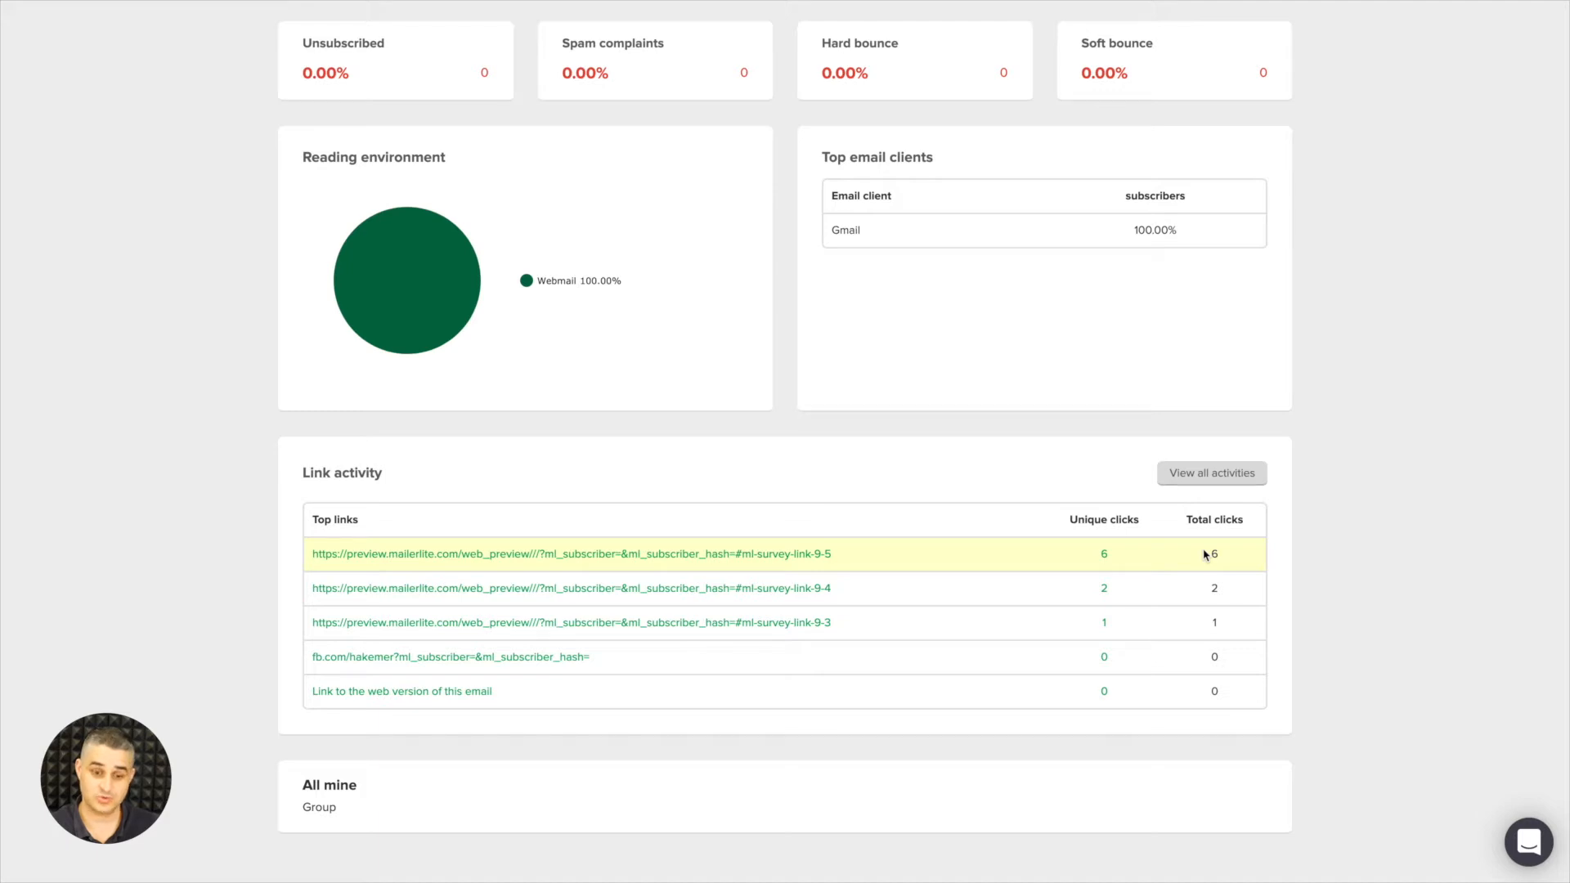
scroll("down", 3)
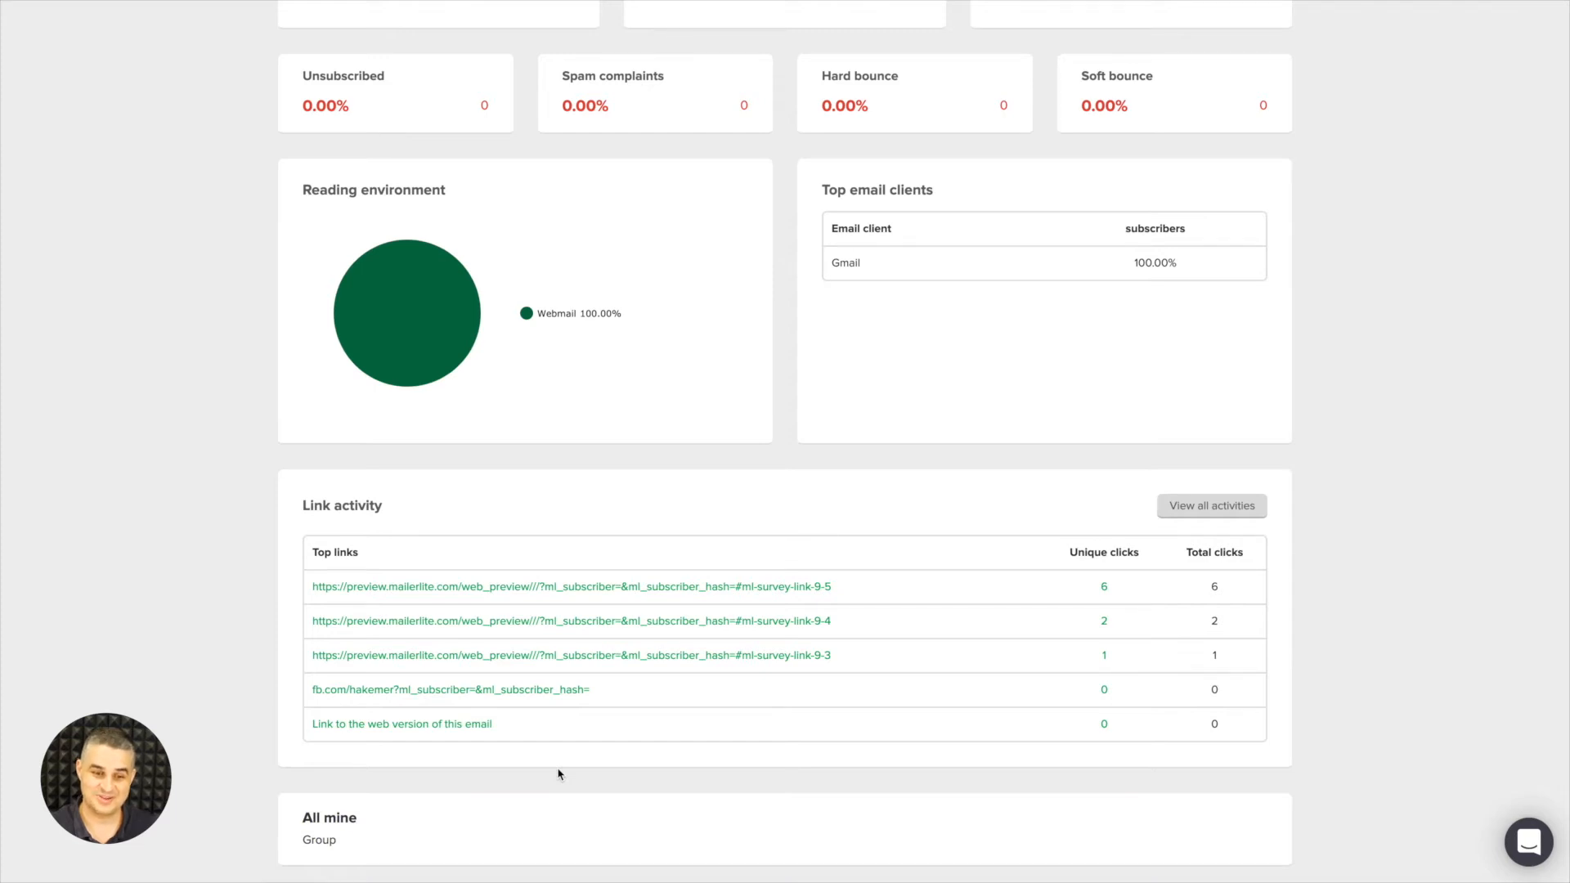
scroll("up", 3)
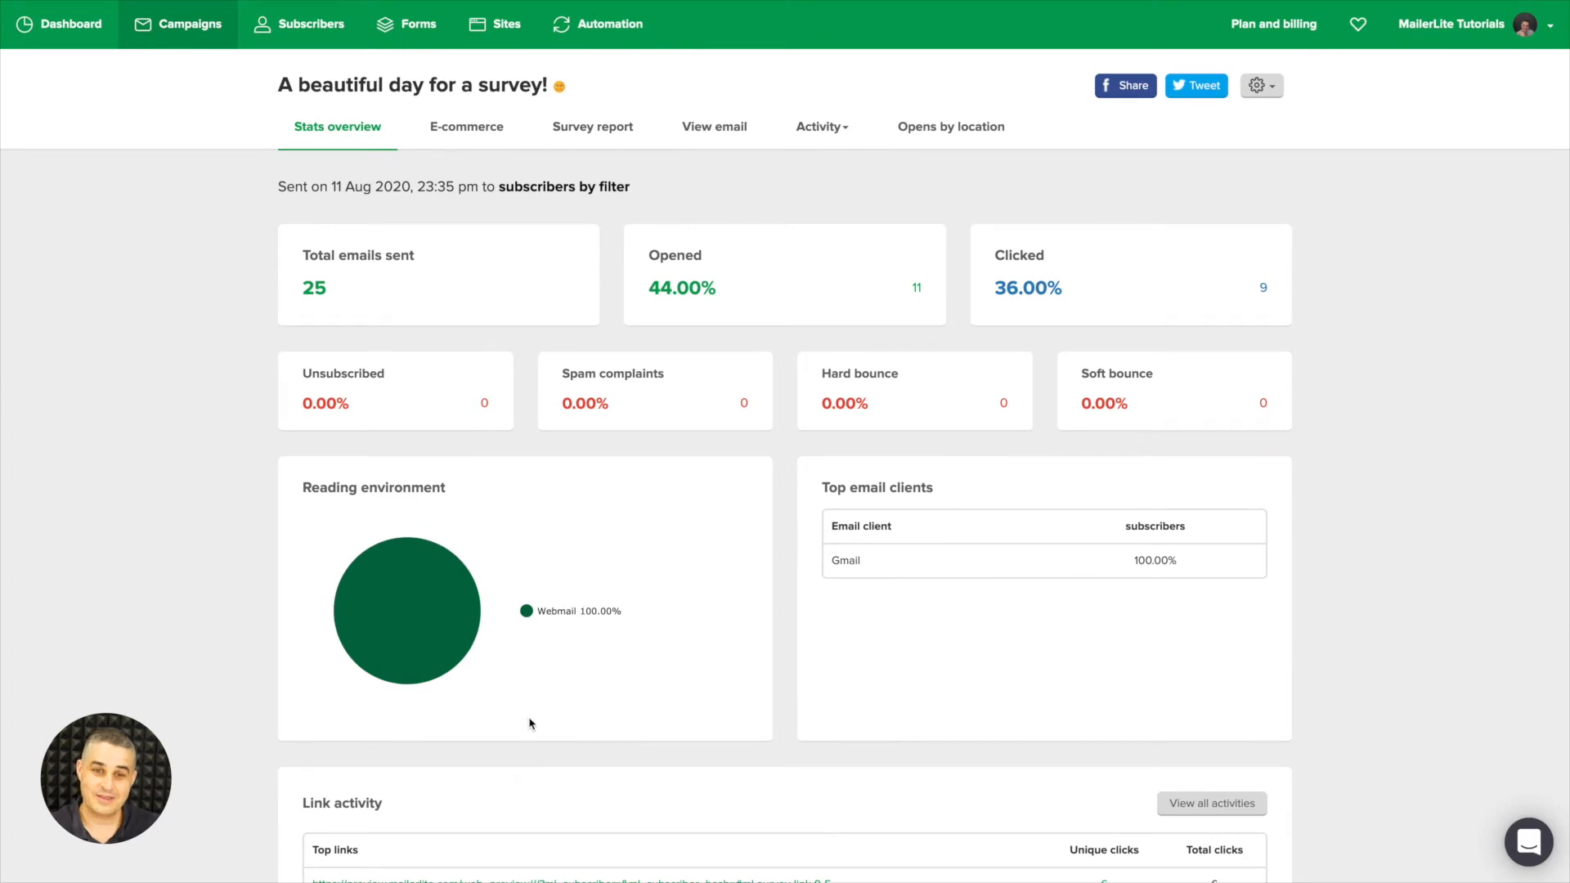
mouse_move(476, 164)
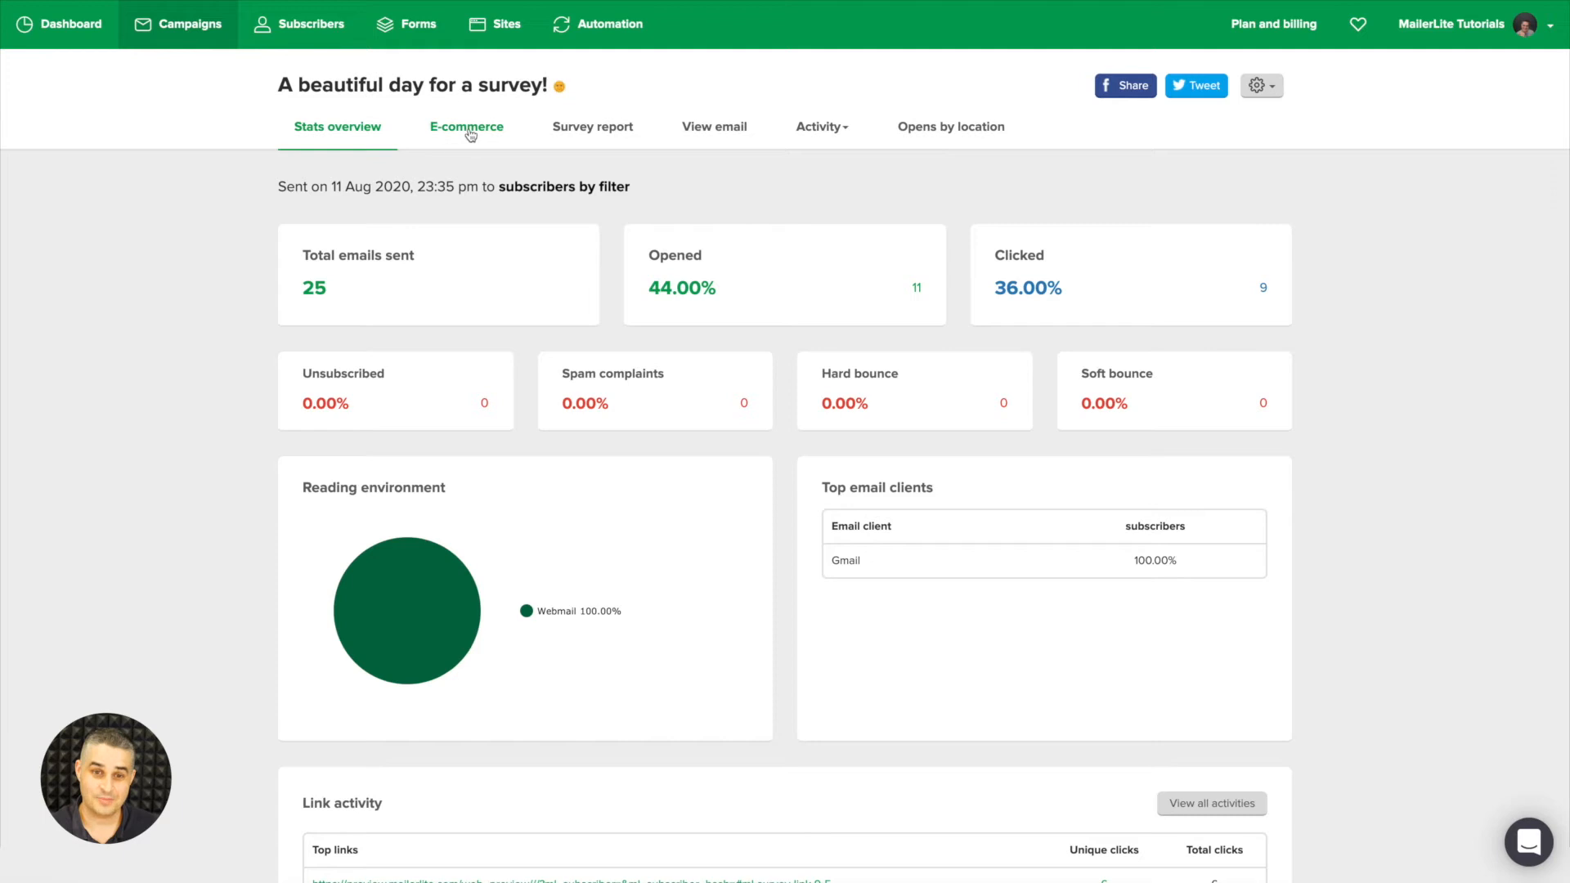
Show the campaign's E-commerce results: 0 orders, 0.00 revenue, 0.00% conversion.
left_click(466, 126)
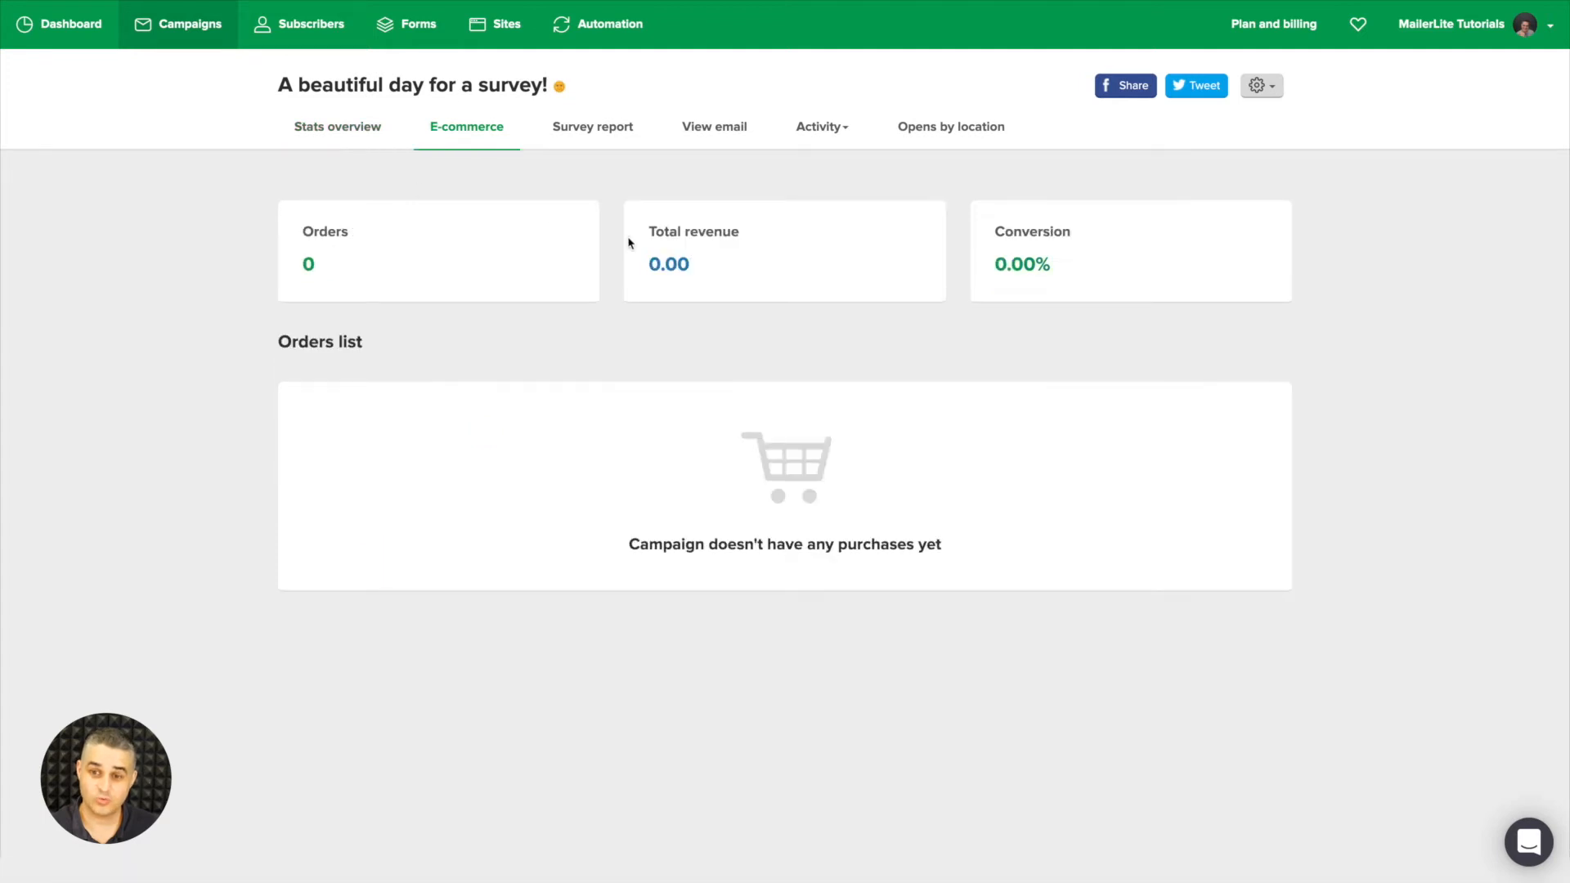
mouse_move(1101, 262)
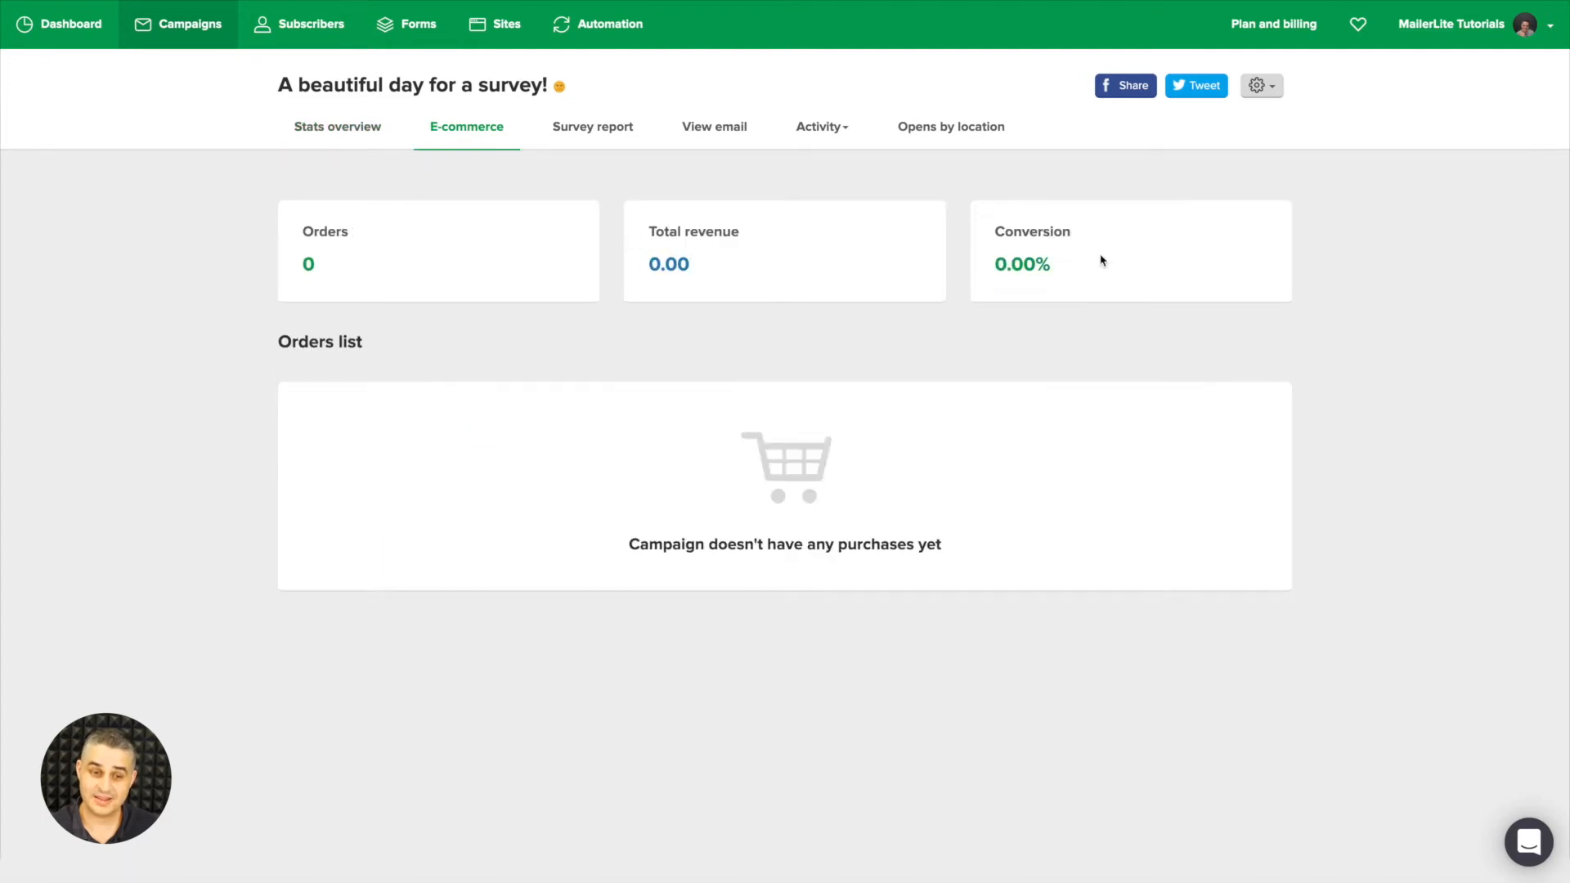
mouse_move(845, 515)
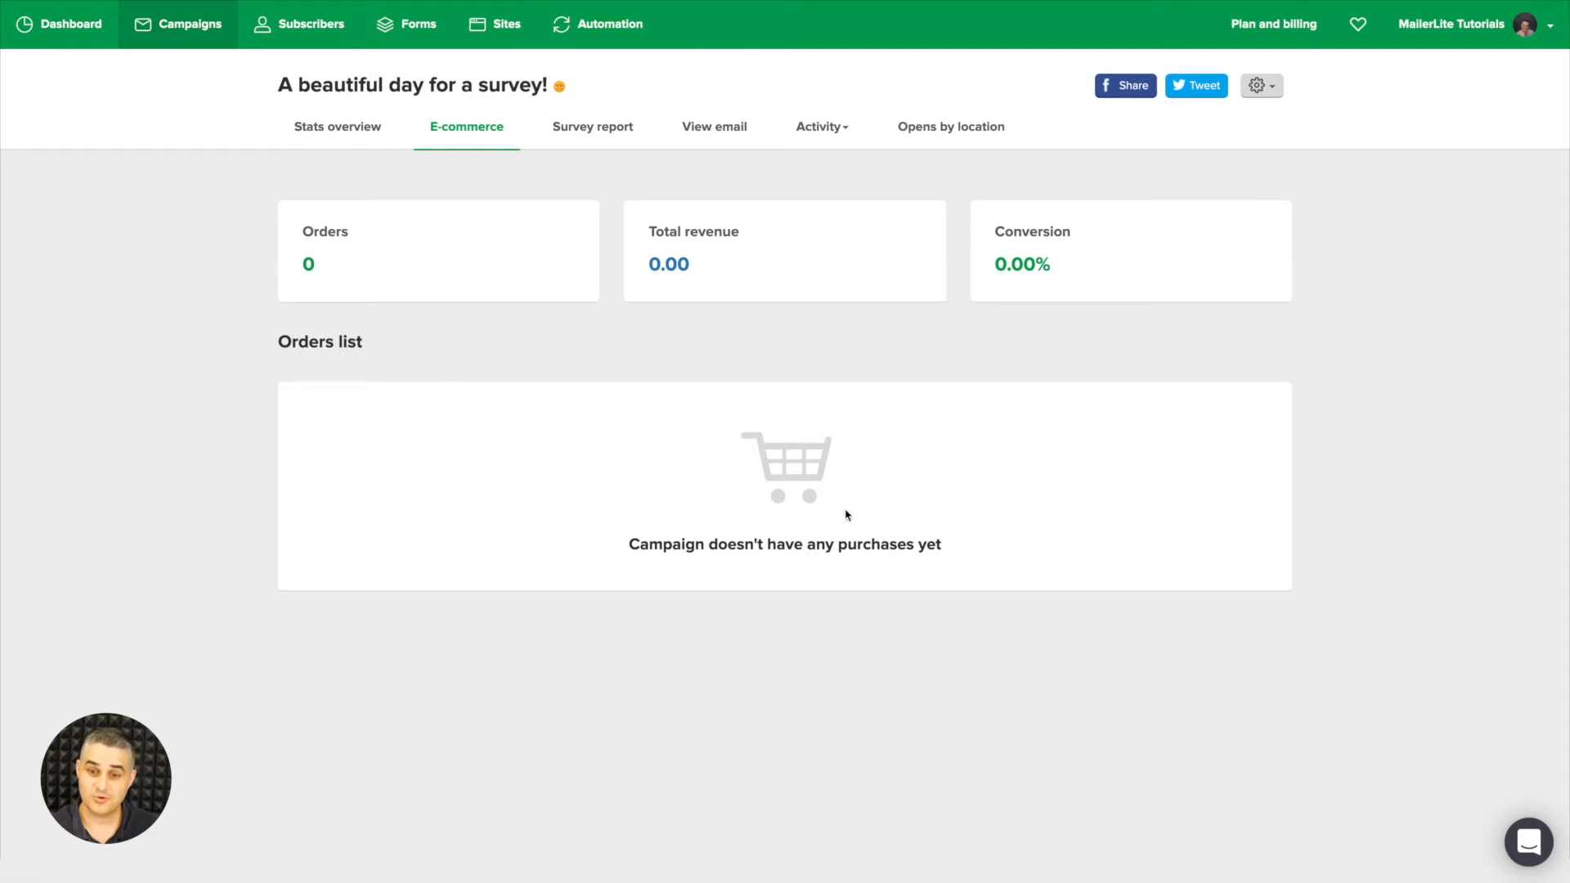
mouse_move(770, 466)
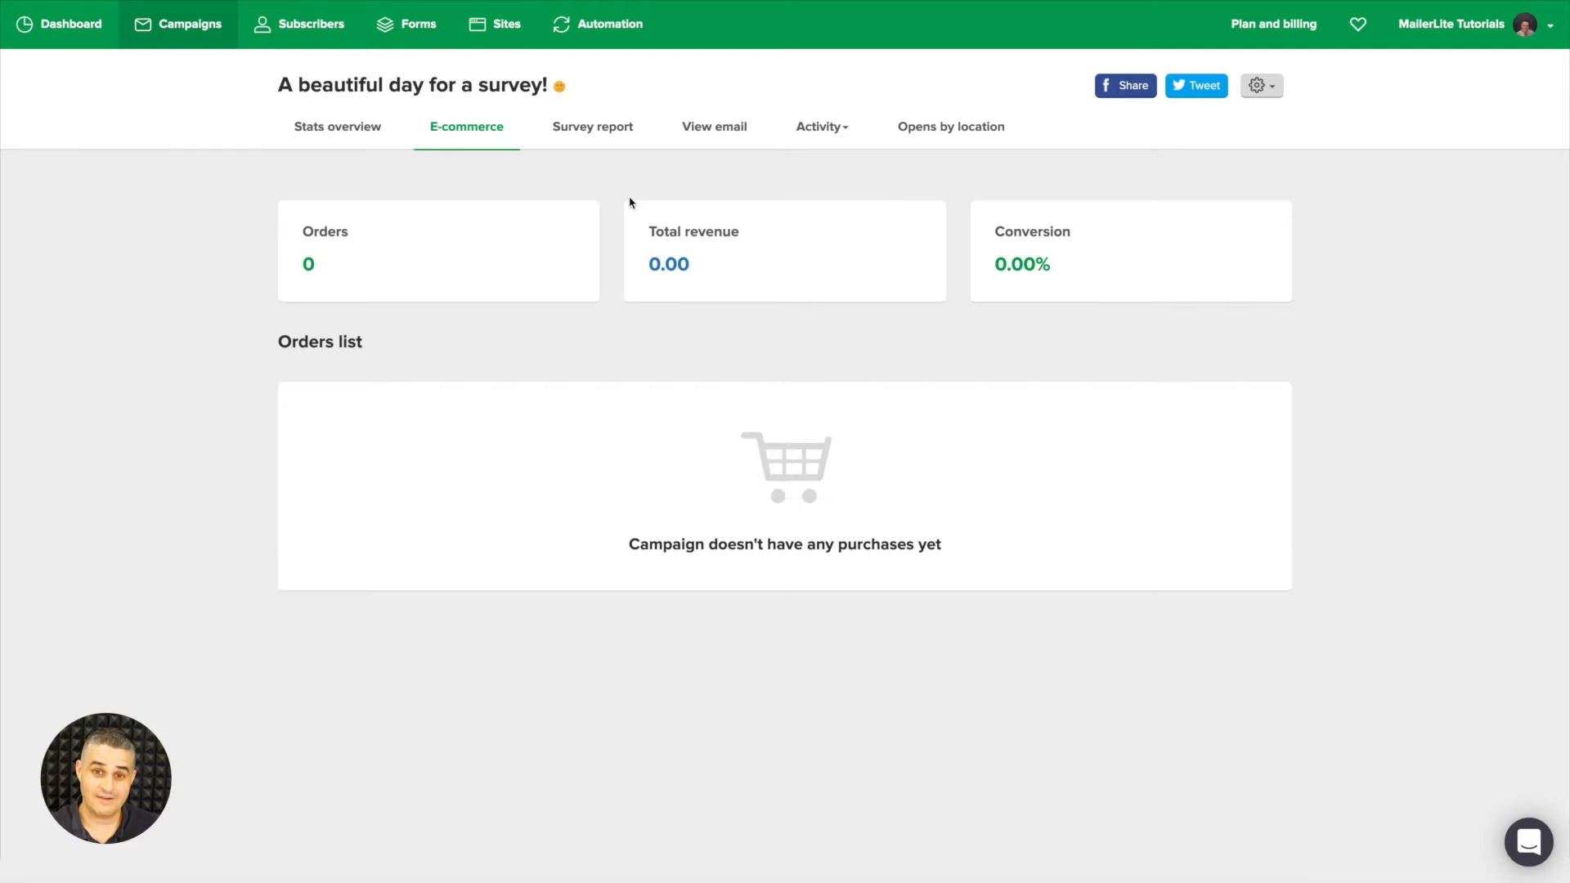
mouse_move(592, 127)
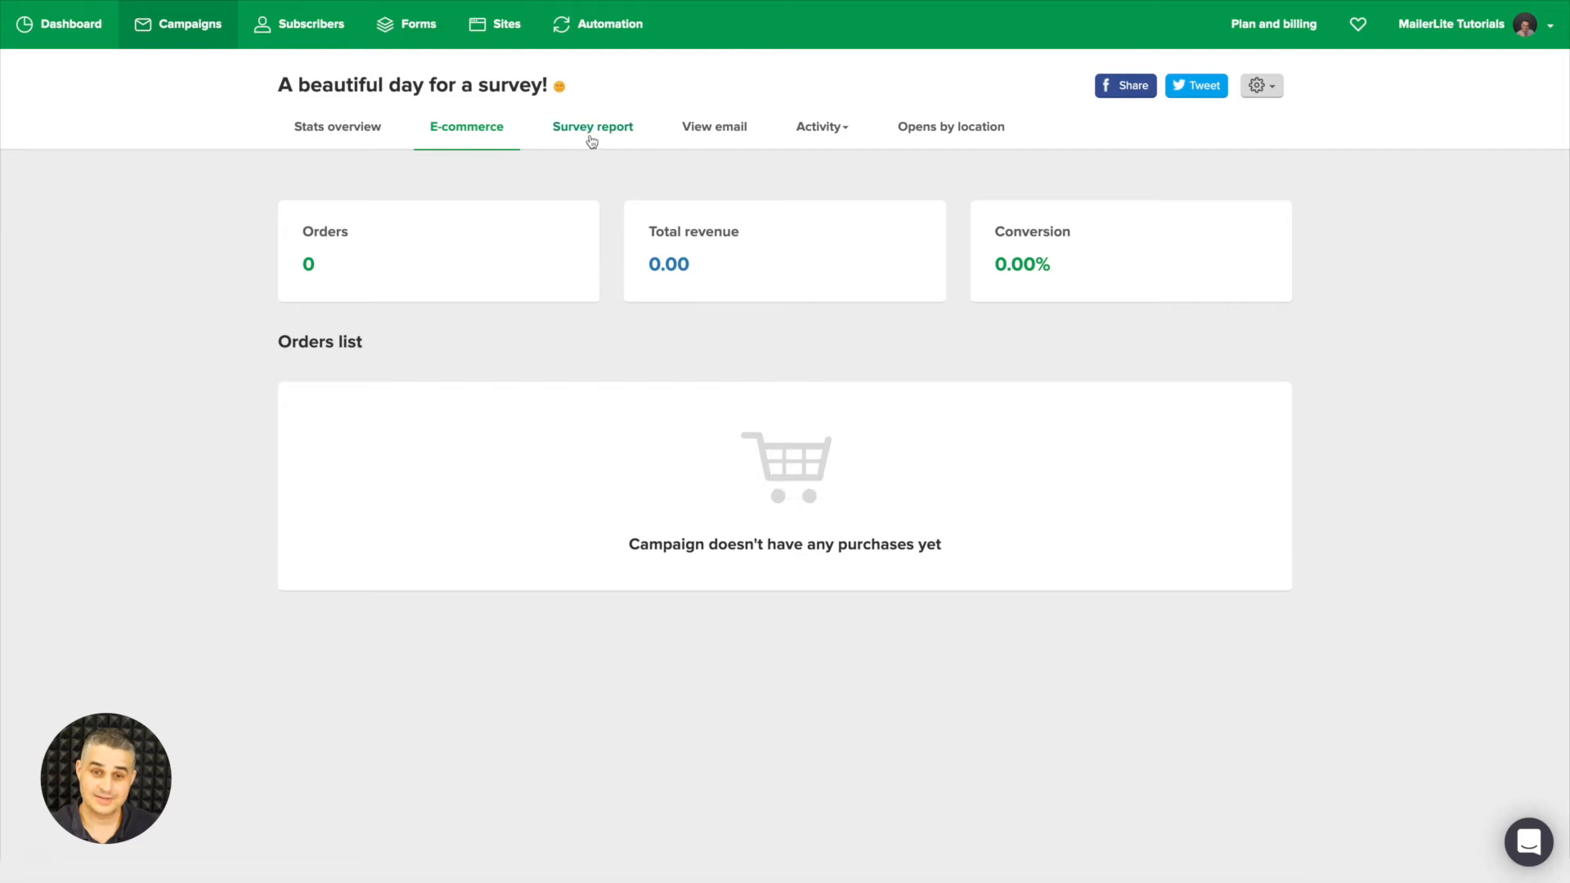
Review the 9 survey responses' vote breakdowns, checking the first question's average rating then all responses.
left_click(592, 126)
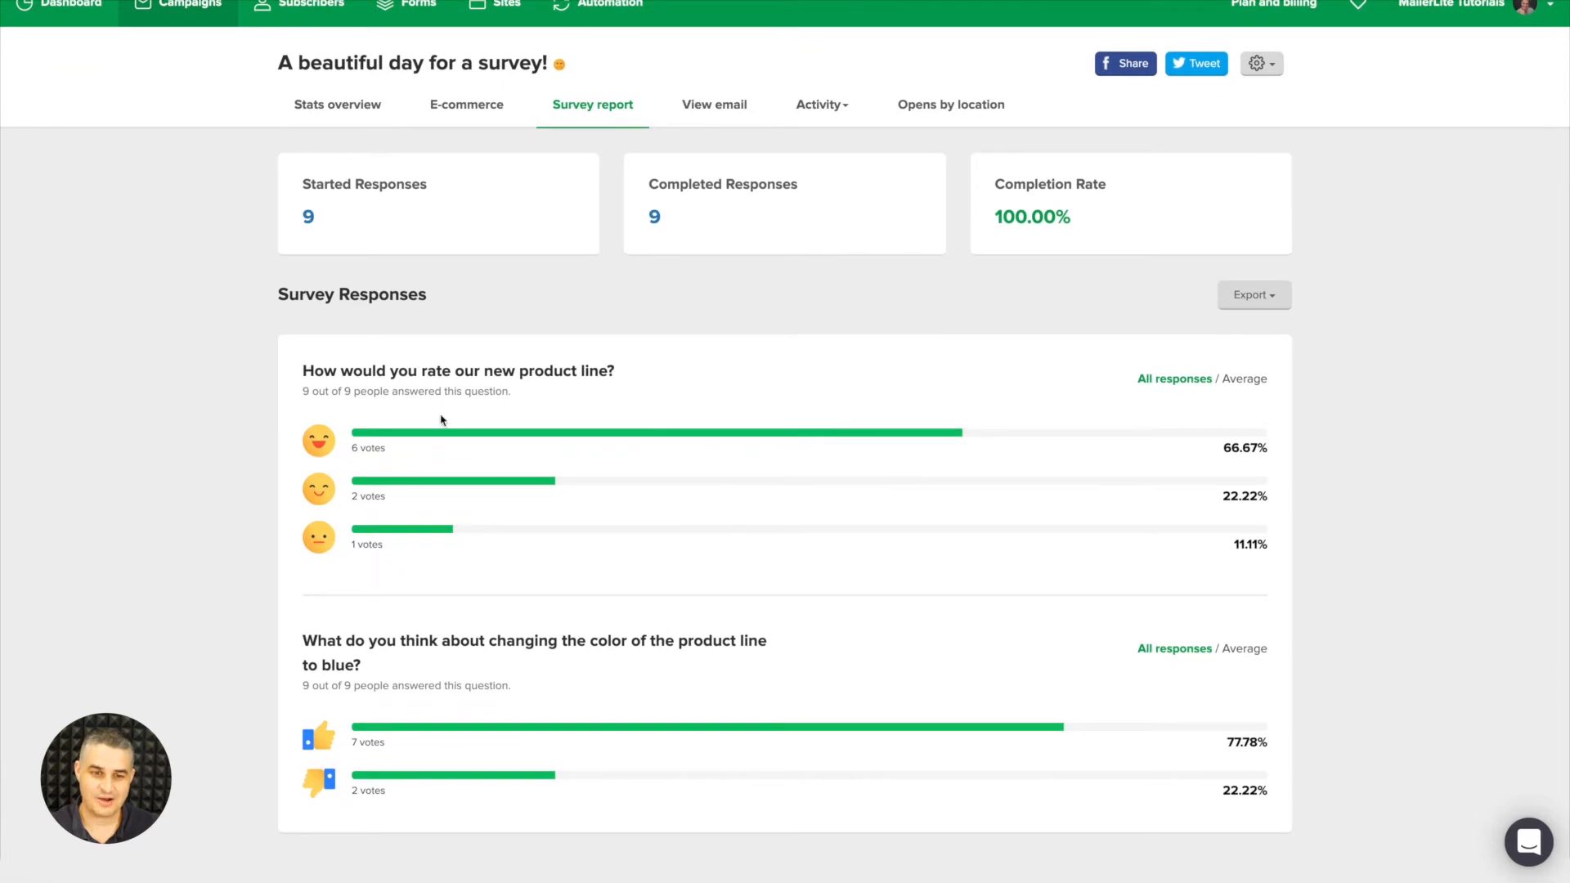
mouse_move(522, 396)
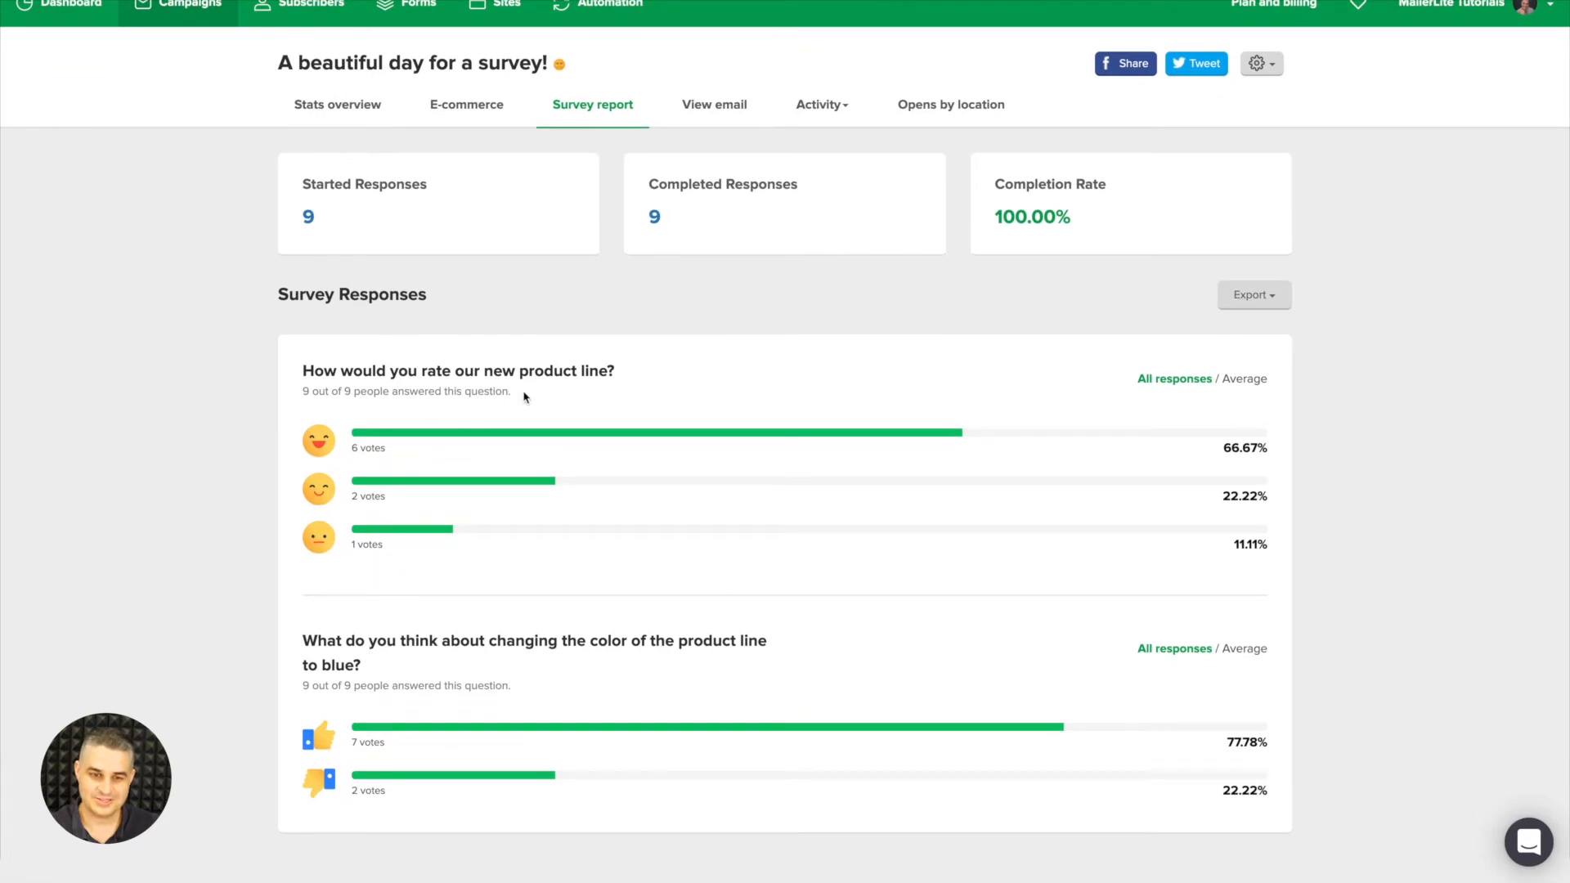
mouse_move(417, 484)
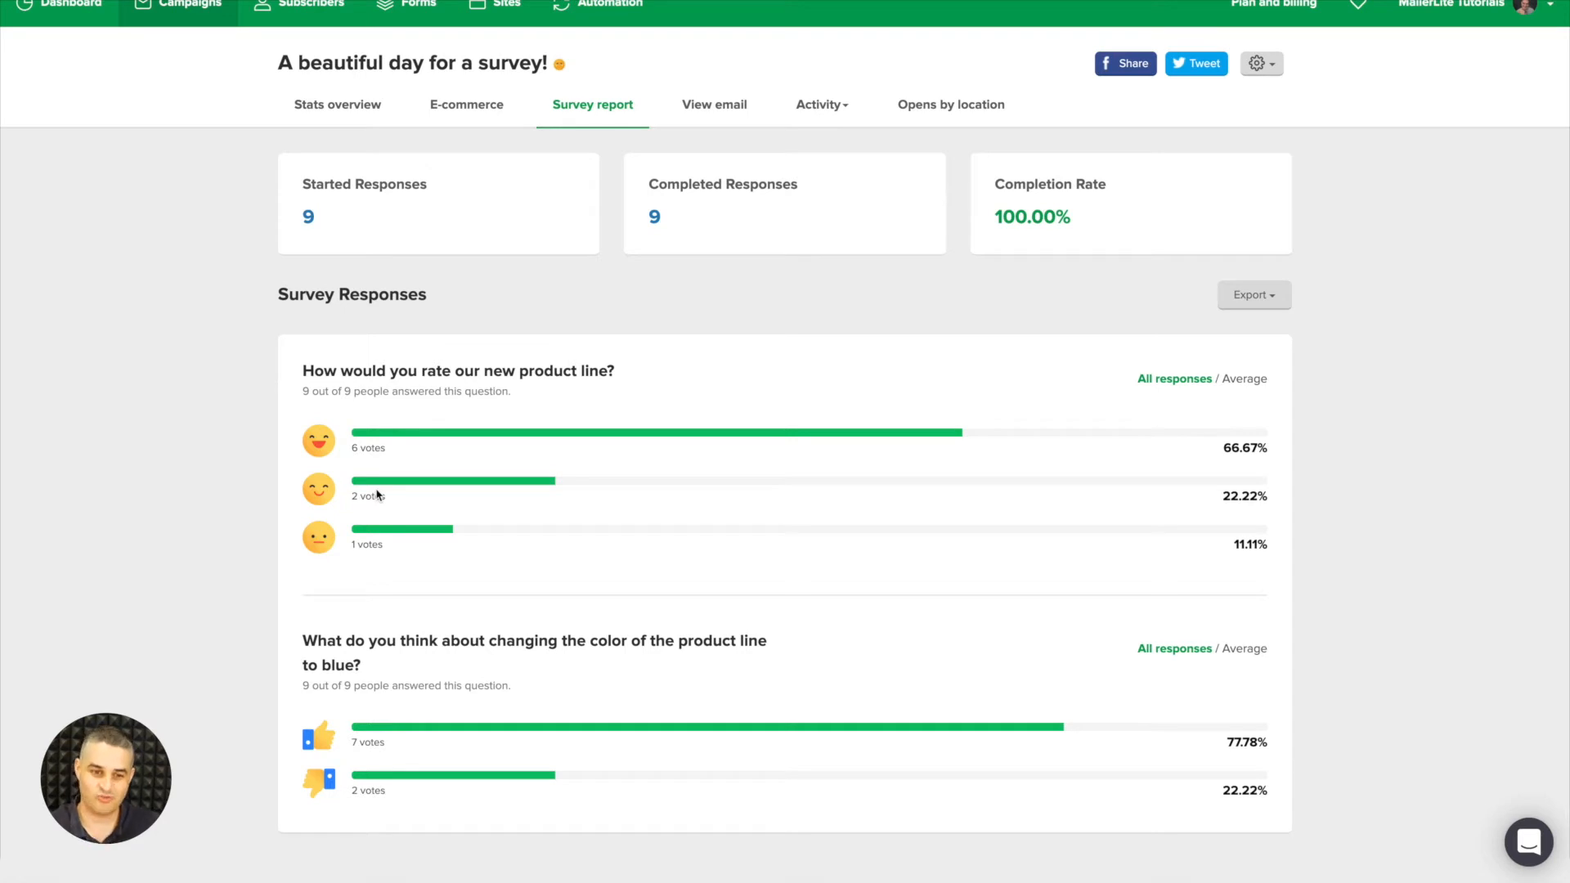
mouse_move(326, 497)
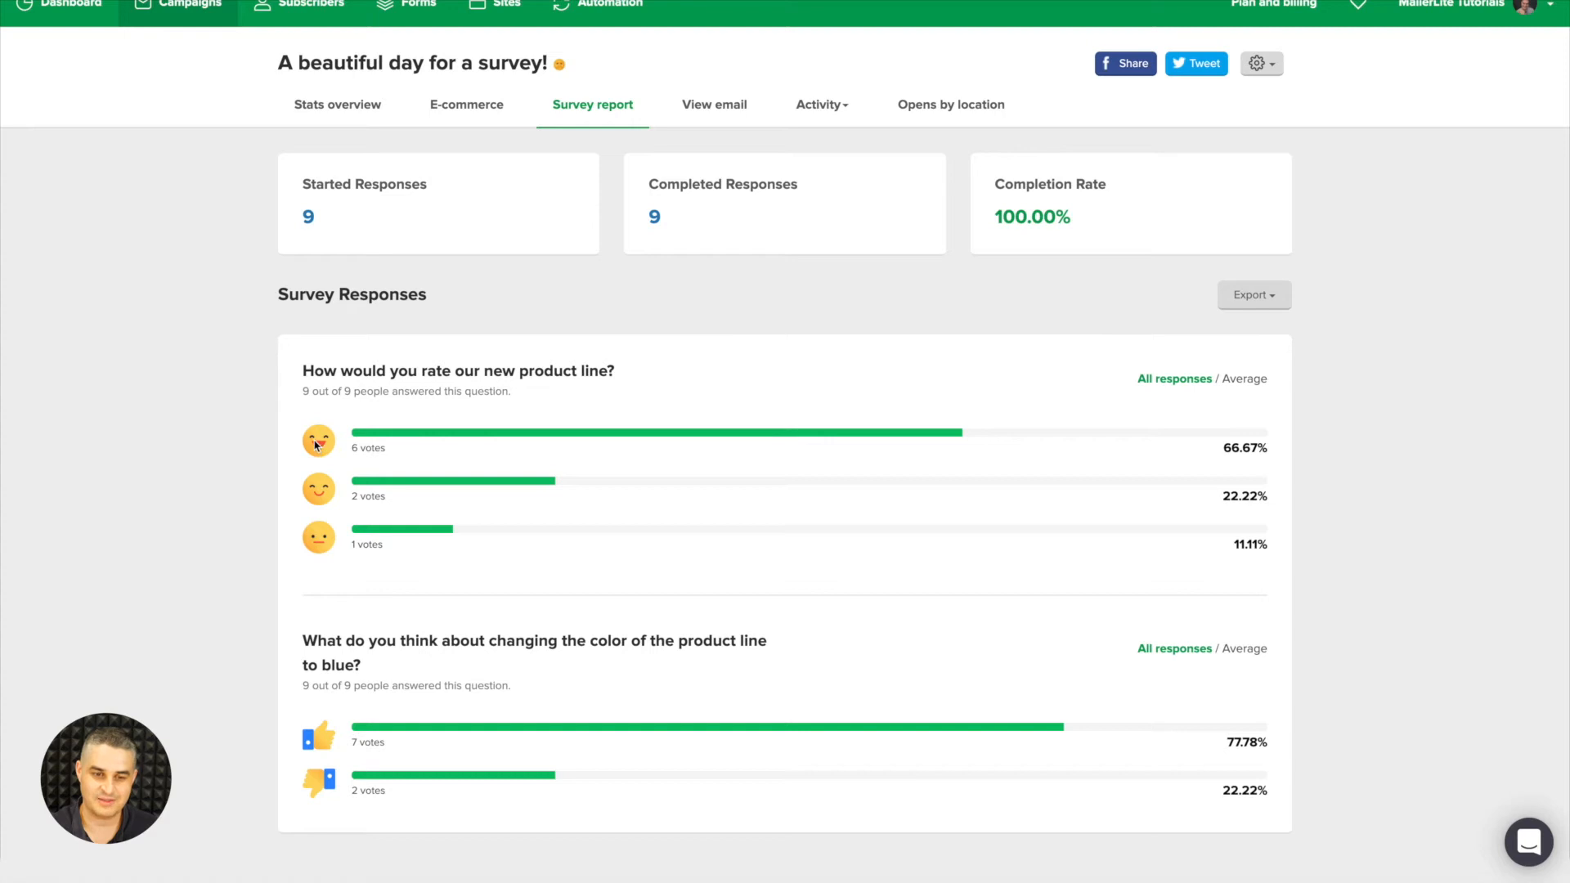
mouse_move(325, 548)
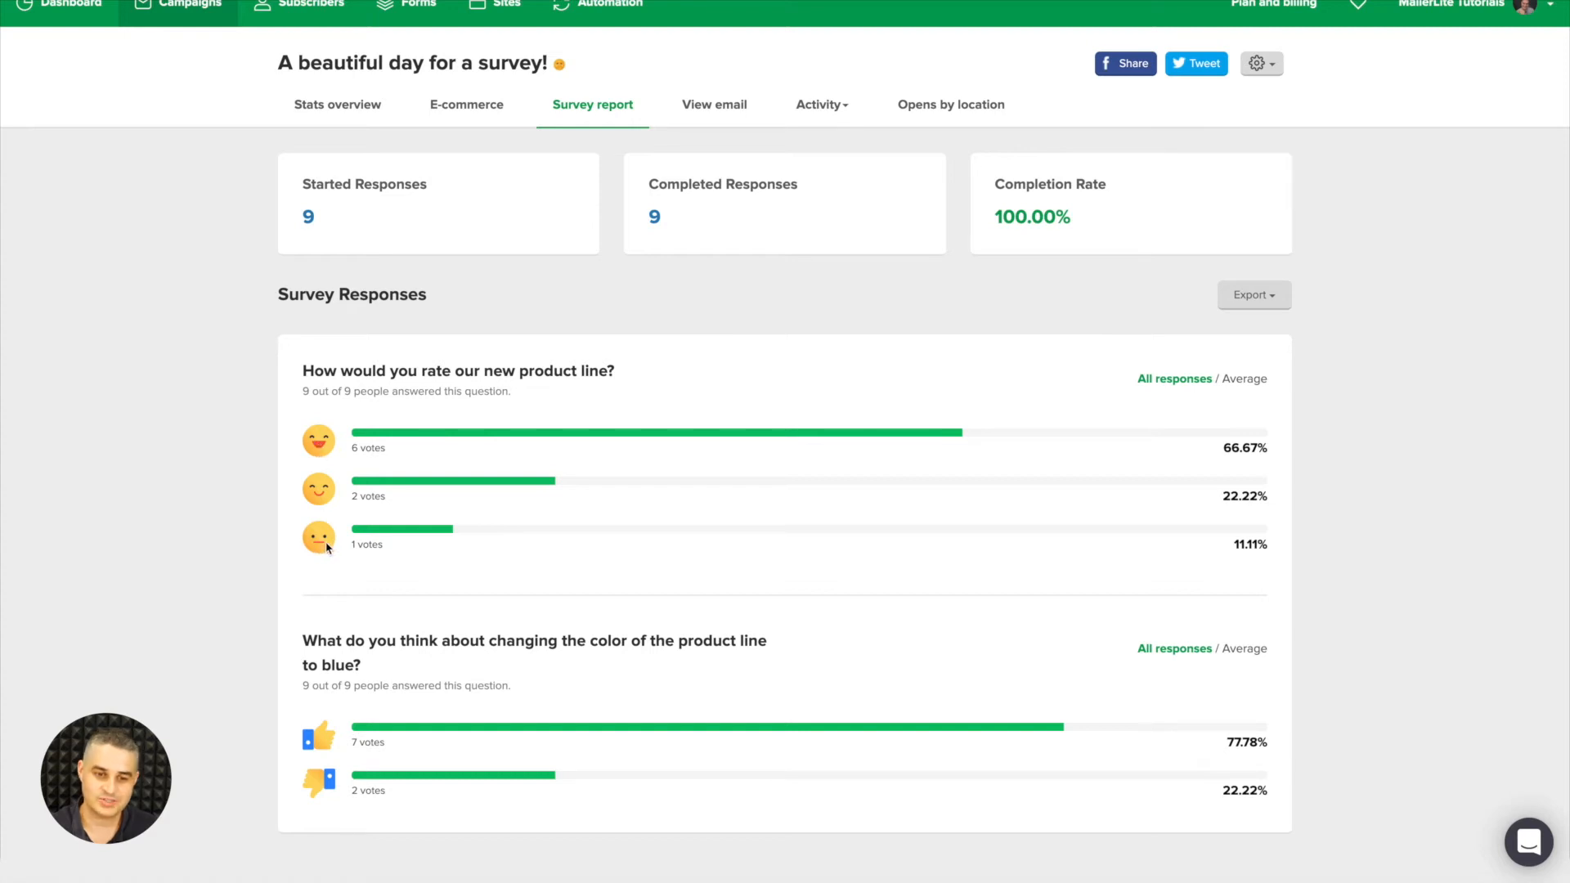
mouse_move(329, 549)
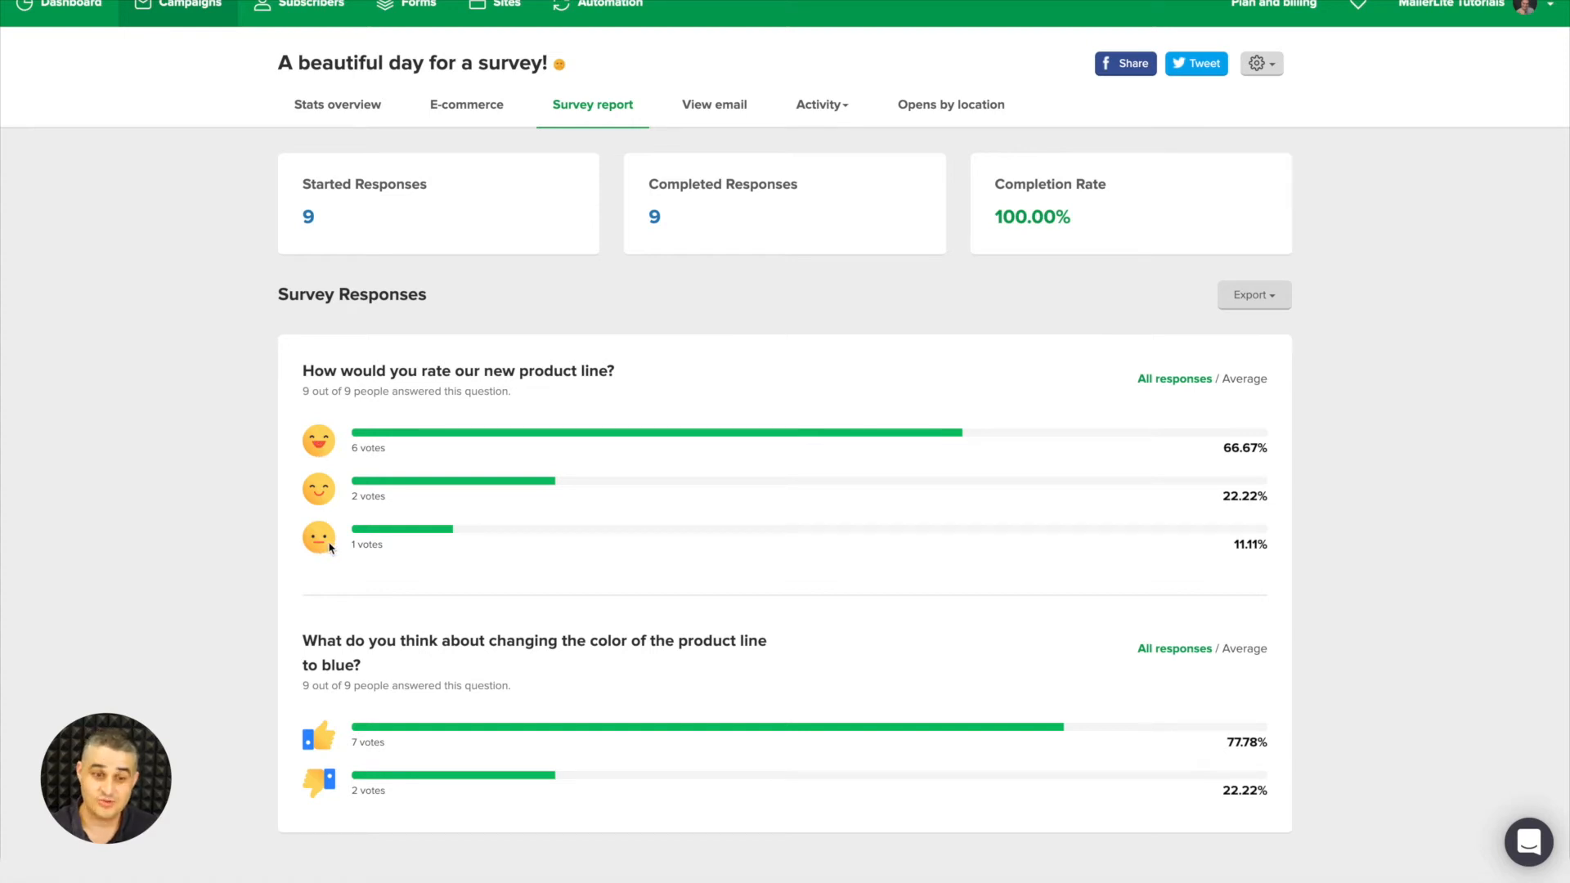
mouse_move(378, 469)
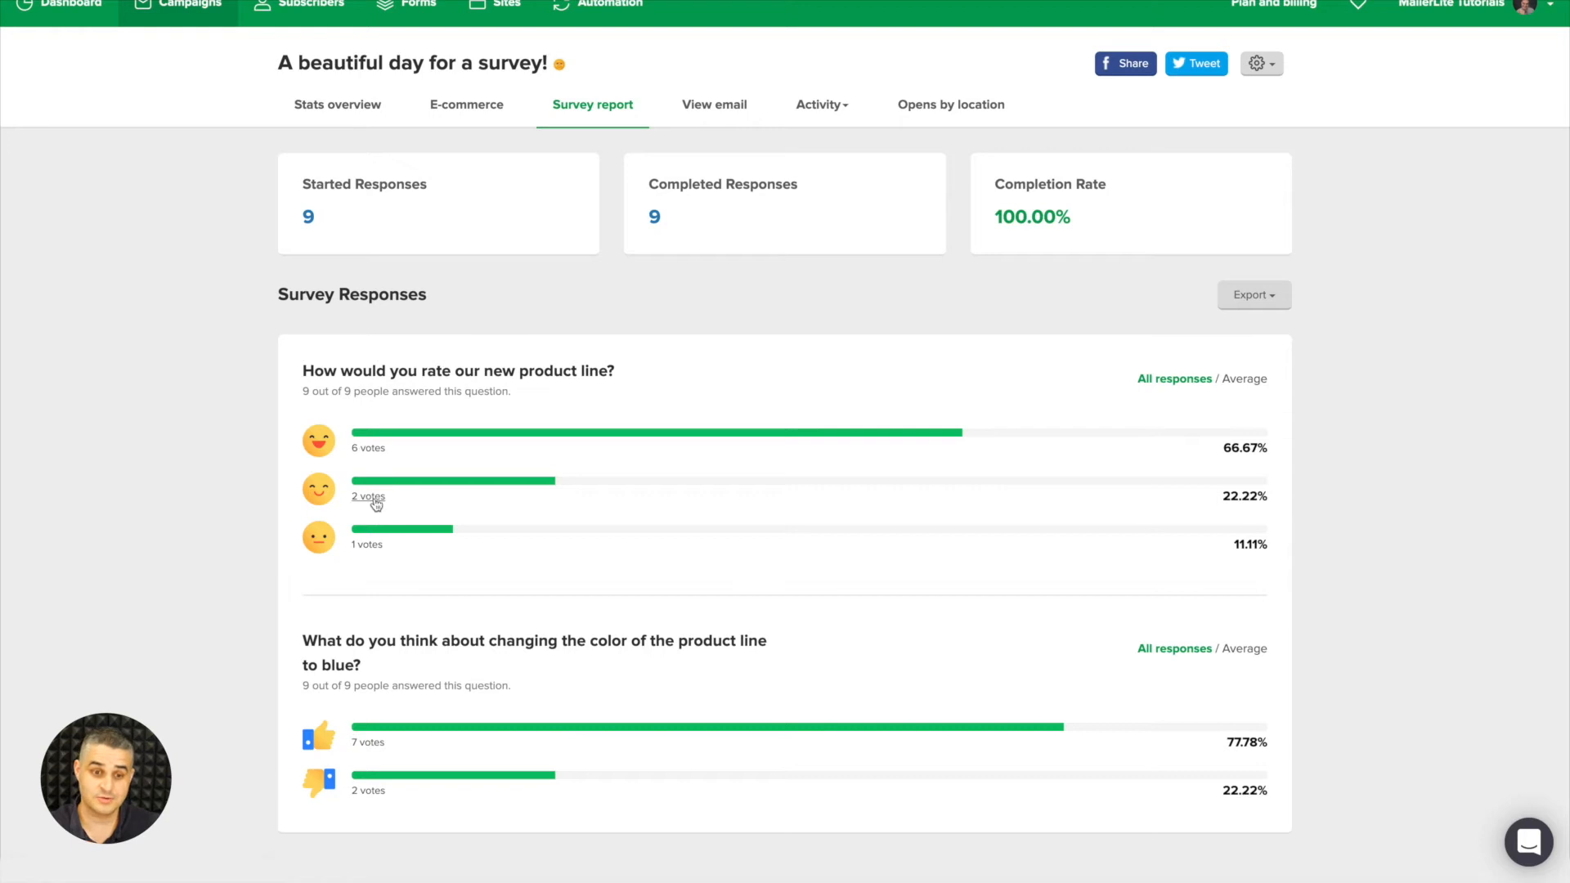
mouse_move(507, 572)
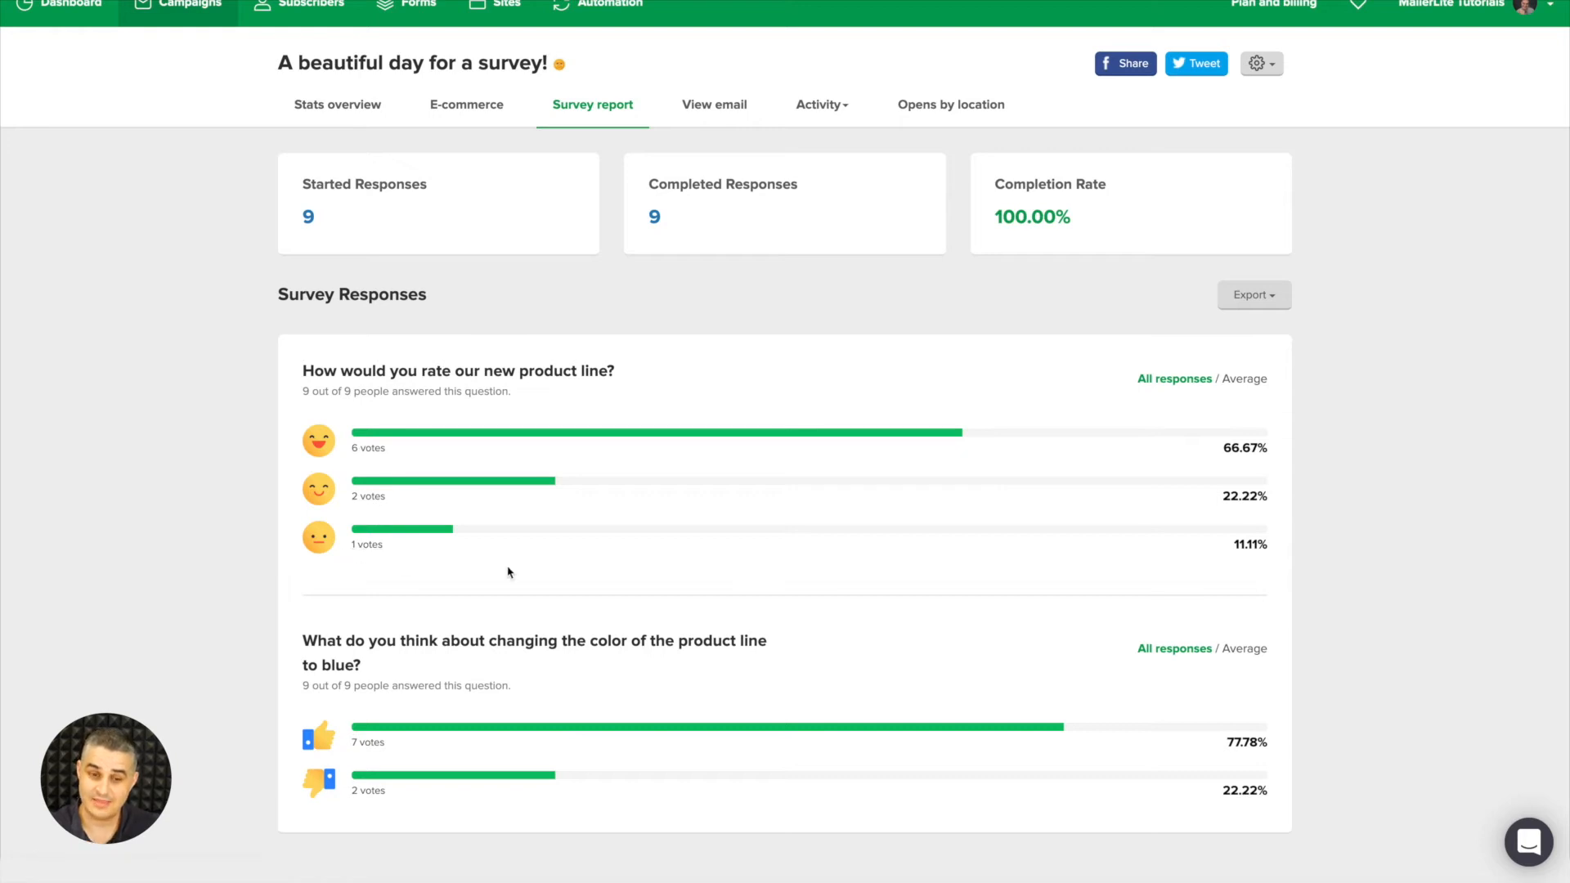
left_click(1243, 378)
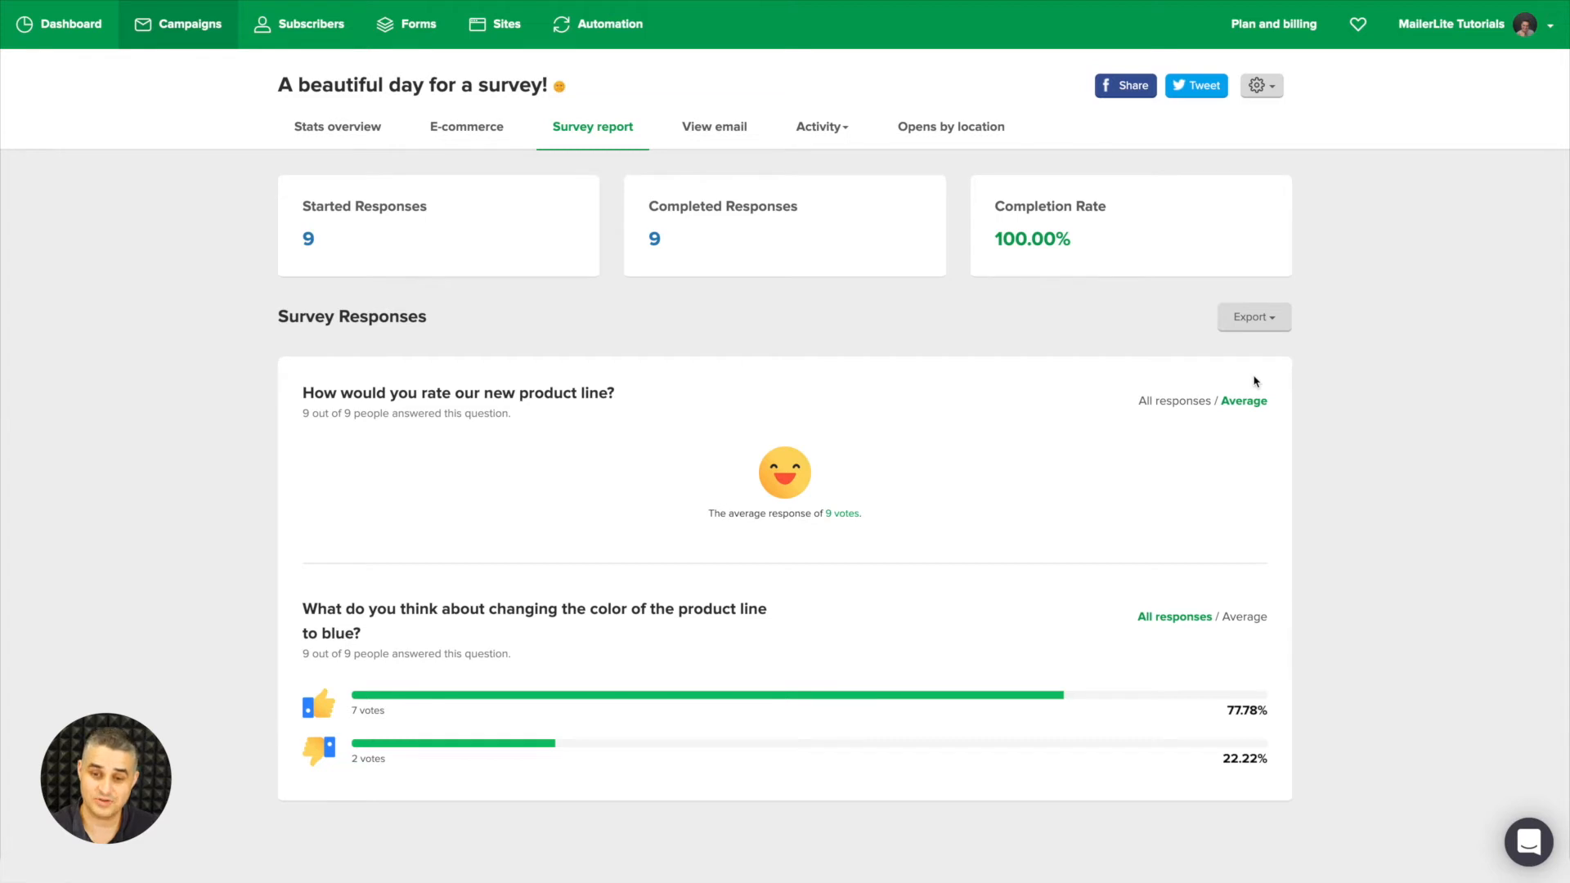
mouse_move(1199, 402)
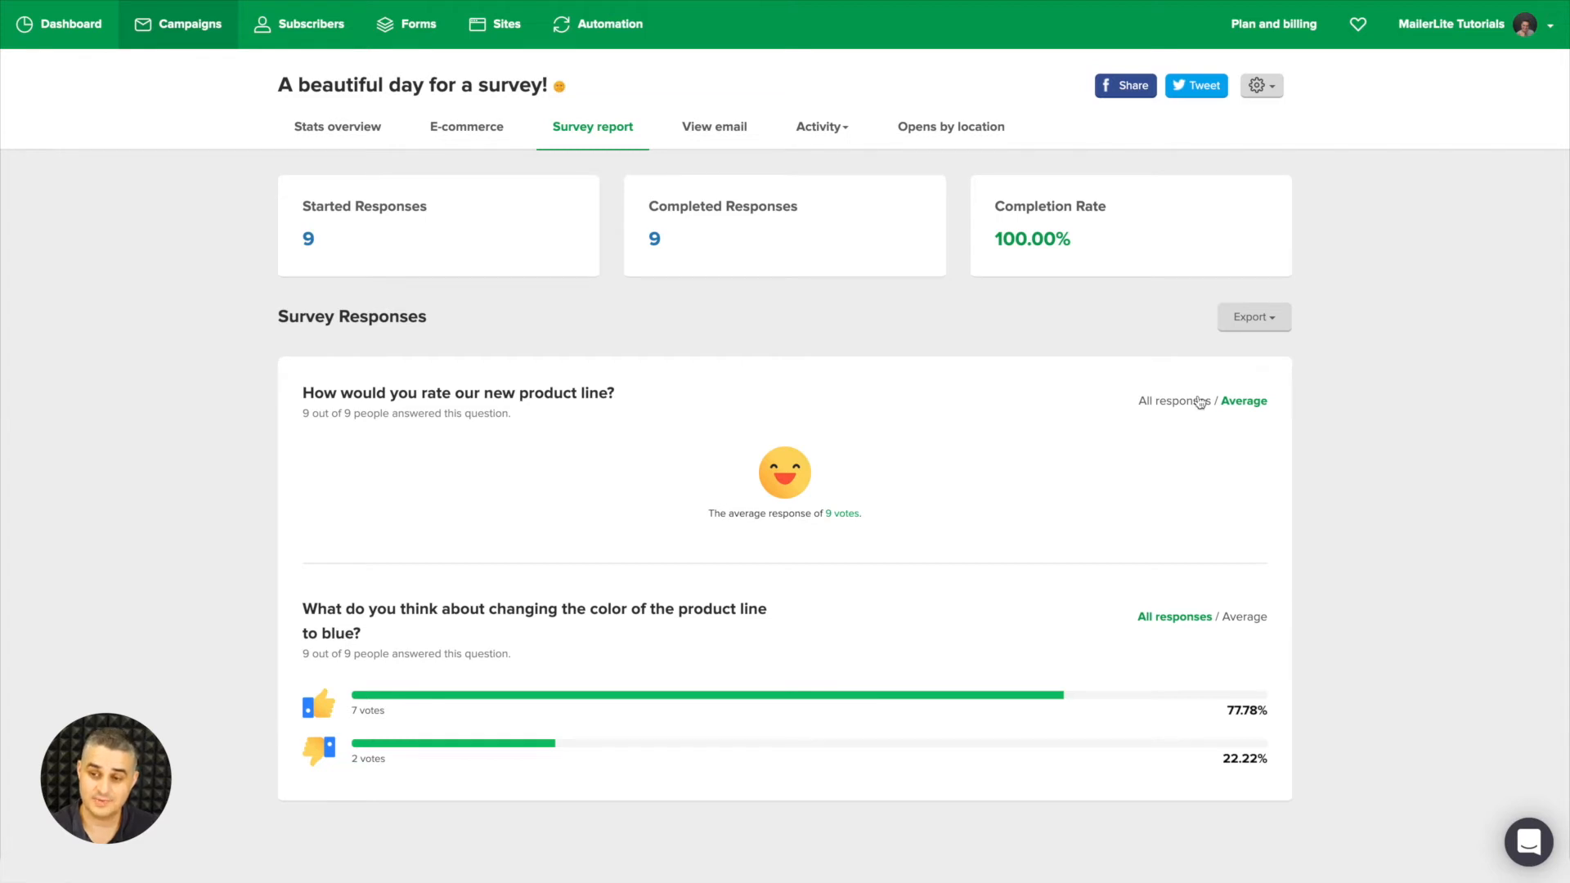
left_click(1174, 401)
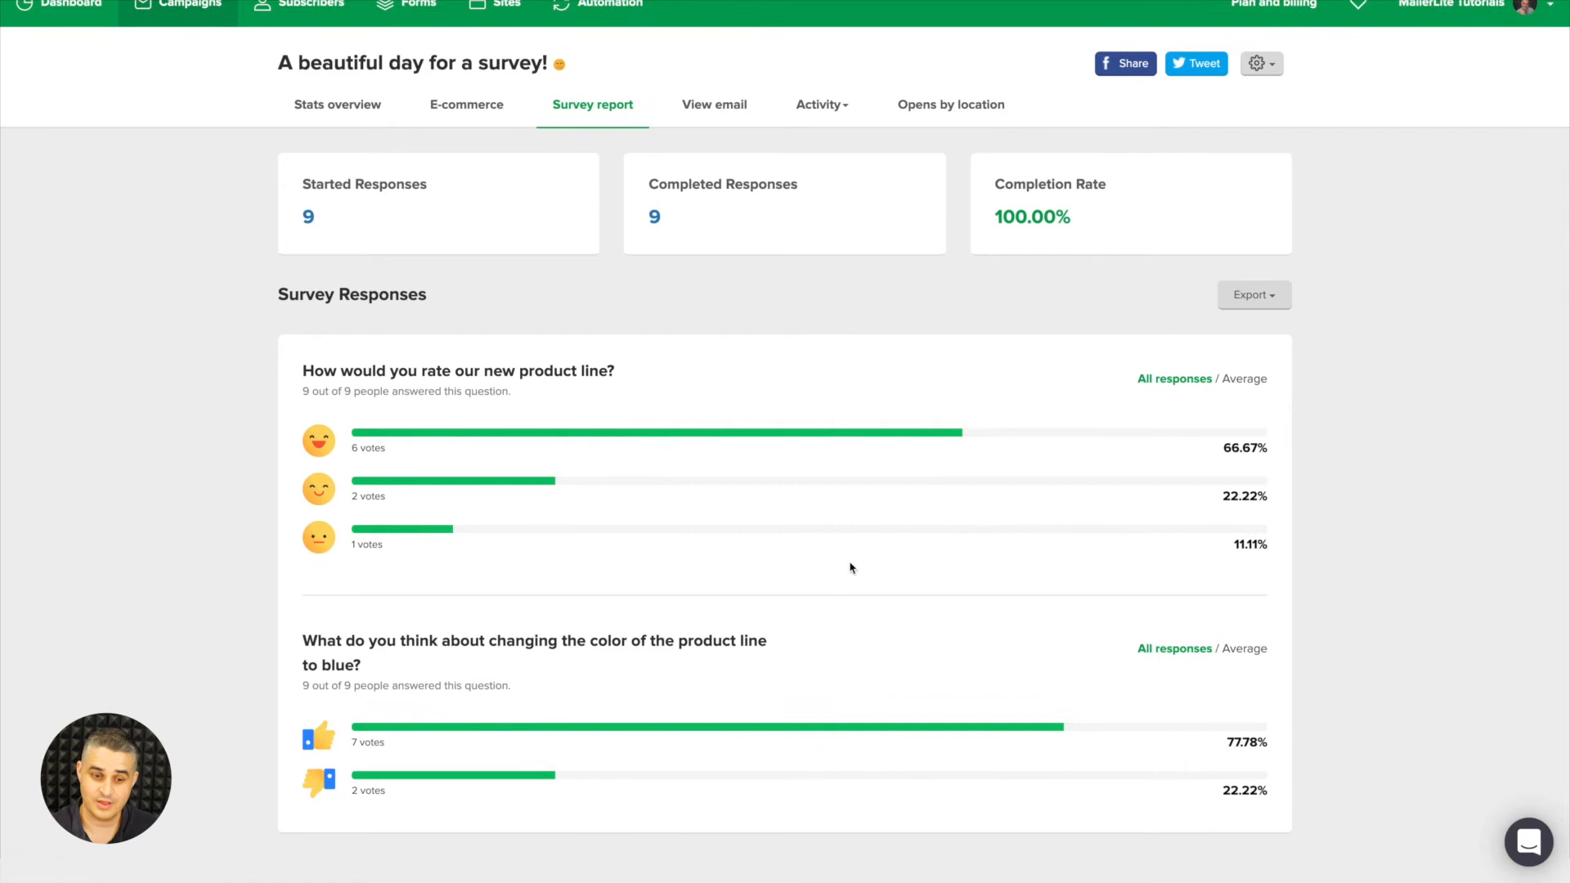
mouse_move(646, 672)
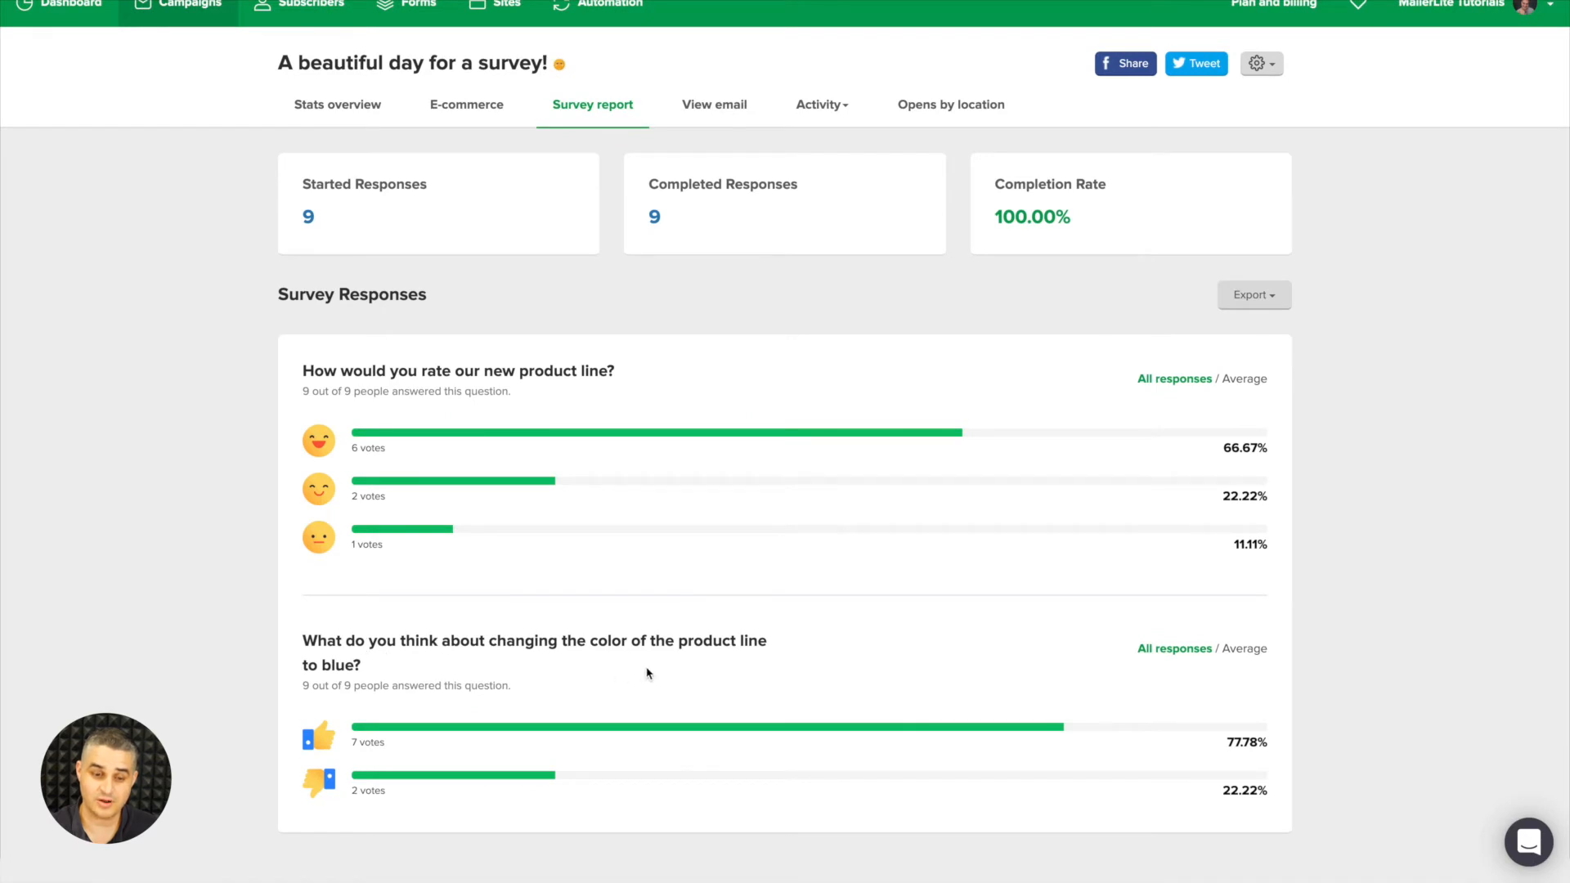
mouse_move(367, 748)
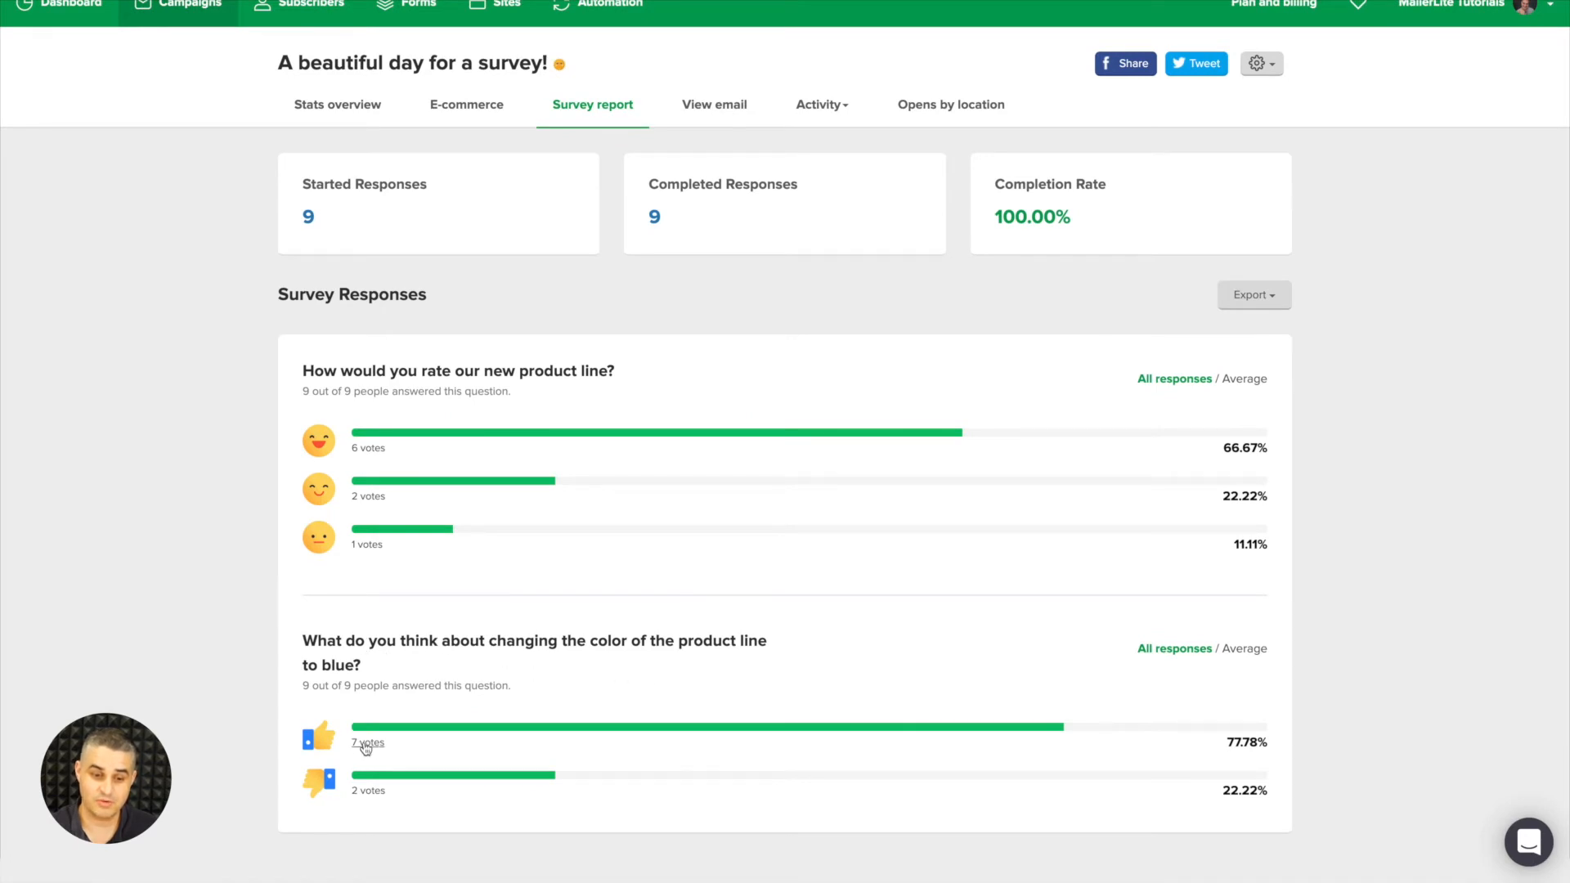
mouse_move(368, 790)
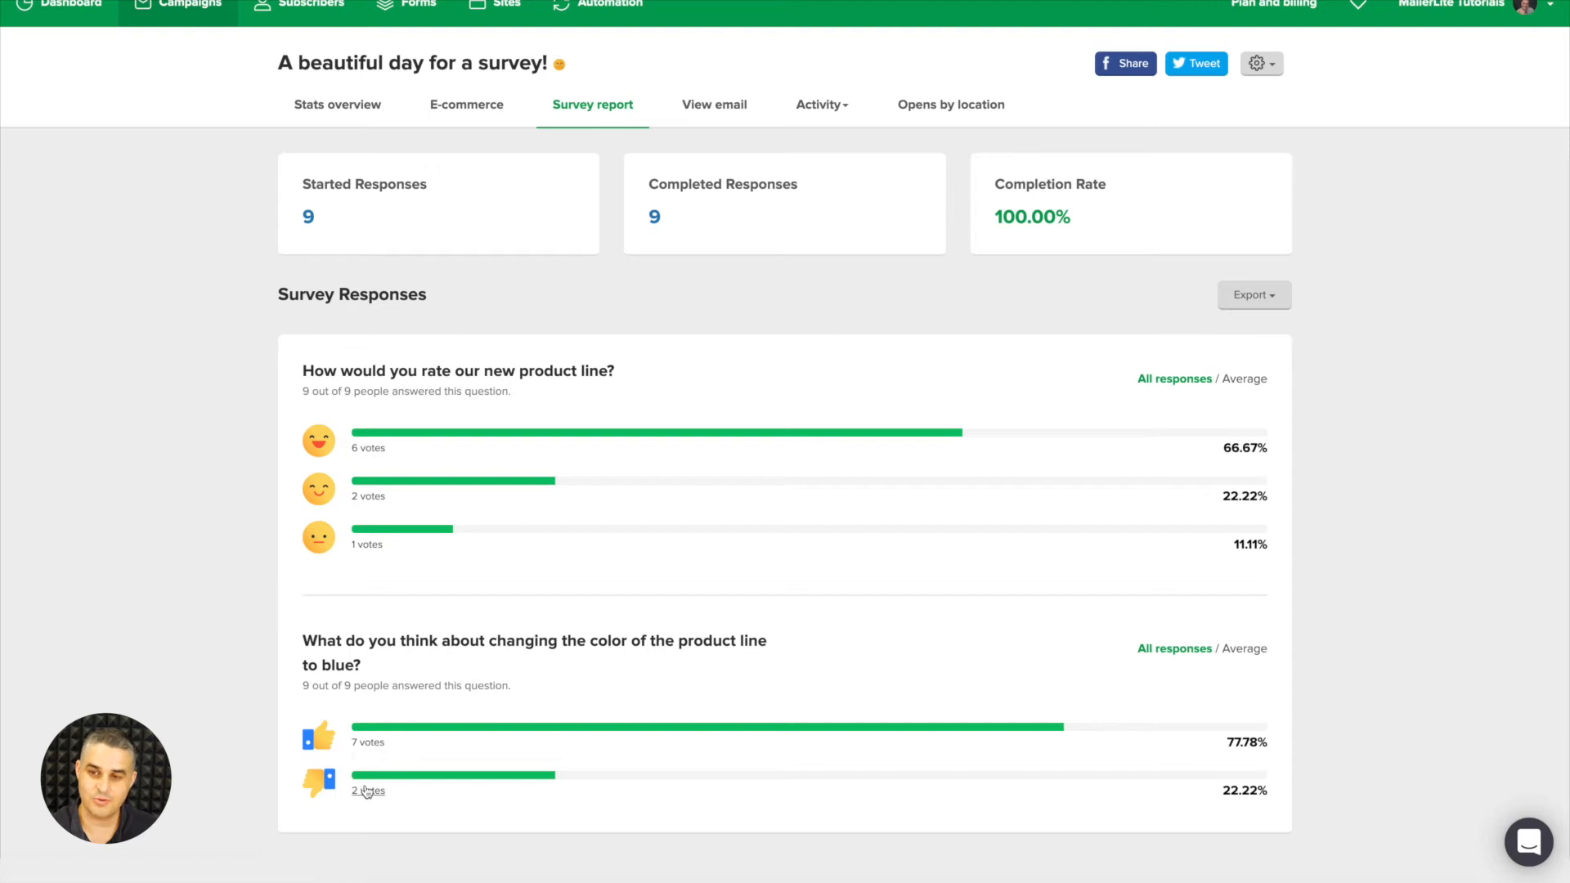
scroll("down", 3)
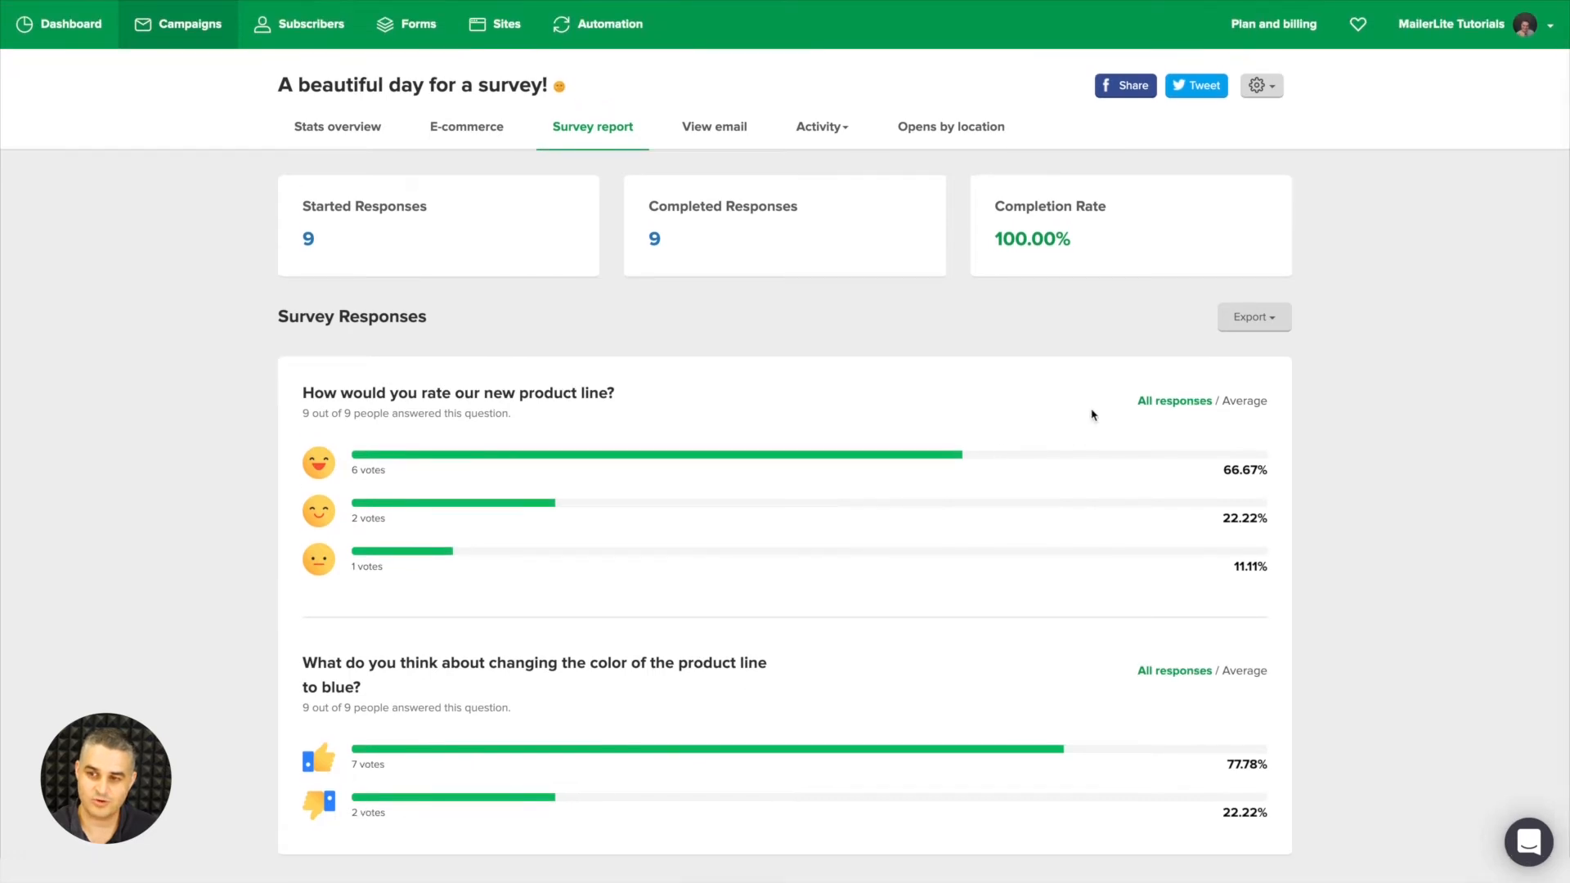
Show the survey response export choices: Export CSV and Export CSV for Excel.
left_click(1252, 315)
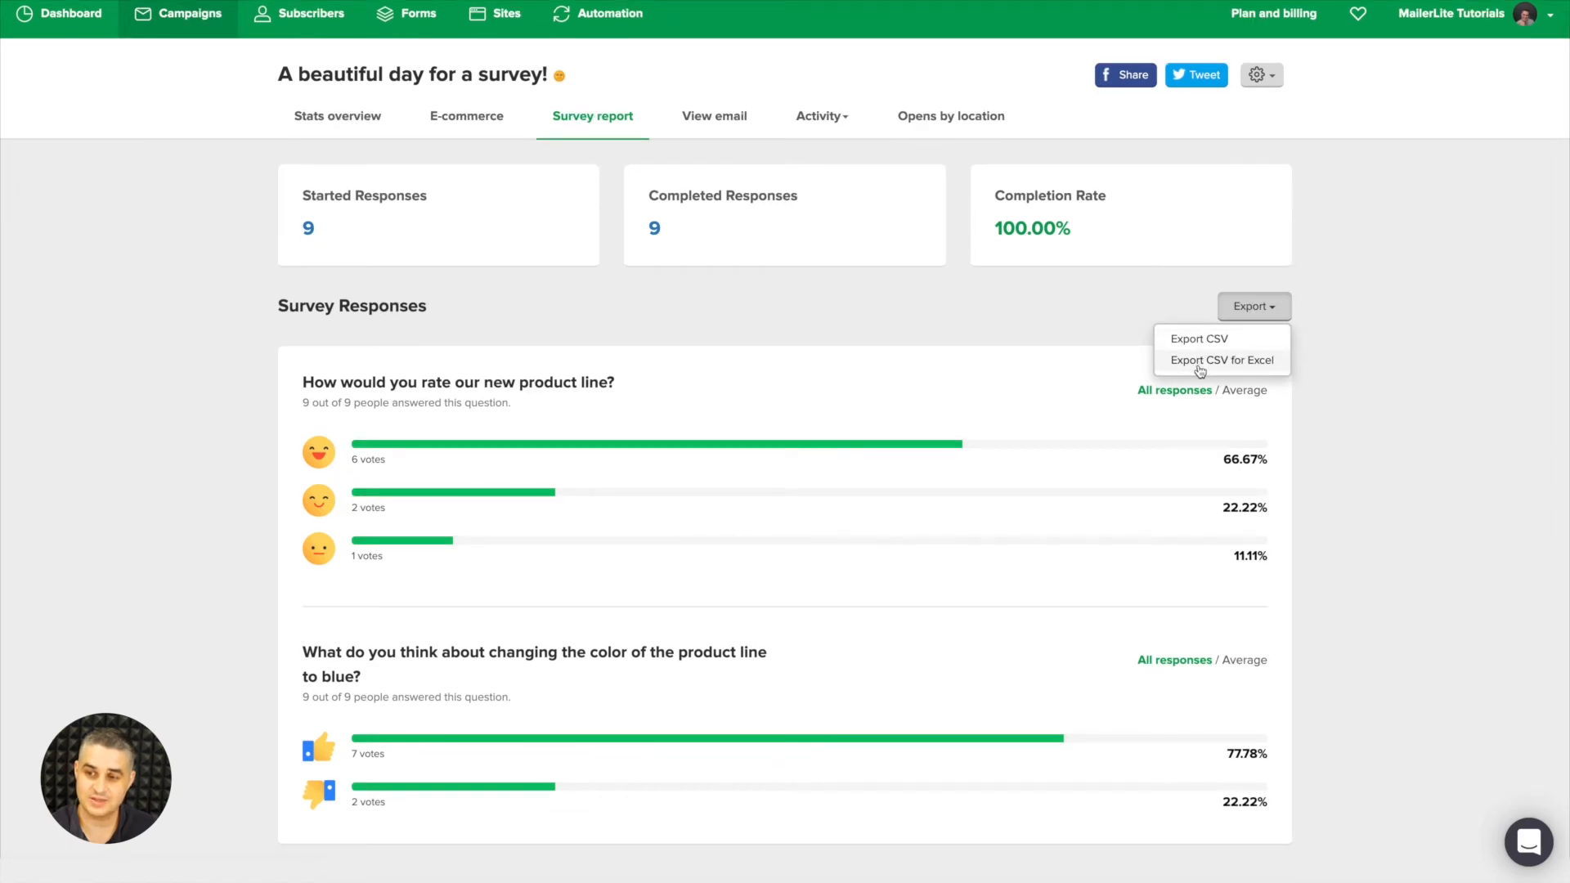
mouse_move(919, 320)
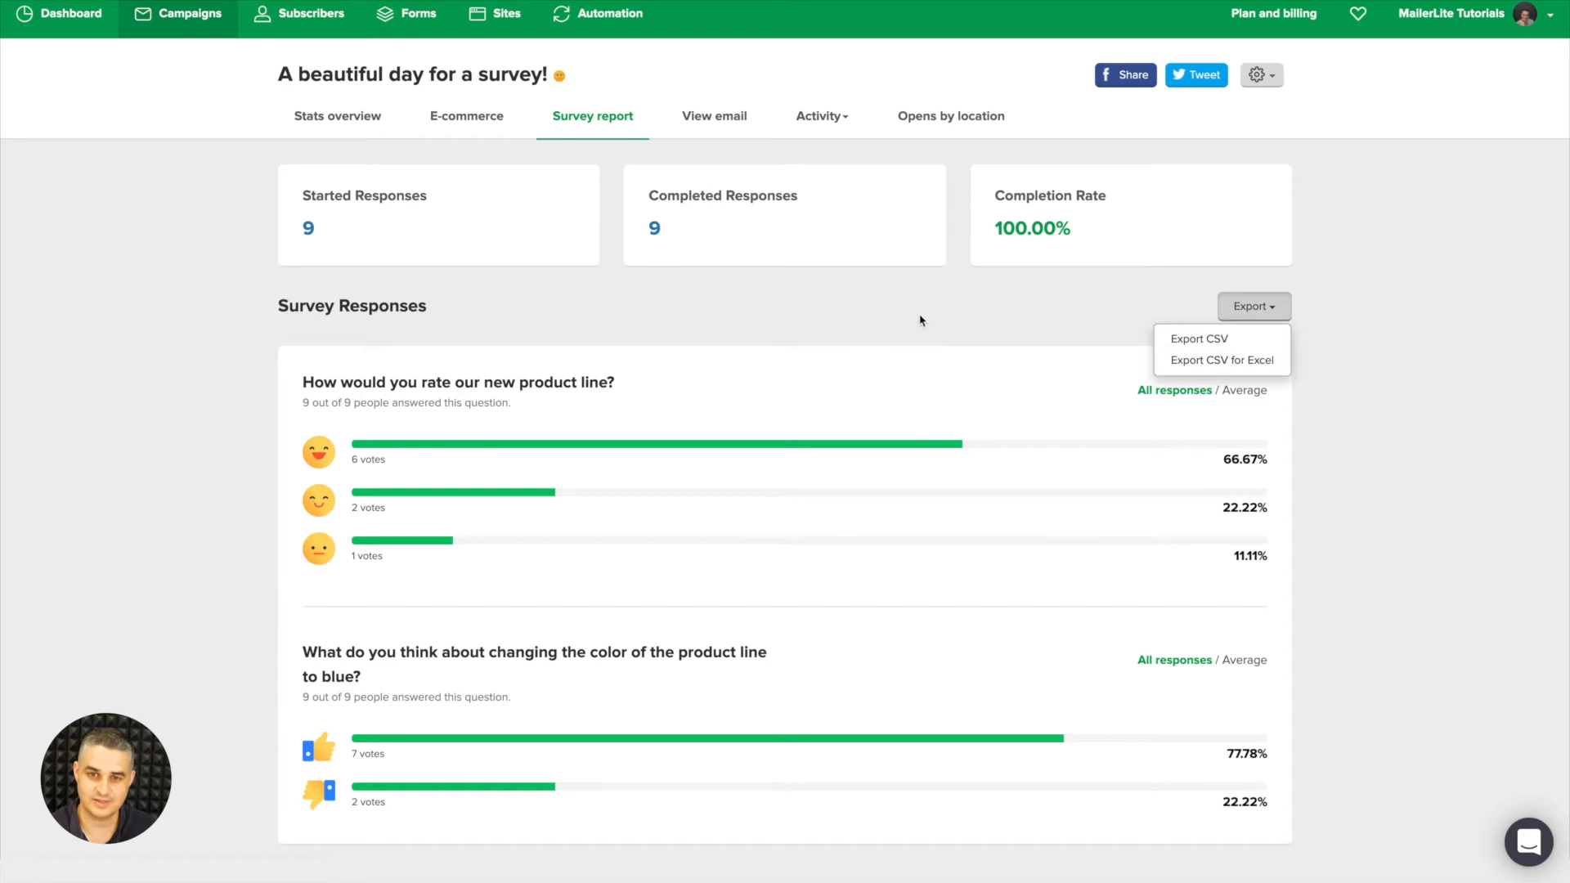
View the sent email preview with the click map on, showing 66.67% on the top rating.
left_click(714, 118)
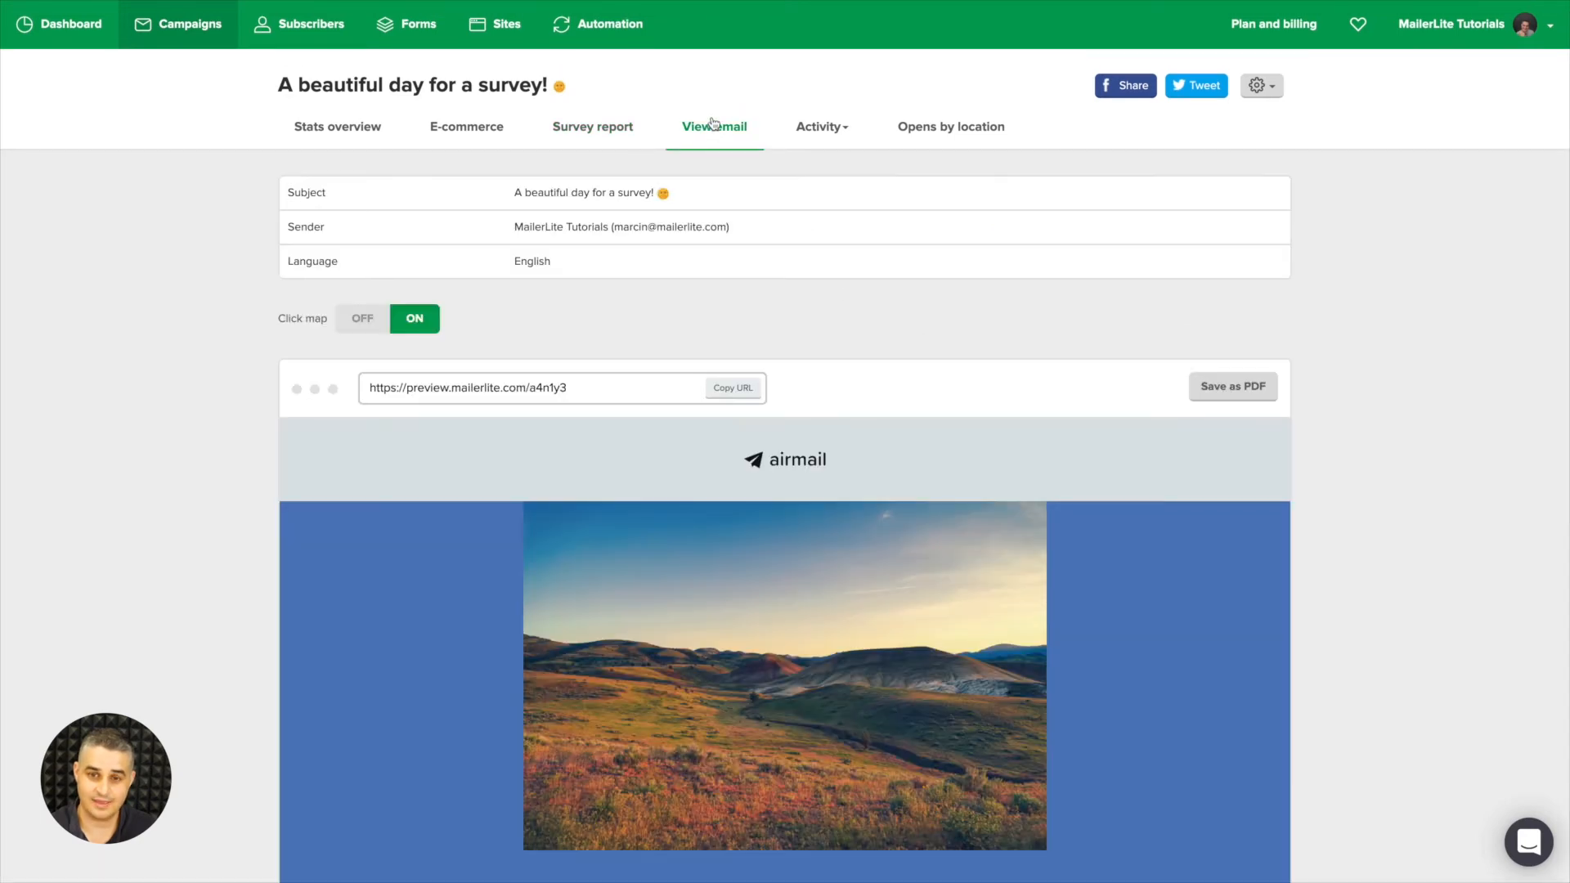
mouse_move(518, 311)
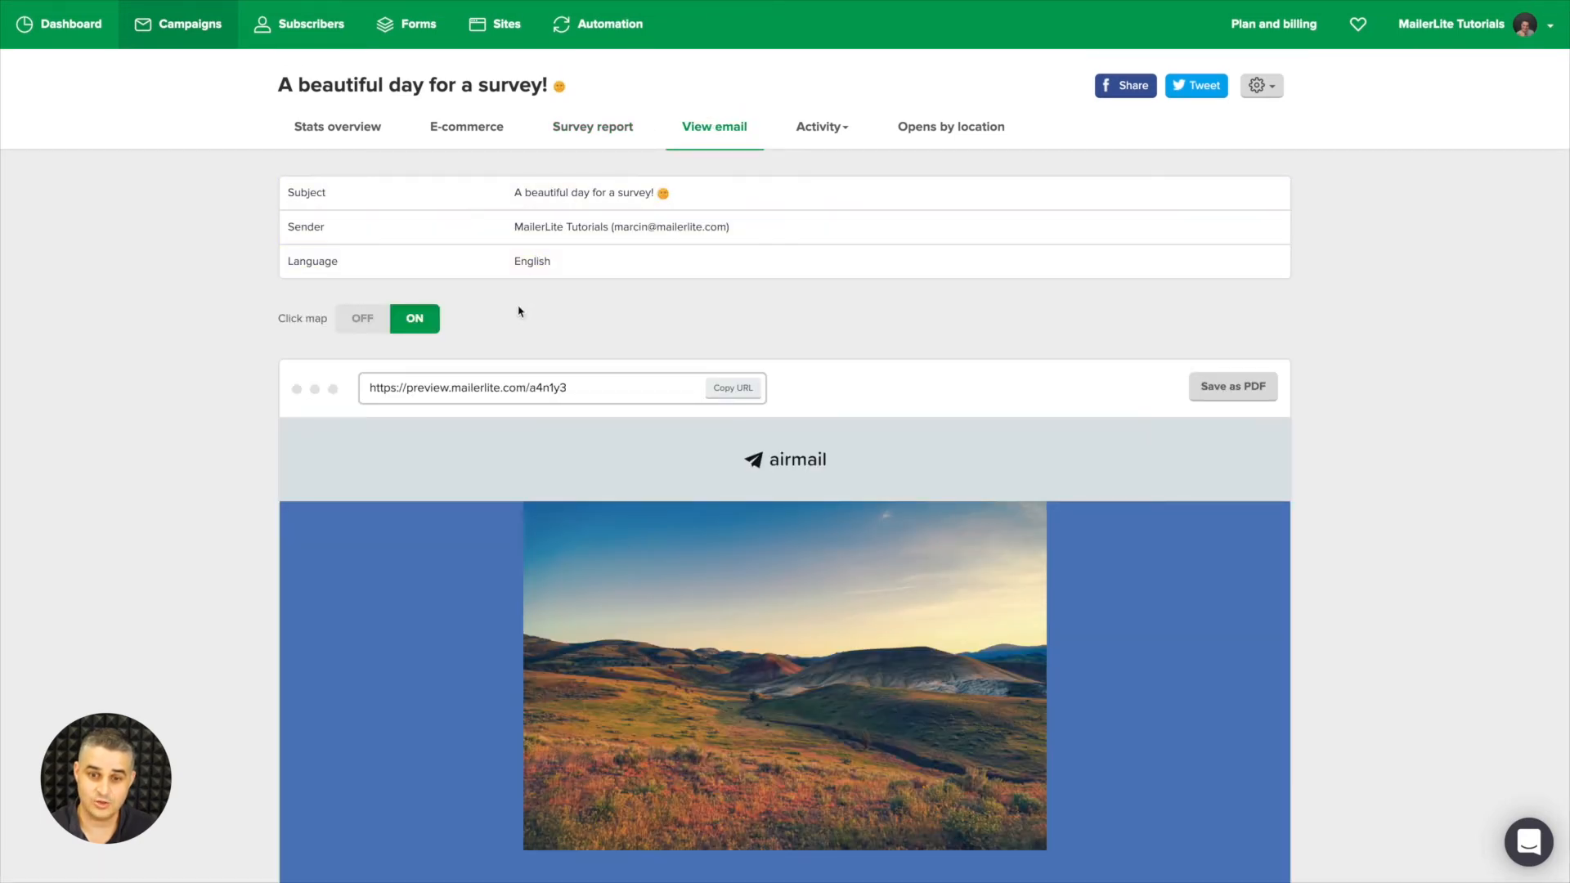
scroll("down", 3)
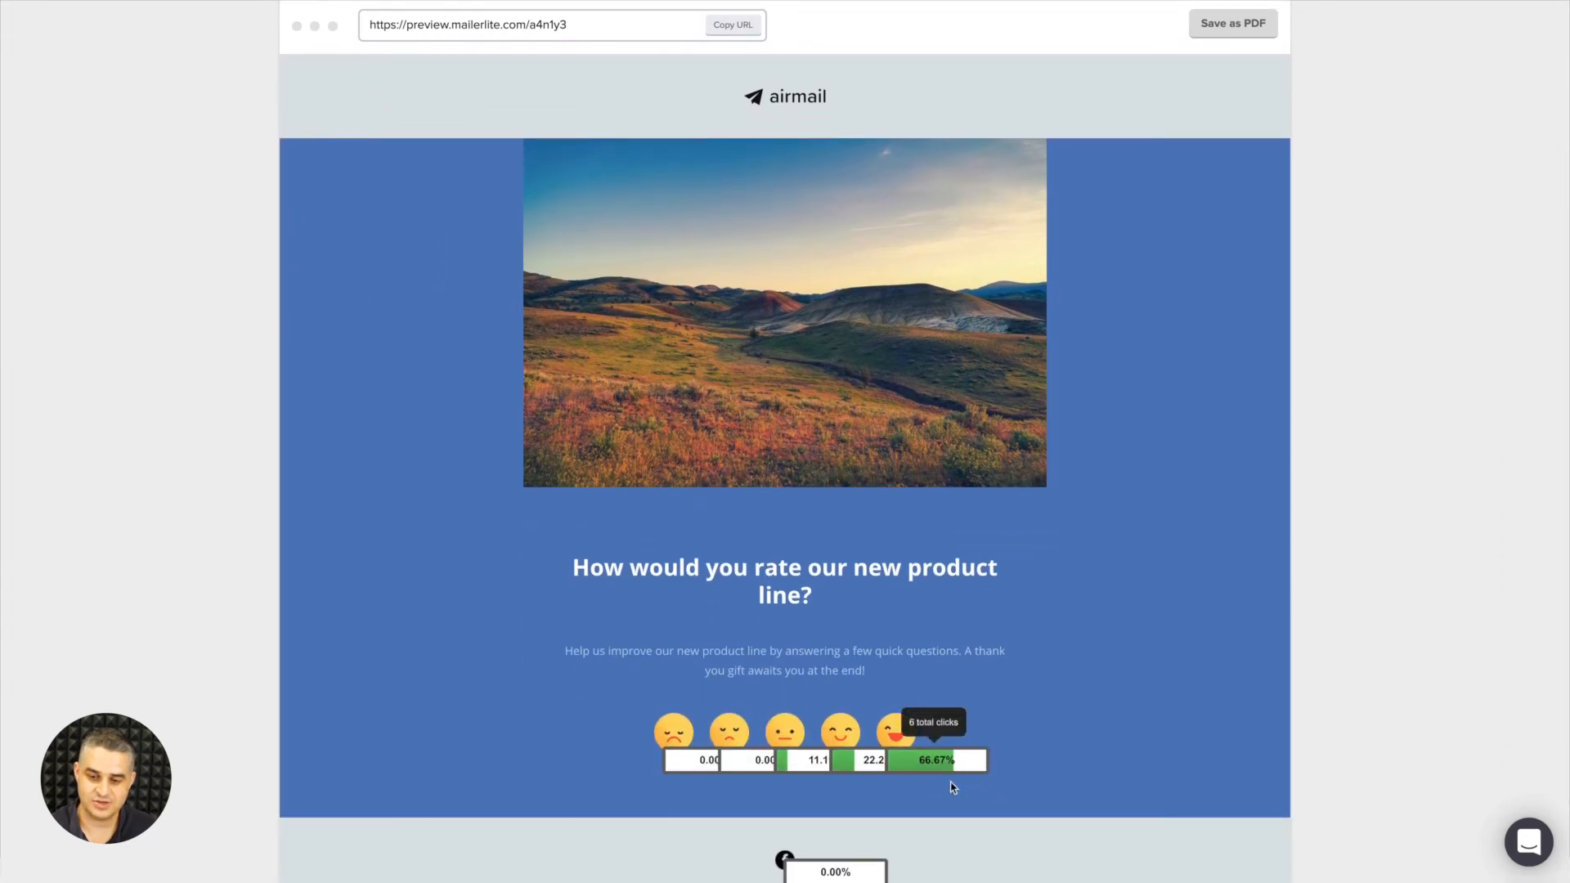
mouse_move(1059, 693)
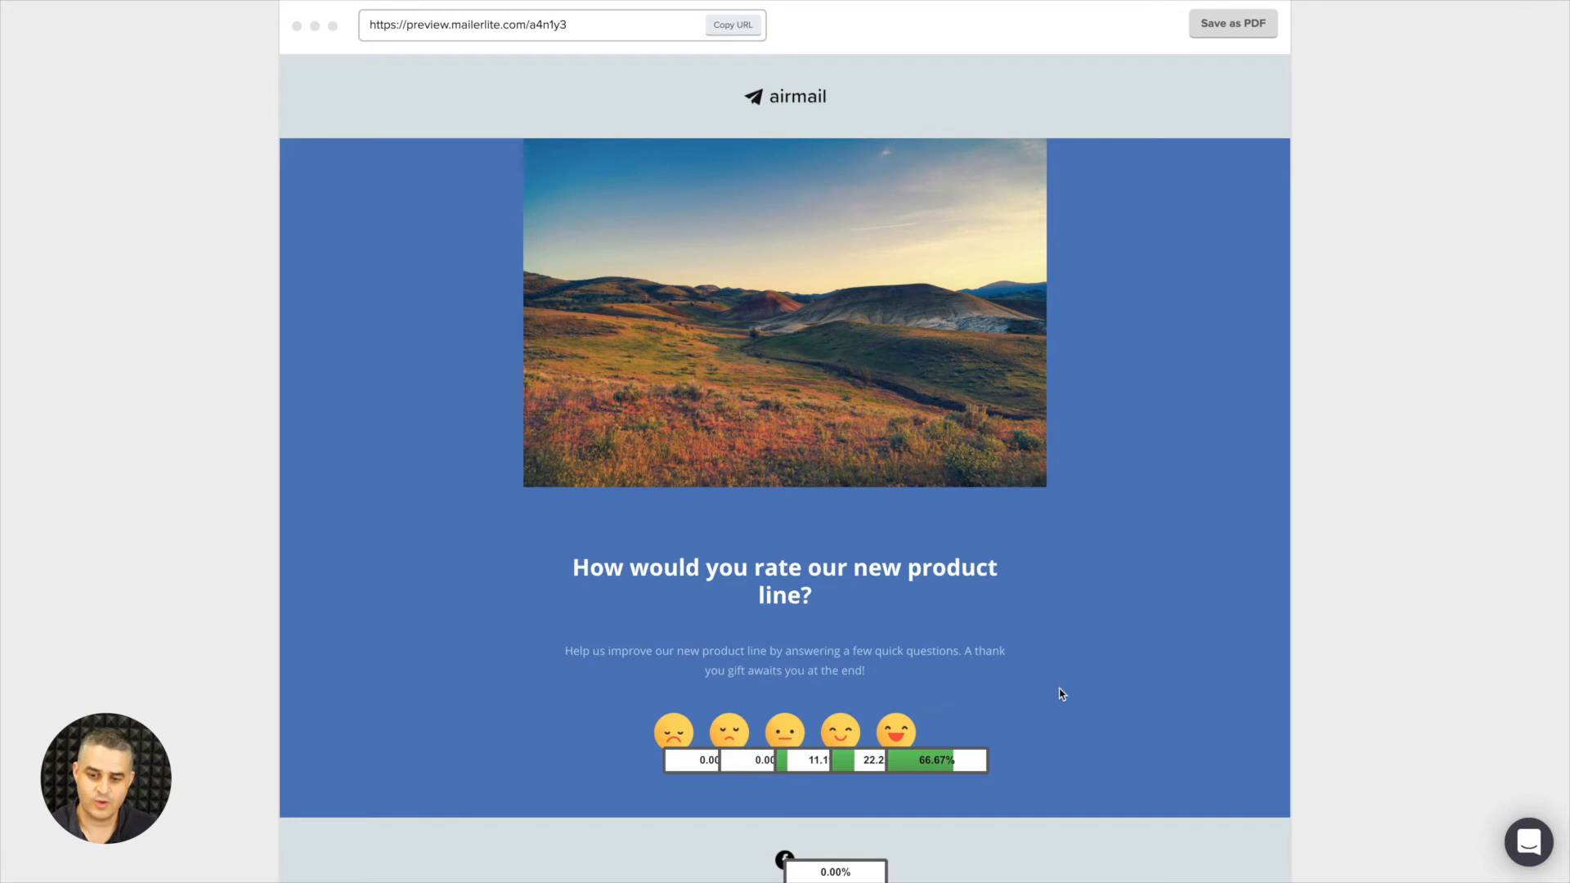
scroll("down", 3)
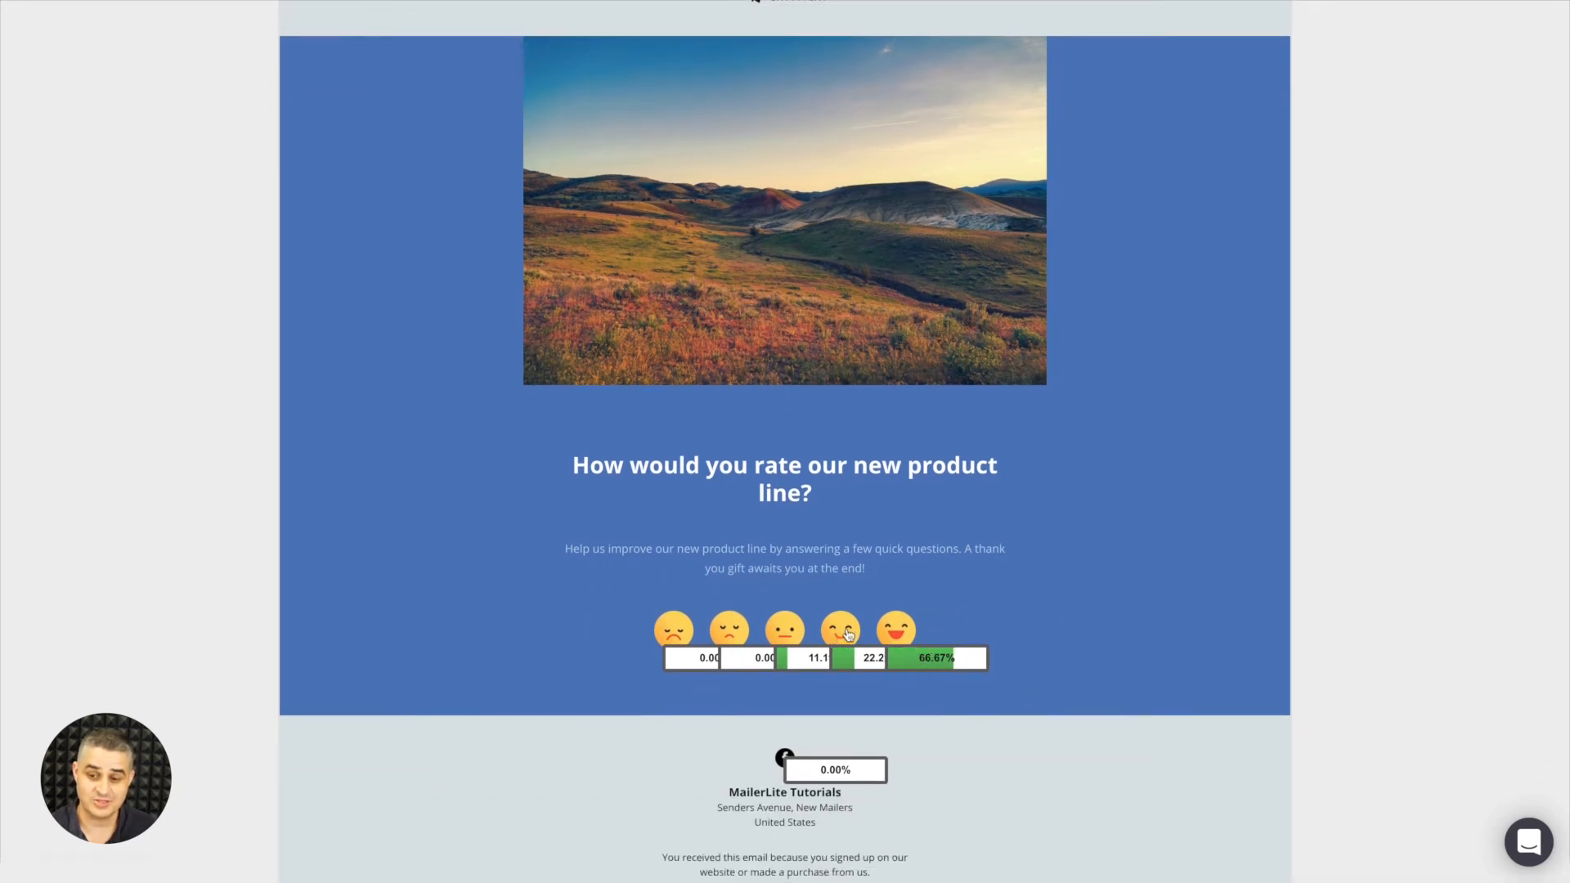
mouse_move(894, 657)
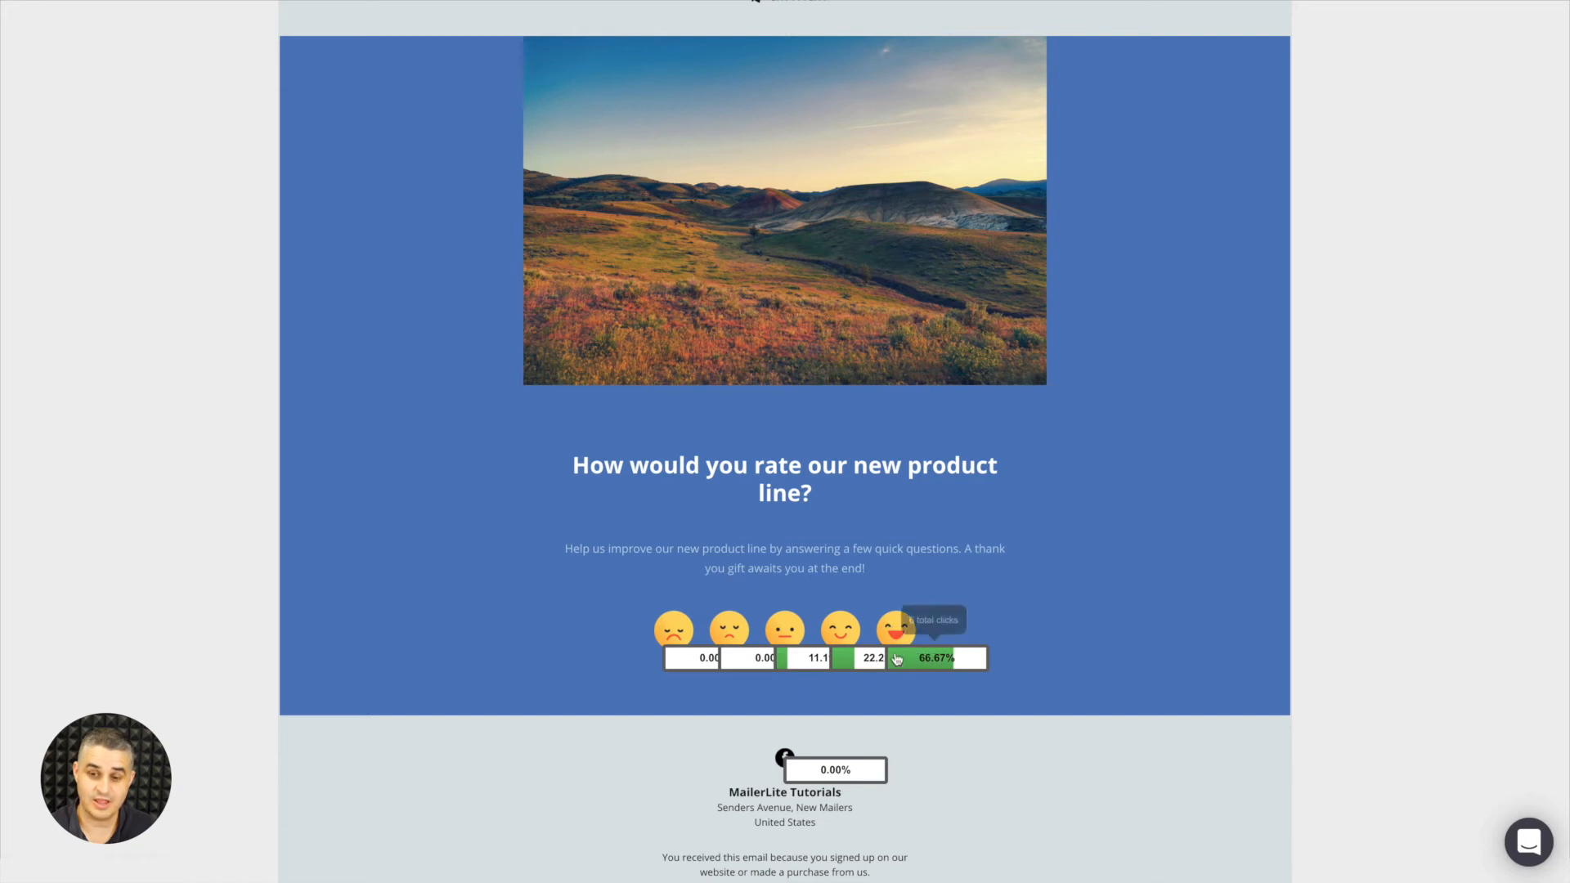
scroll("up", 3)
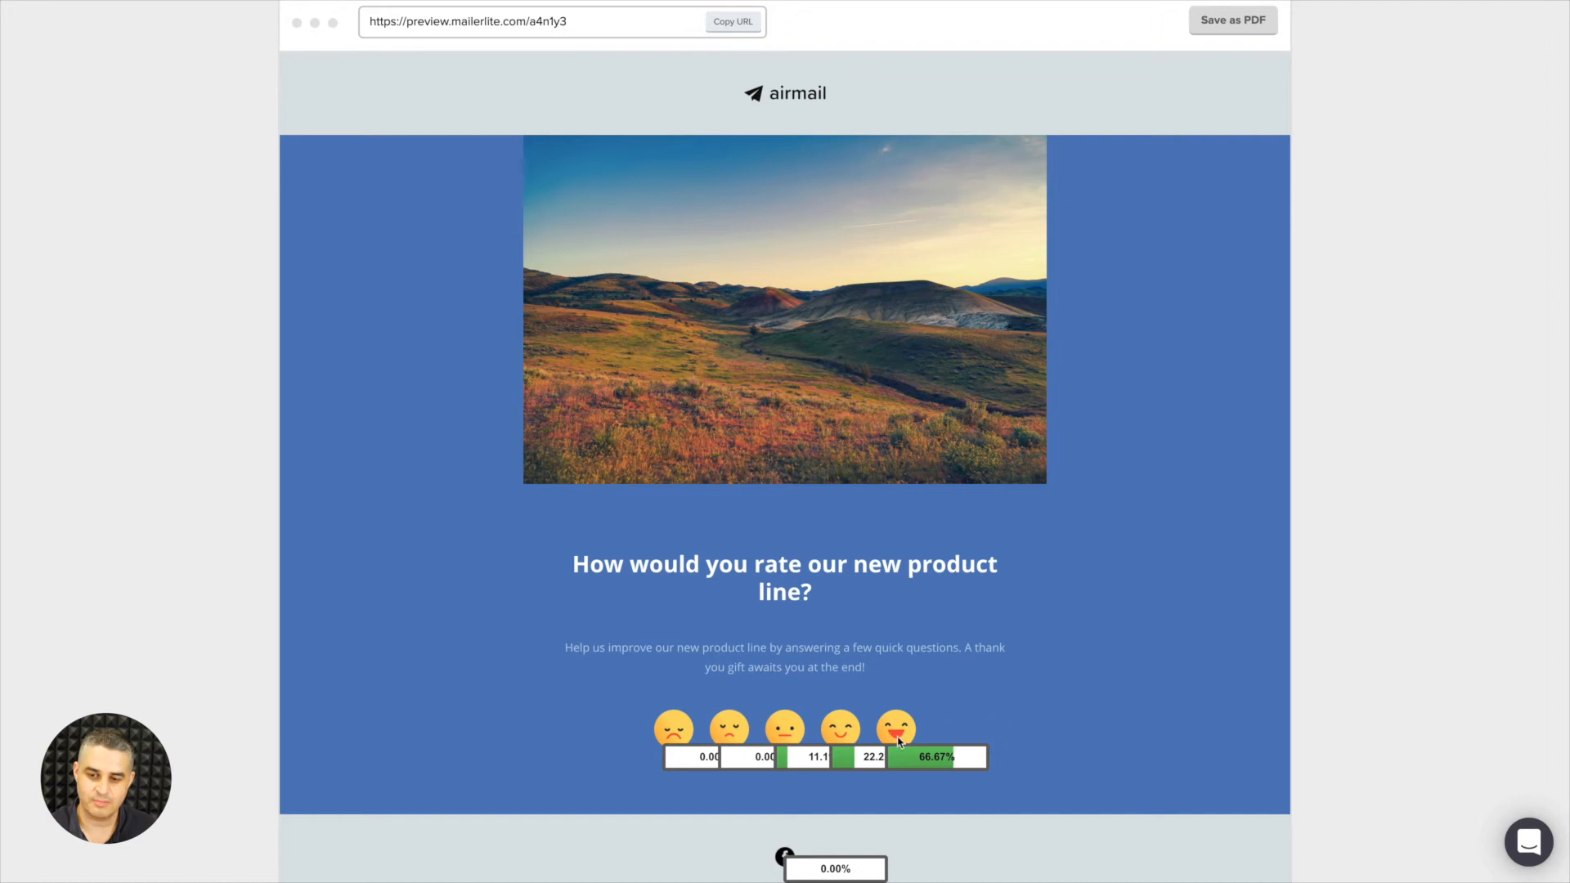
mouse_move(1081, 610)
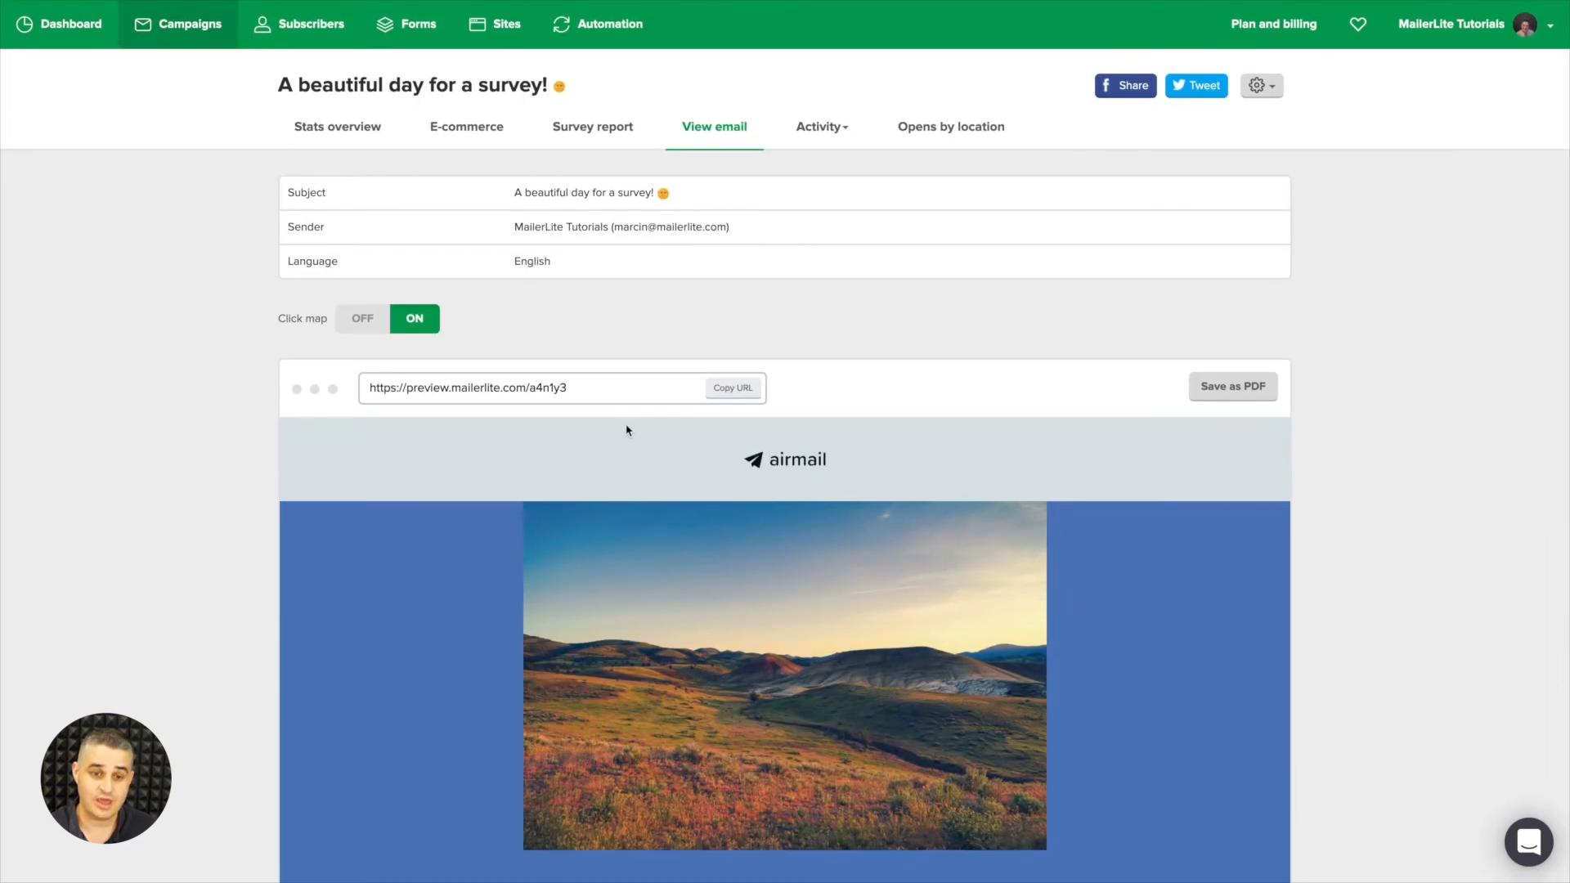
Turn the click map off and look through the plain email preview.
left_click(362, 319)
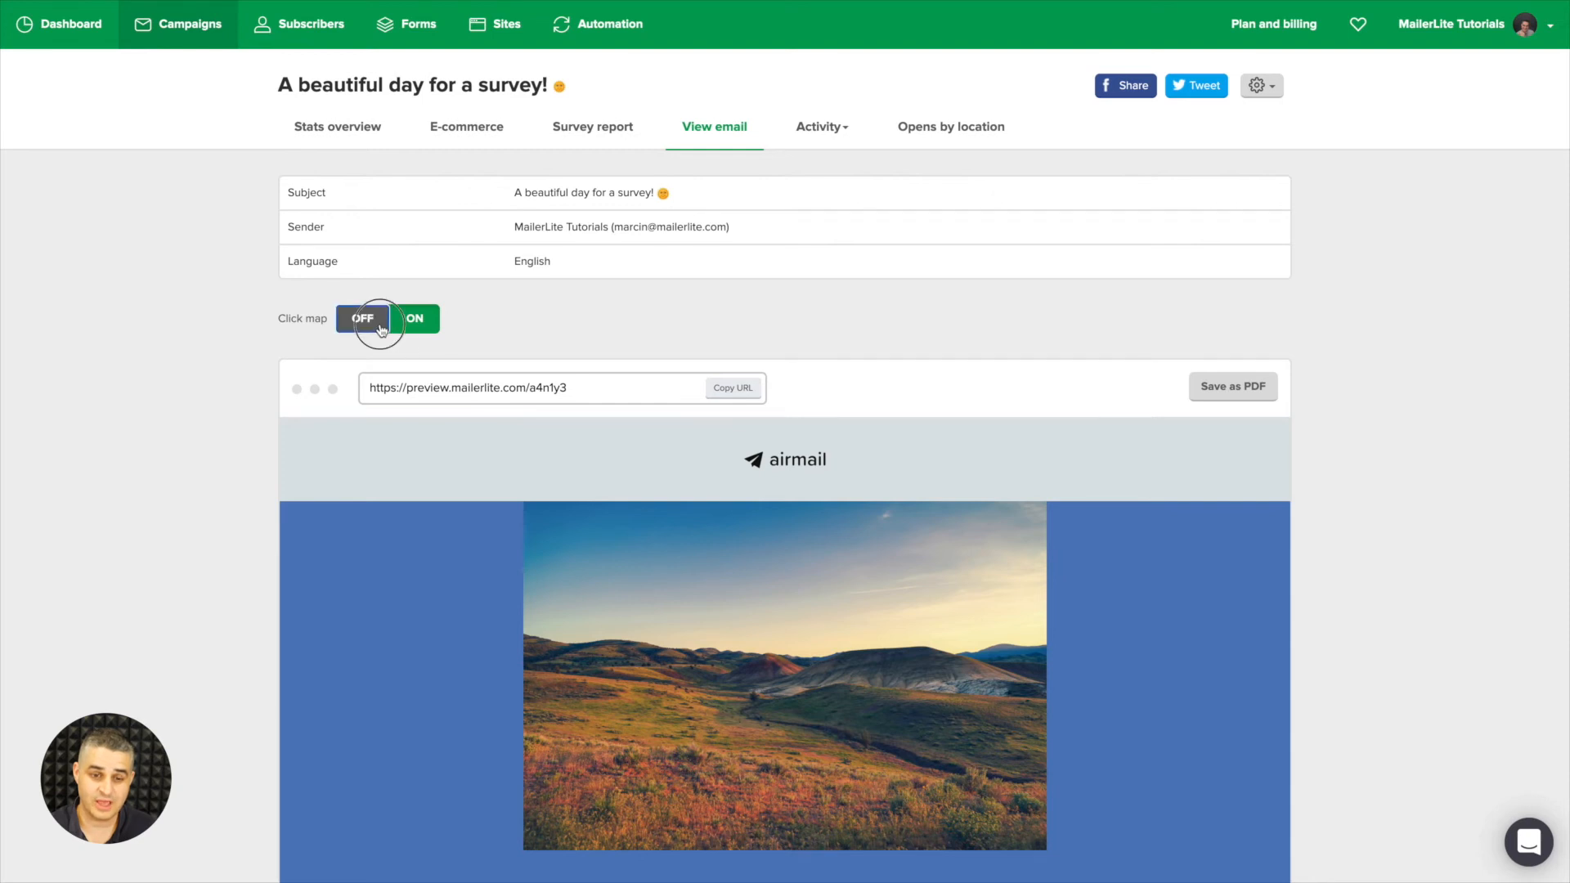
scroll("down", 3)
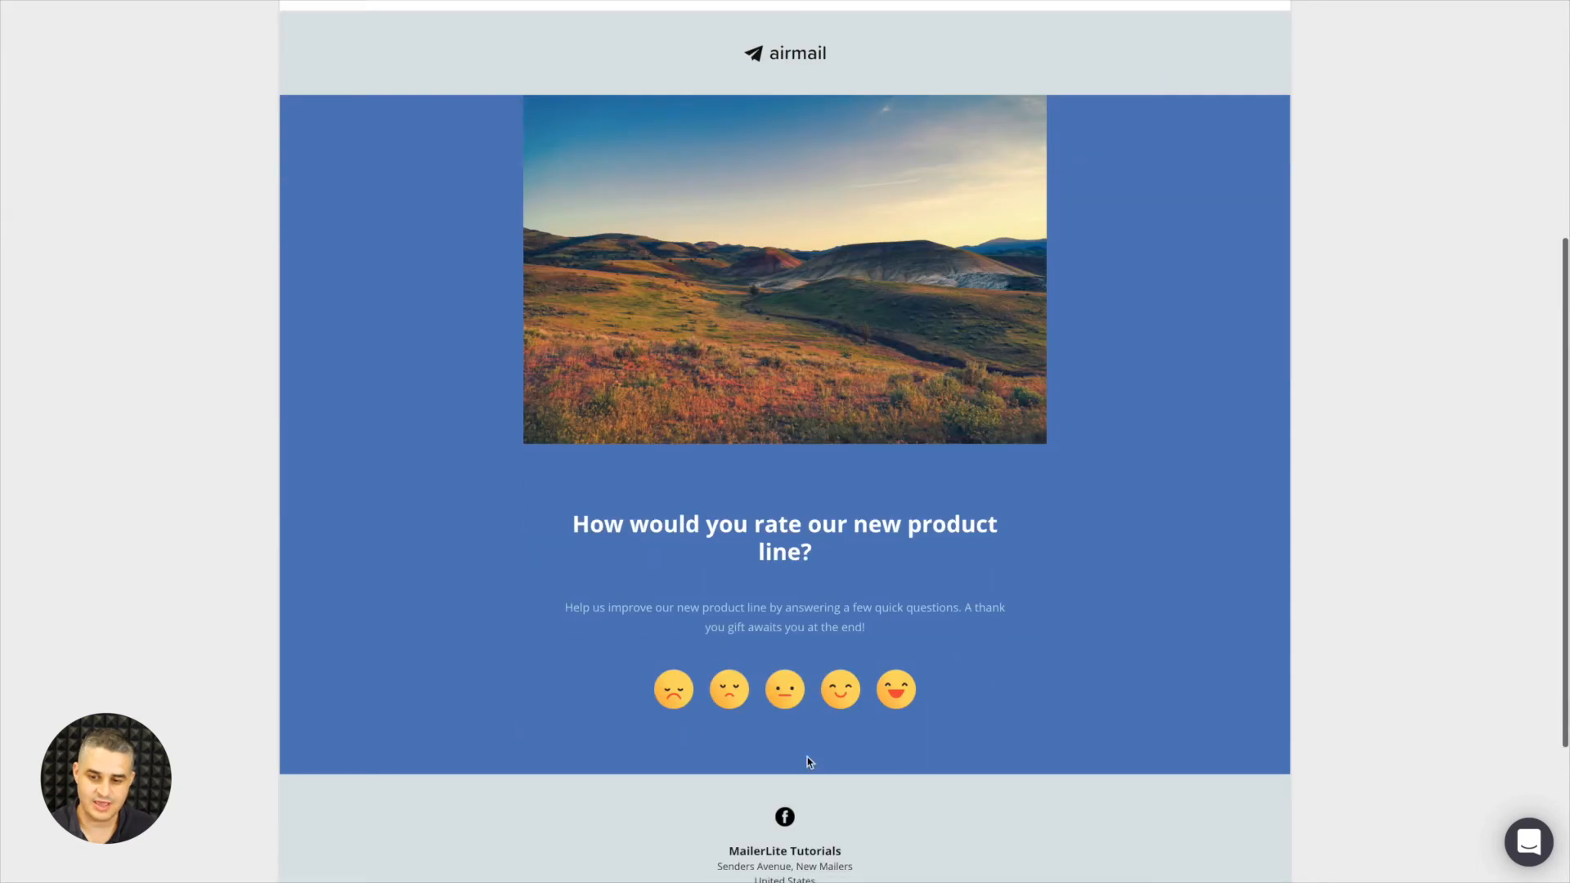
scroll("up", 3)
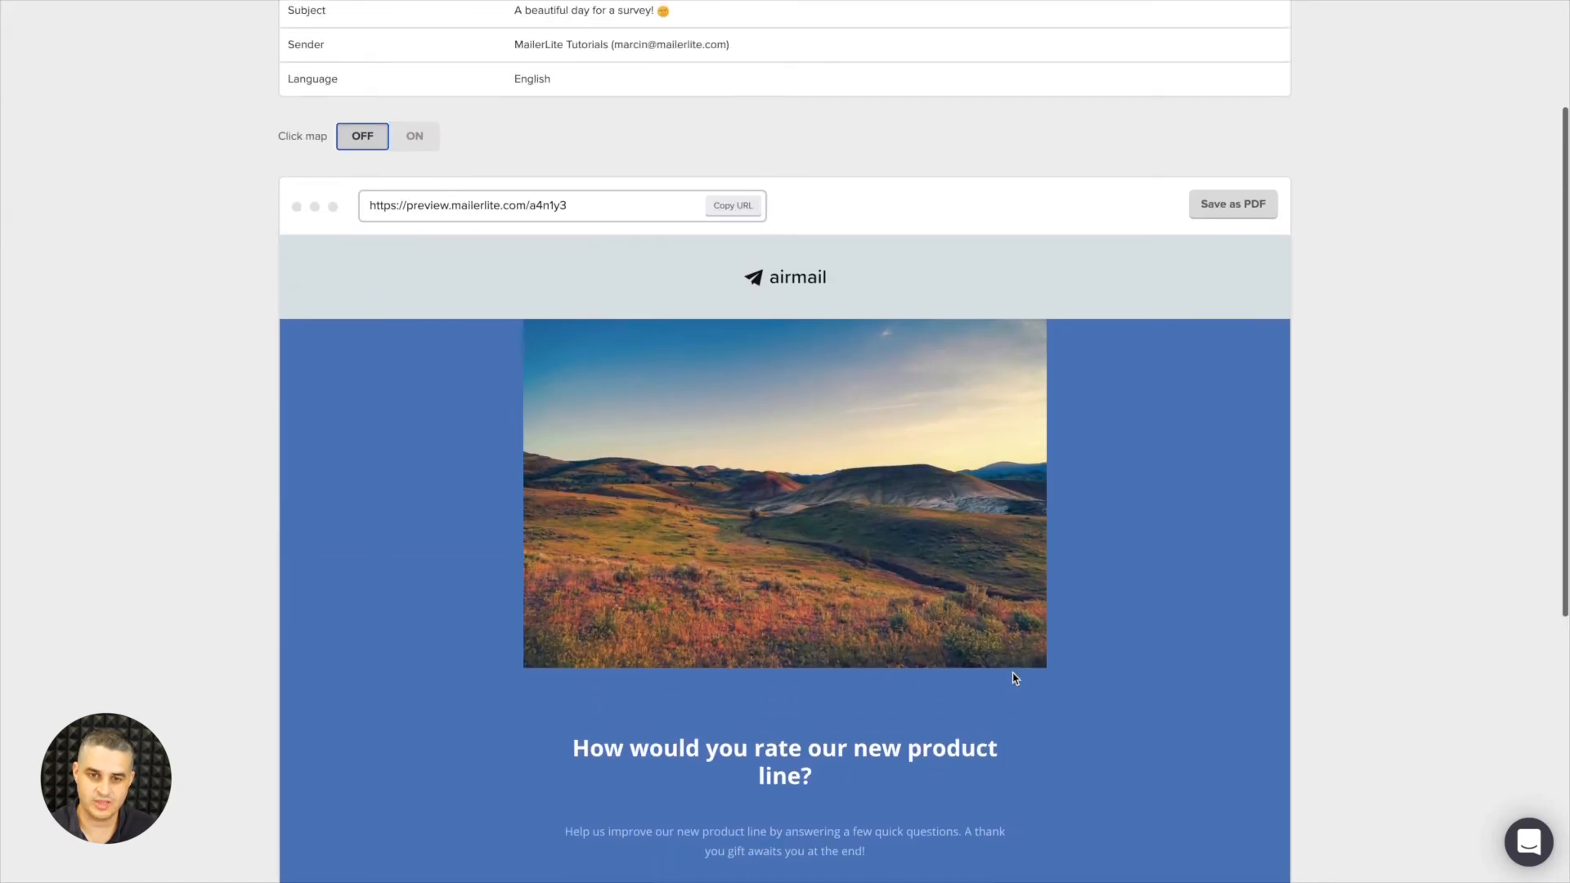
scroll("up", 3)
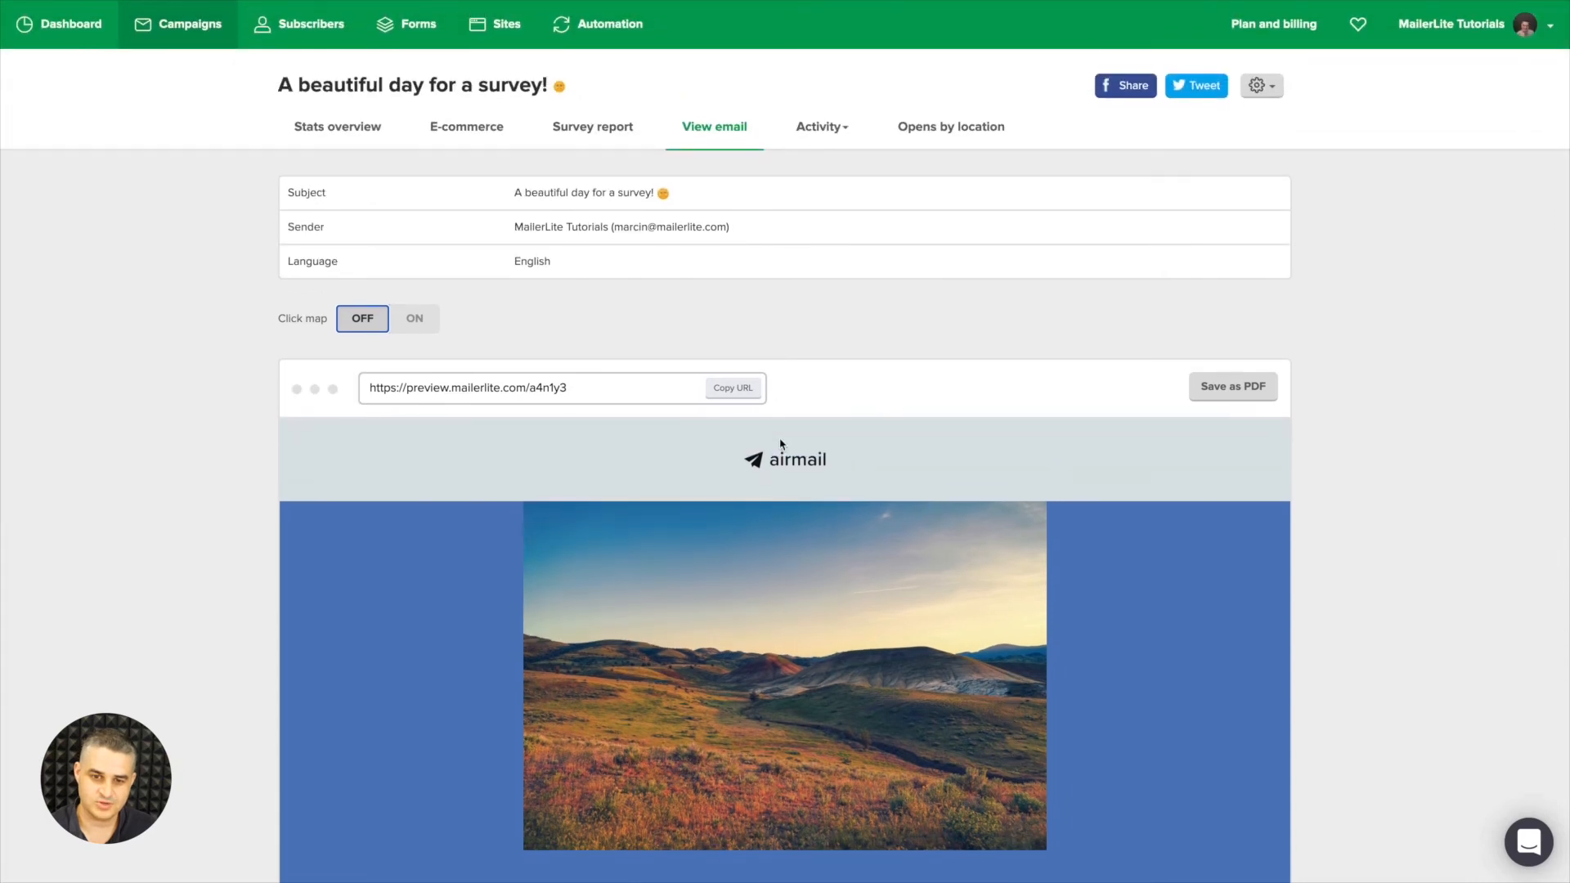
mouse_move(806, 400)
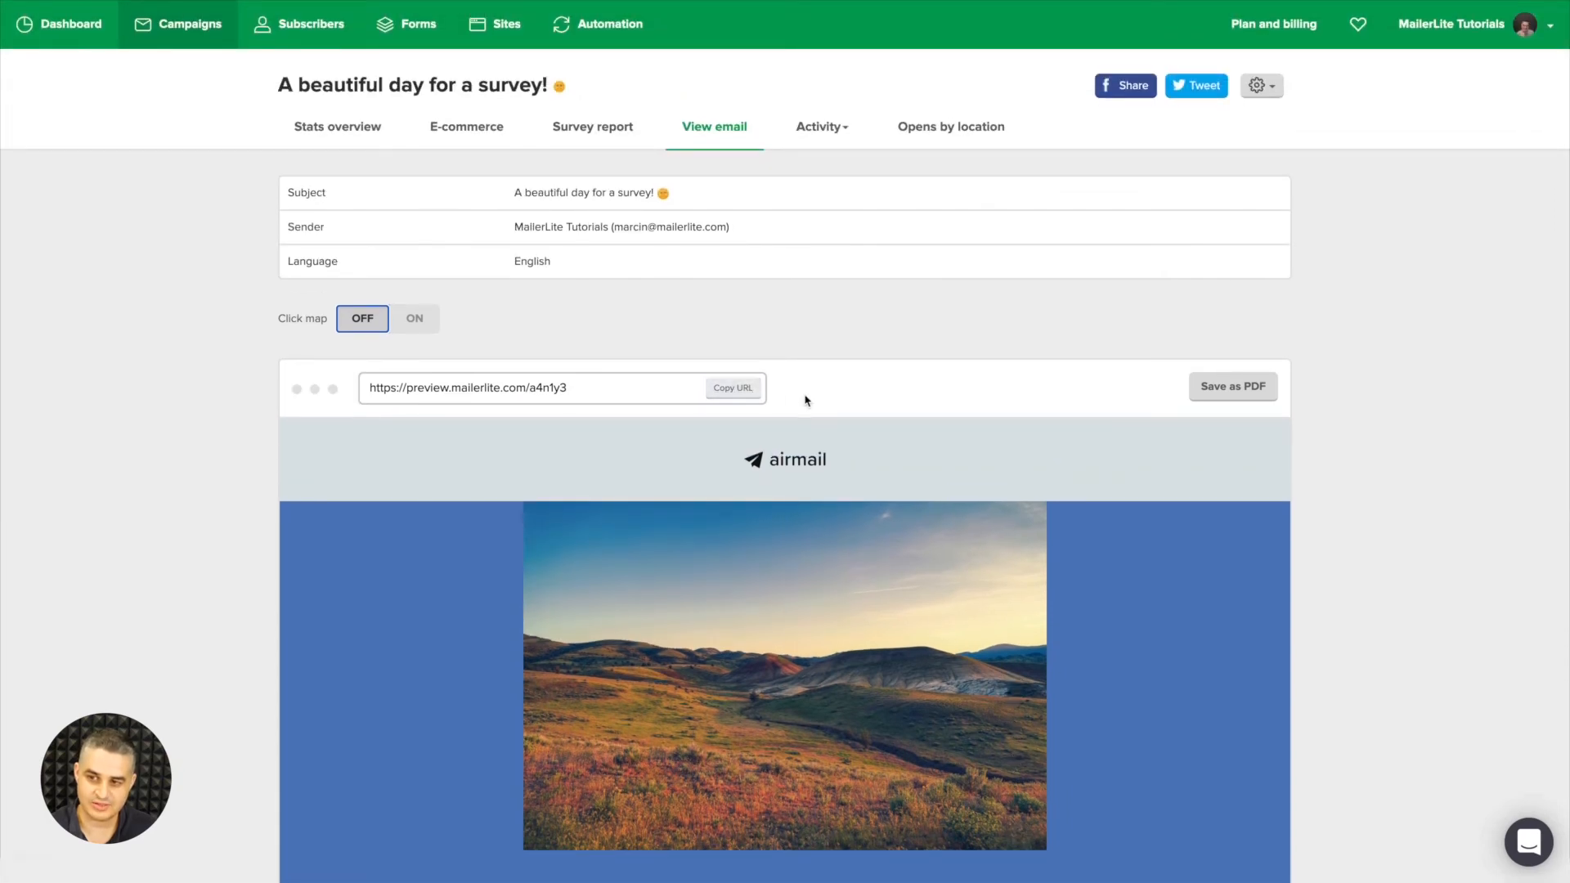
mouse_move(1232, 386)
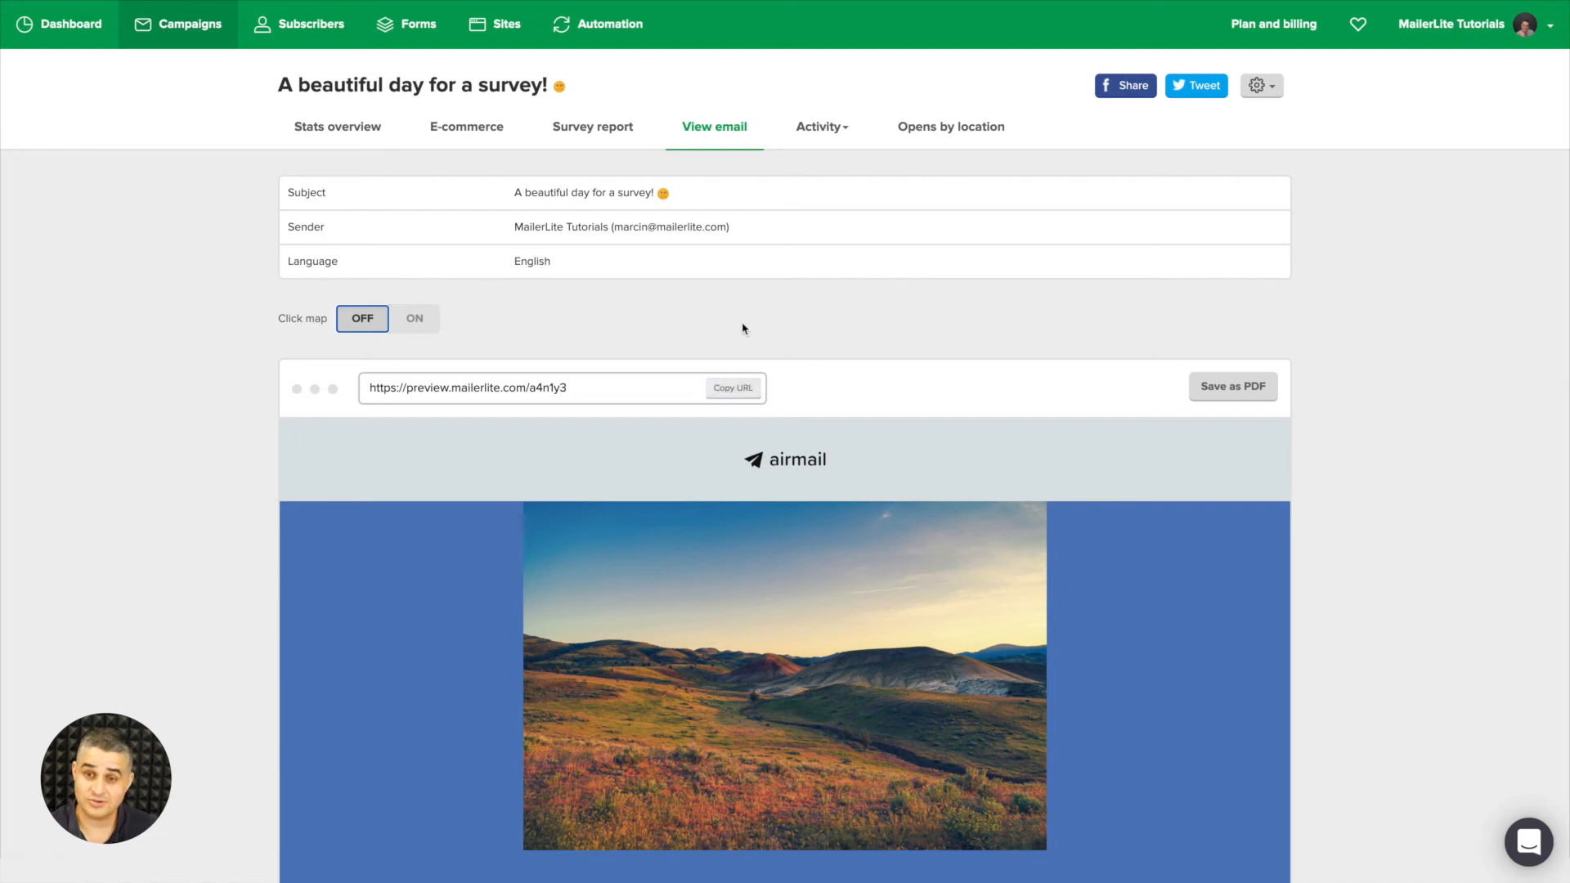
Show subscriber activity with its export actions and recipient filters such as Opened: 11, Clicked: 9.
left_click(819, 126)
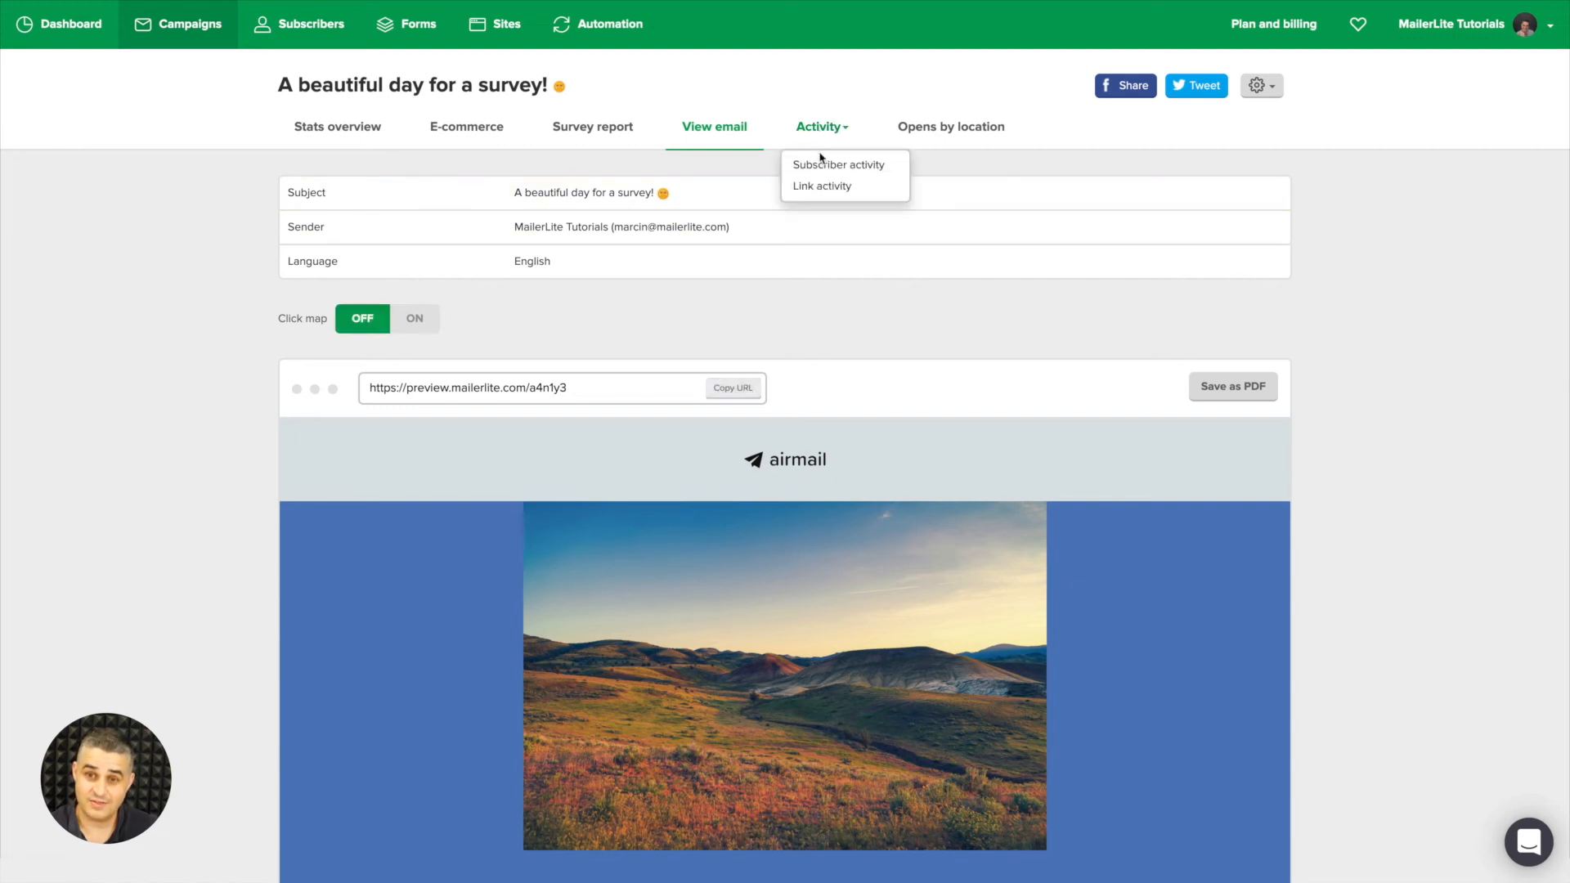
left_click(837, 164)
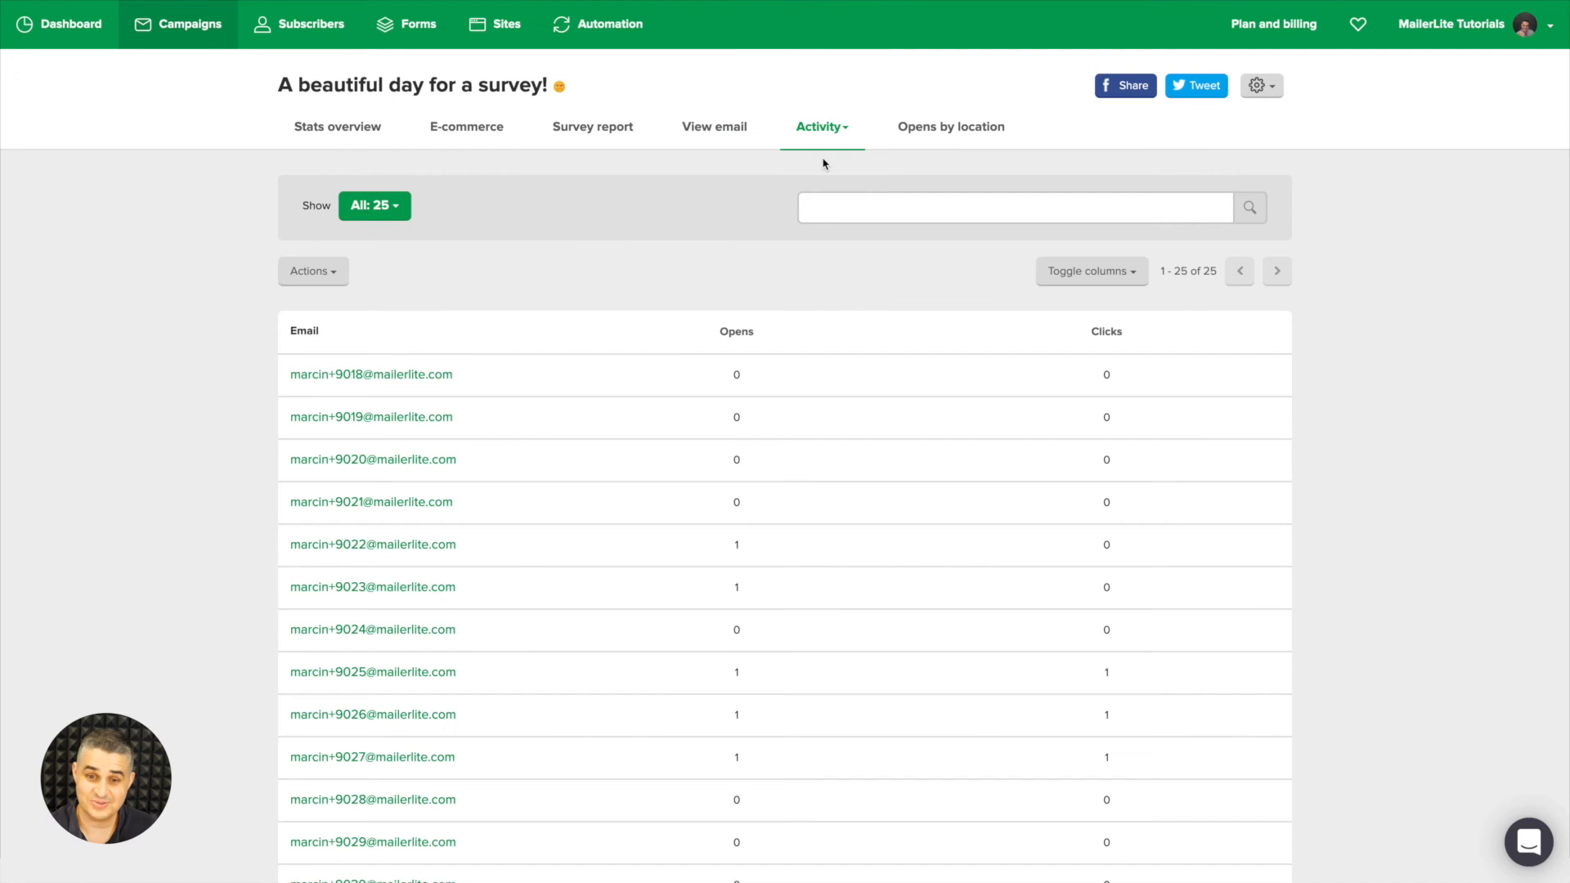
mouse_move(1192, 458)
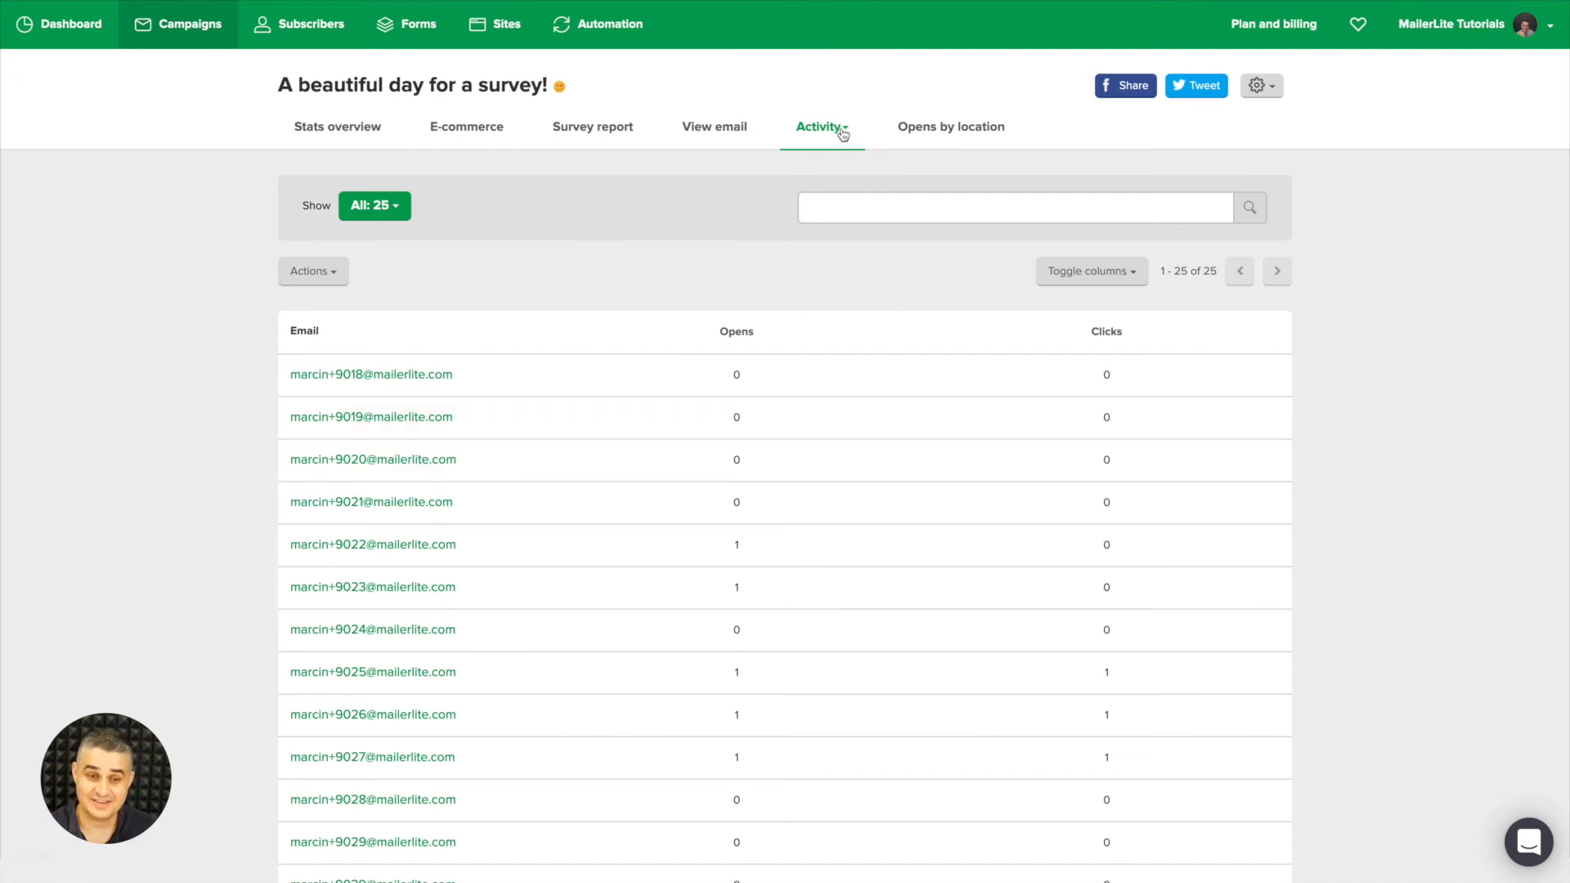
mouse_move(314, 270)
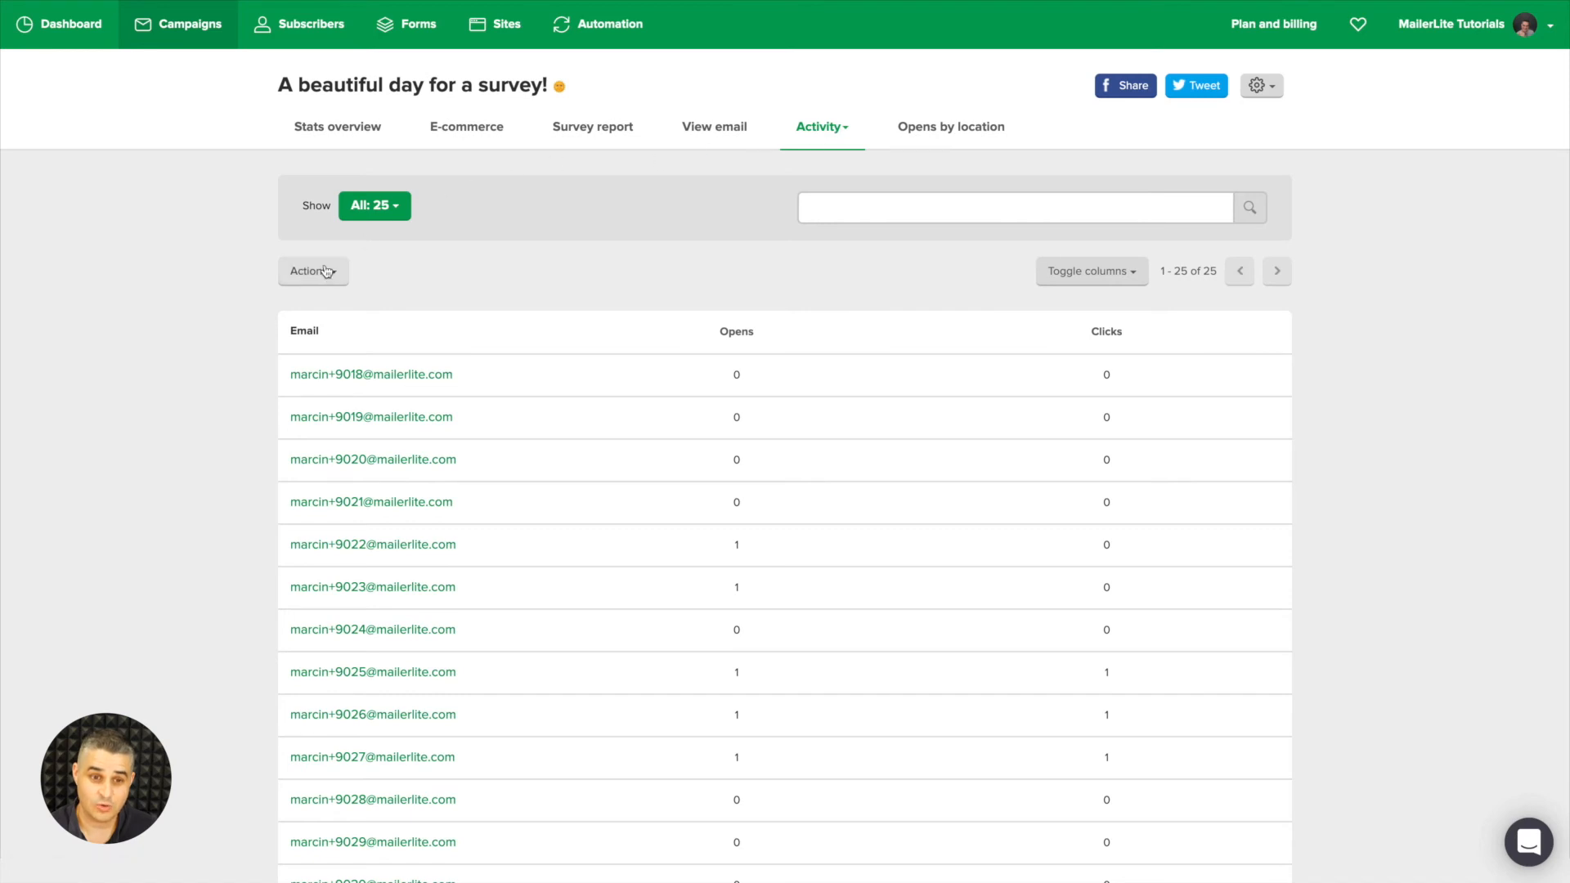
left_click(311, 270)
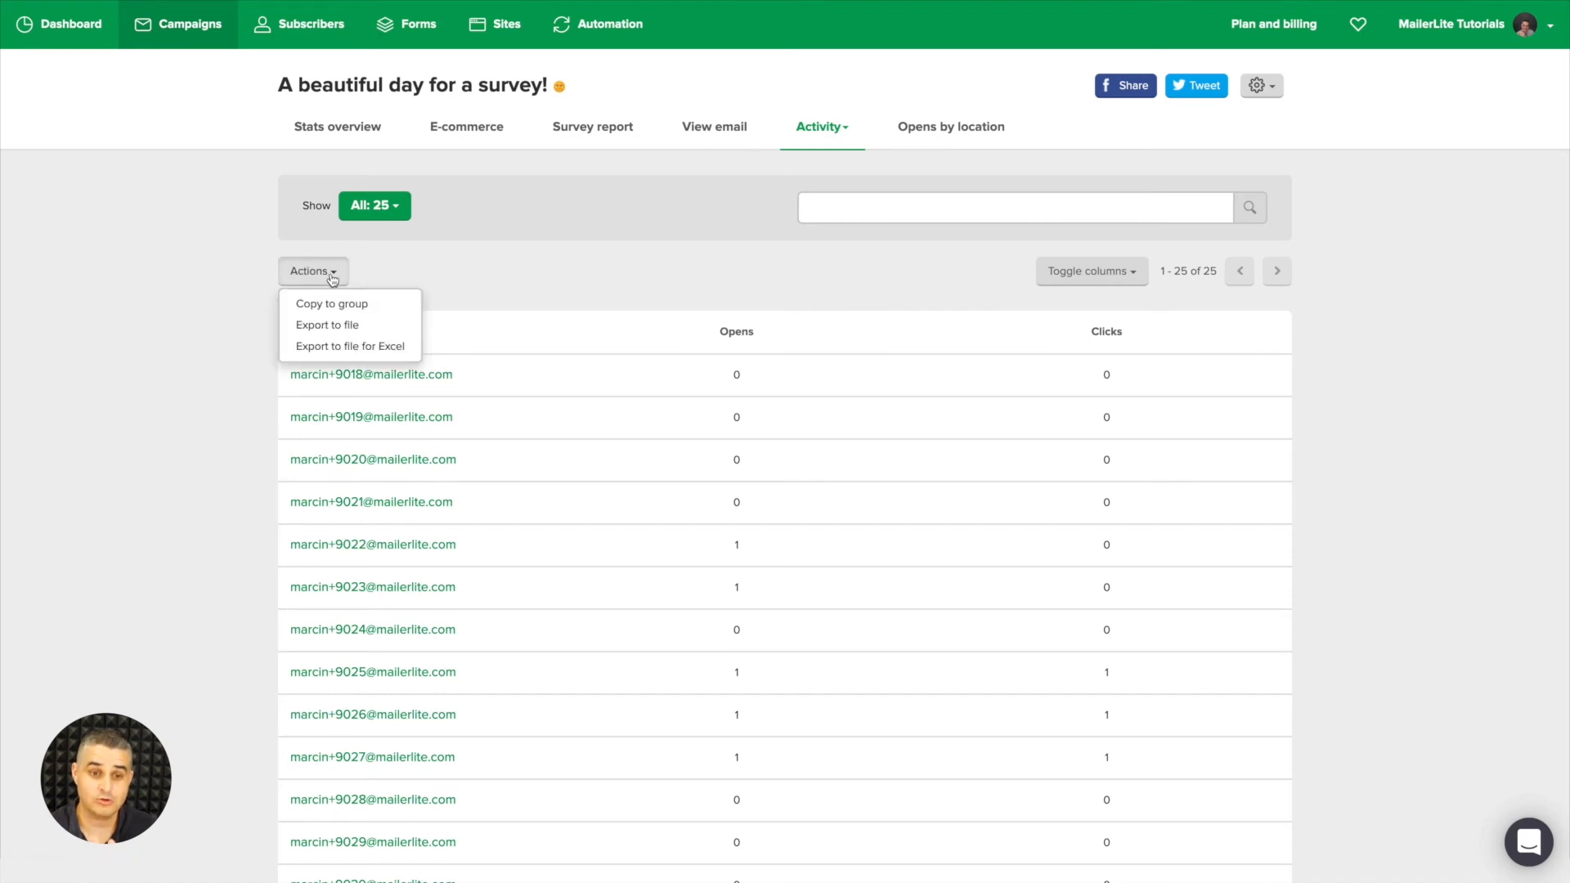
mouse_move(661, 587)
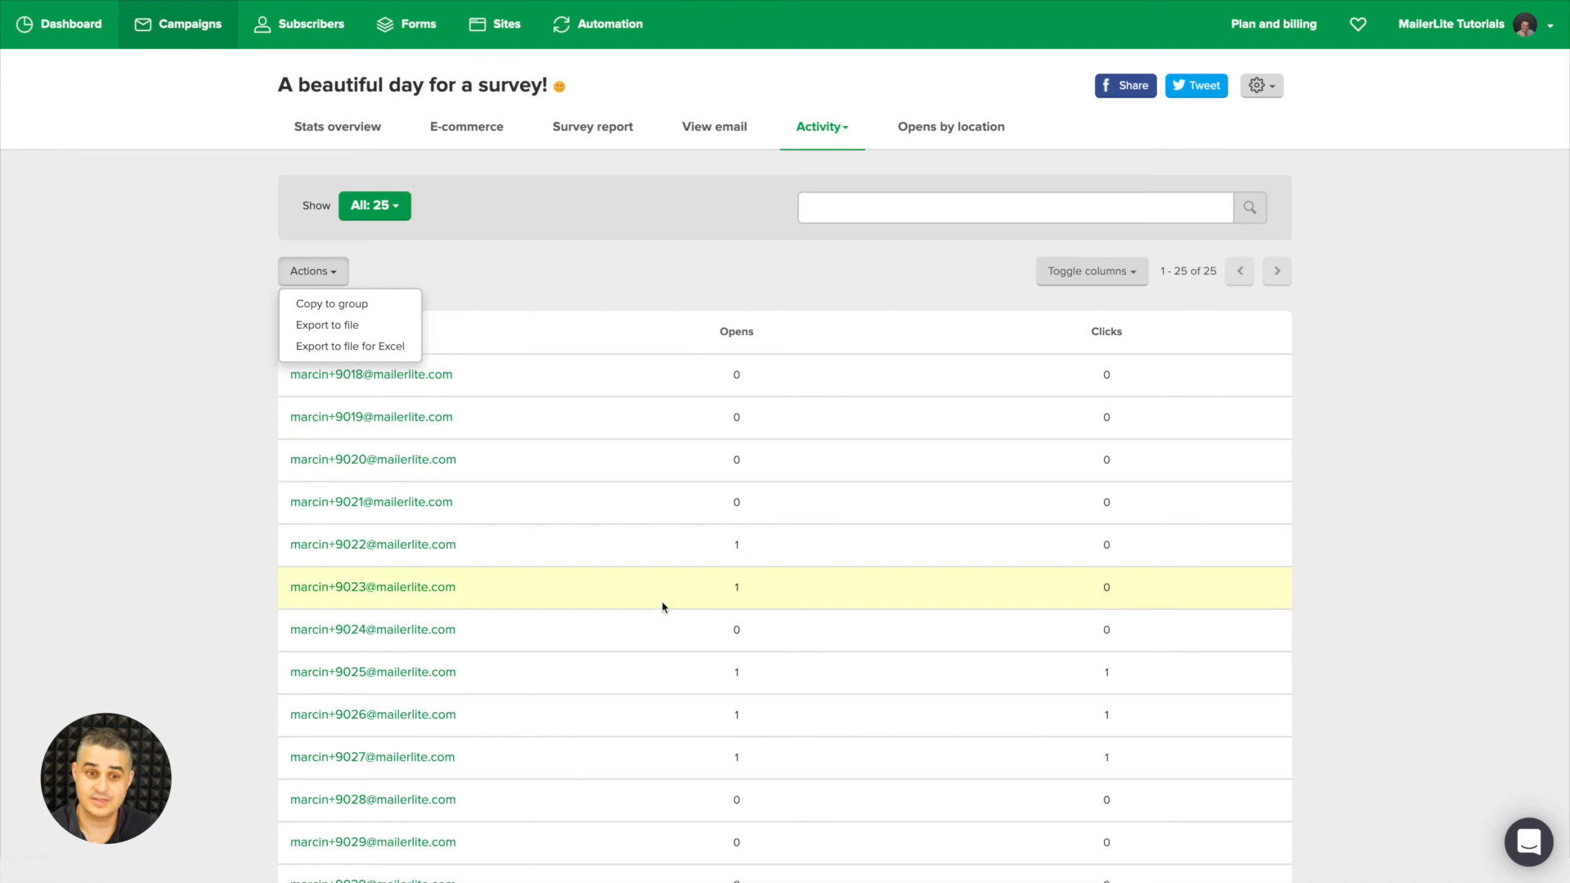
left_click(375, 206)
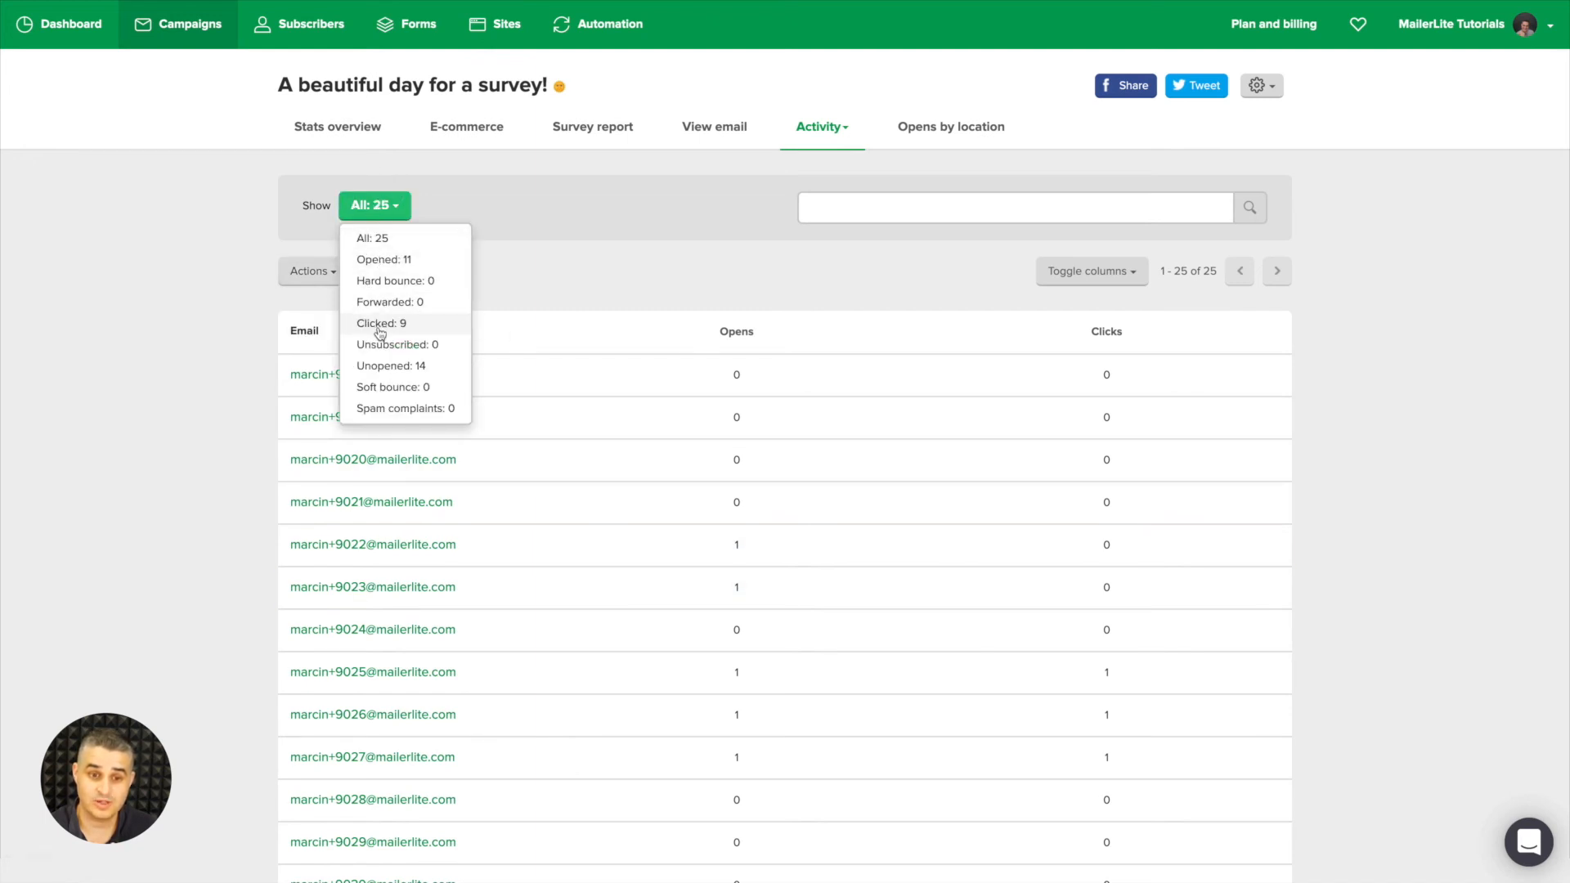
mouse_move(391, 365)
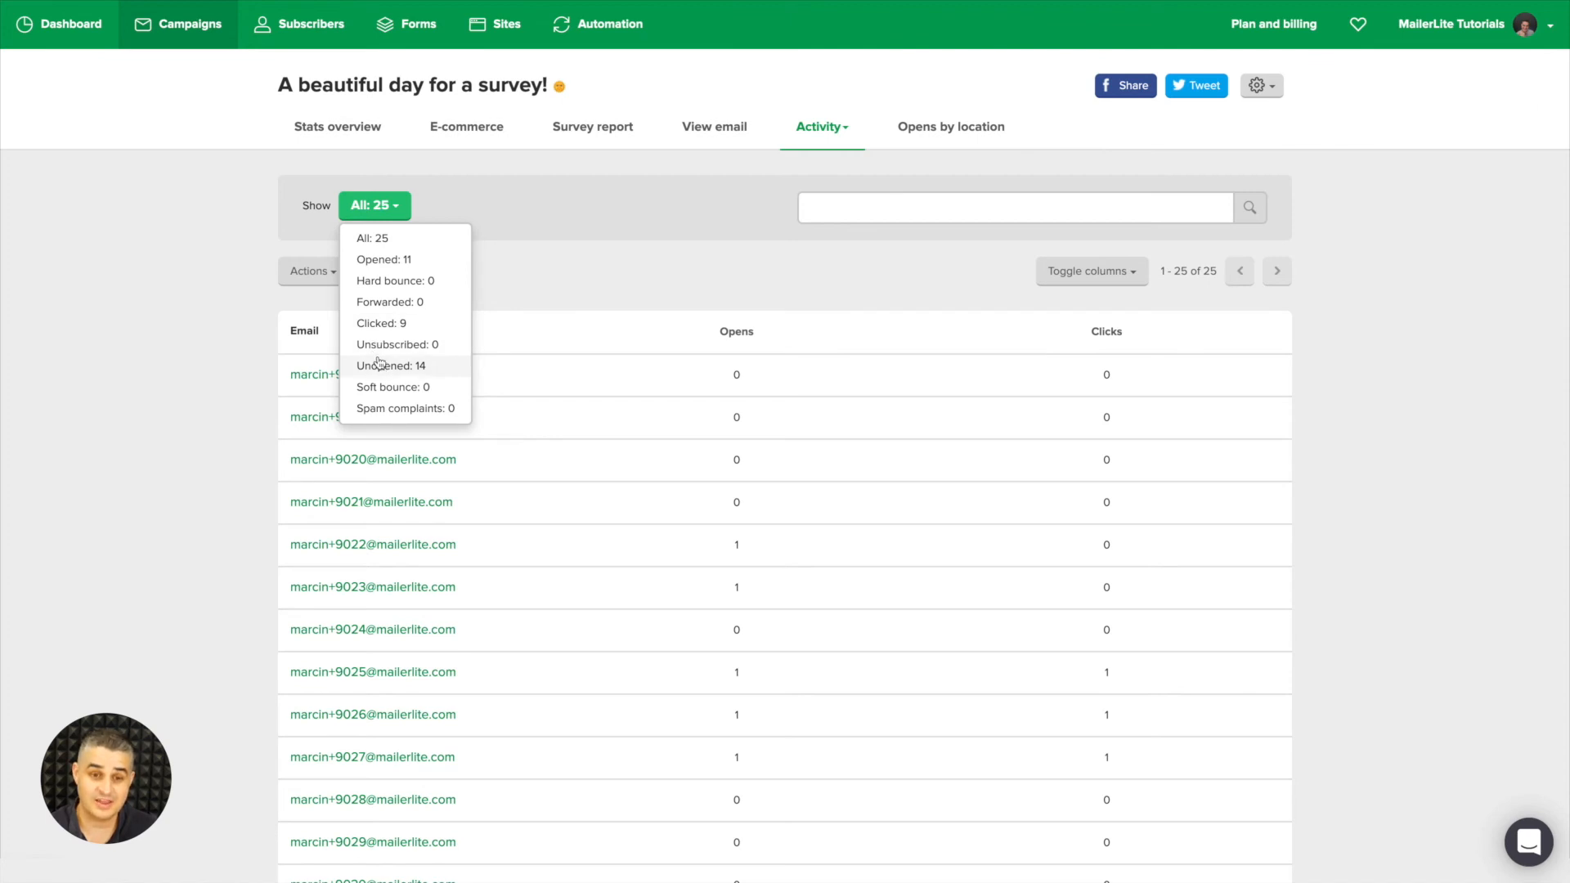
mouse_move(394, 280)
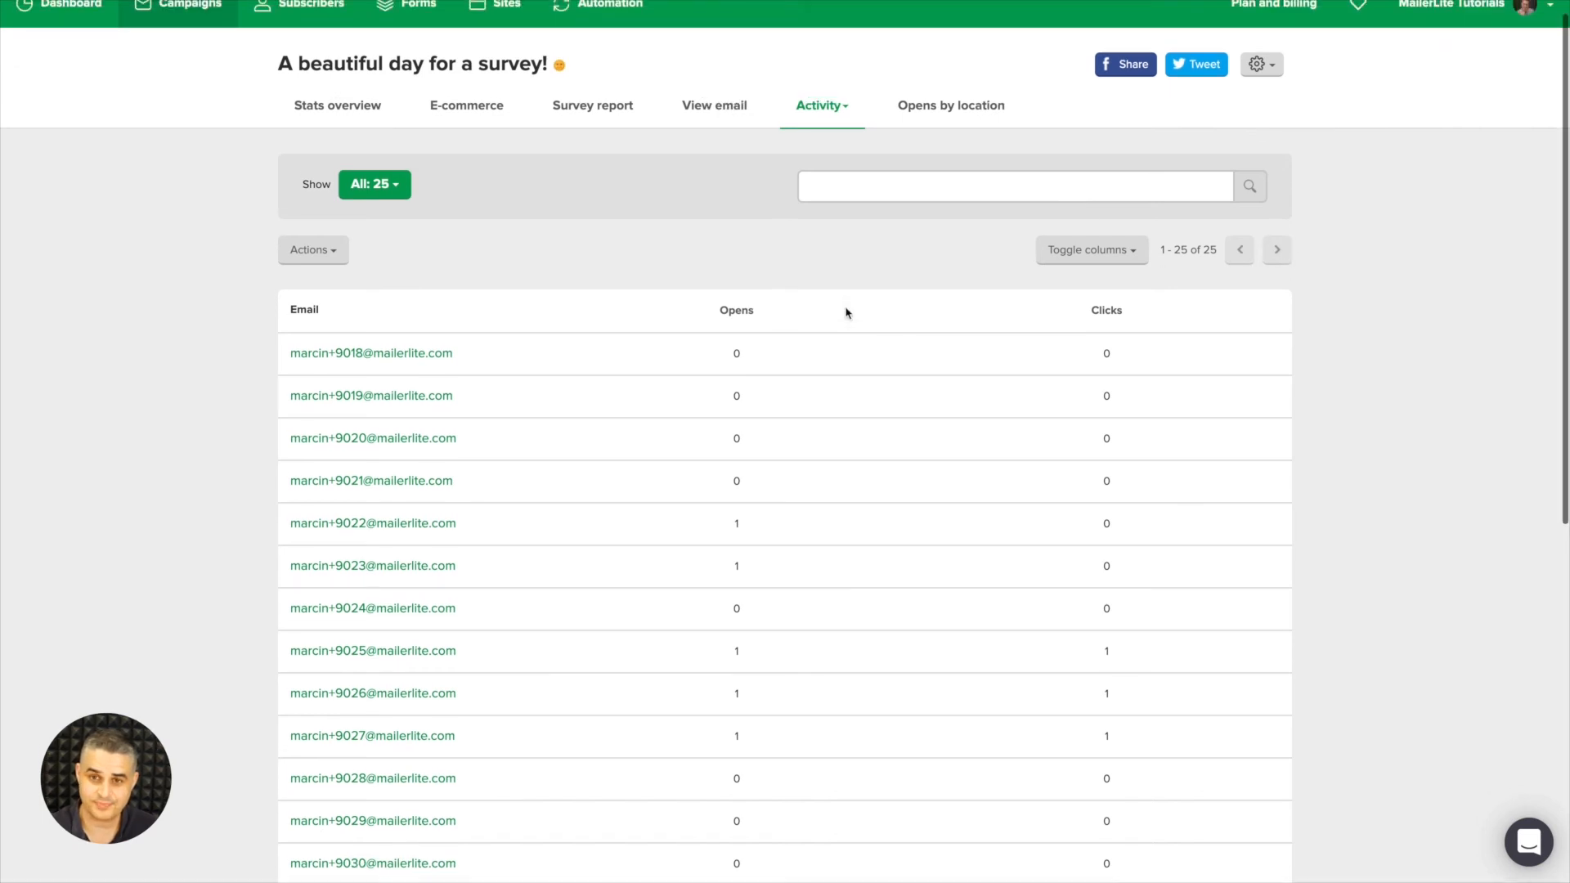
Show link activity for the three survey links (6, 2, 1 unique clicks) and its export actions.
left_click(819, 126)
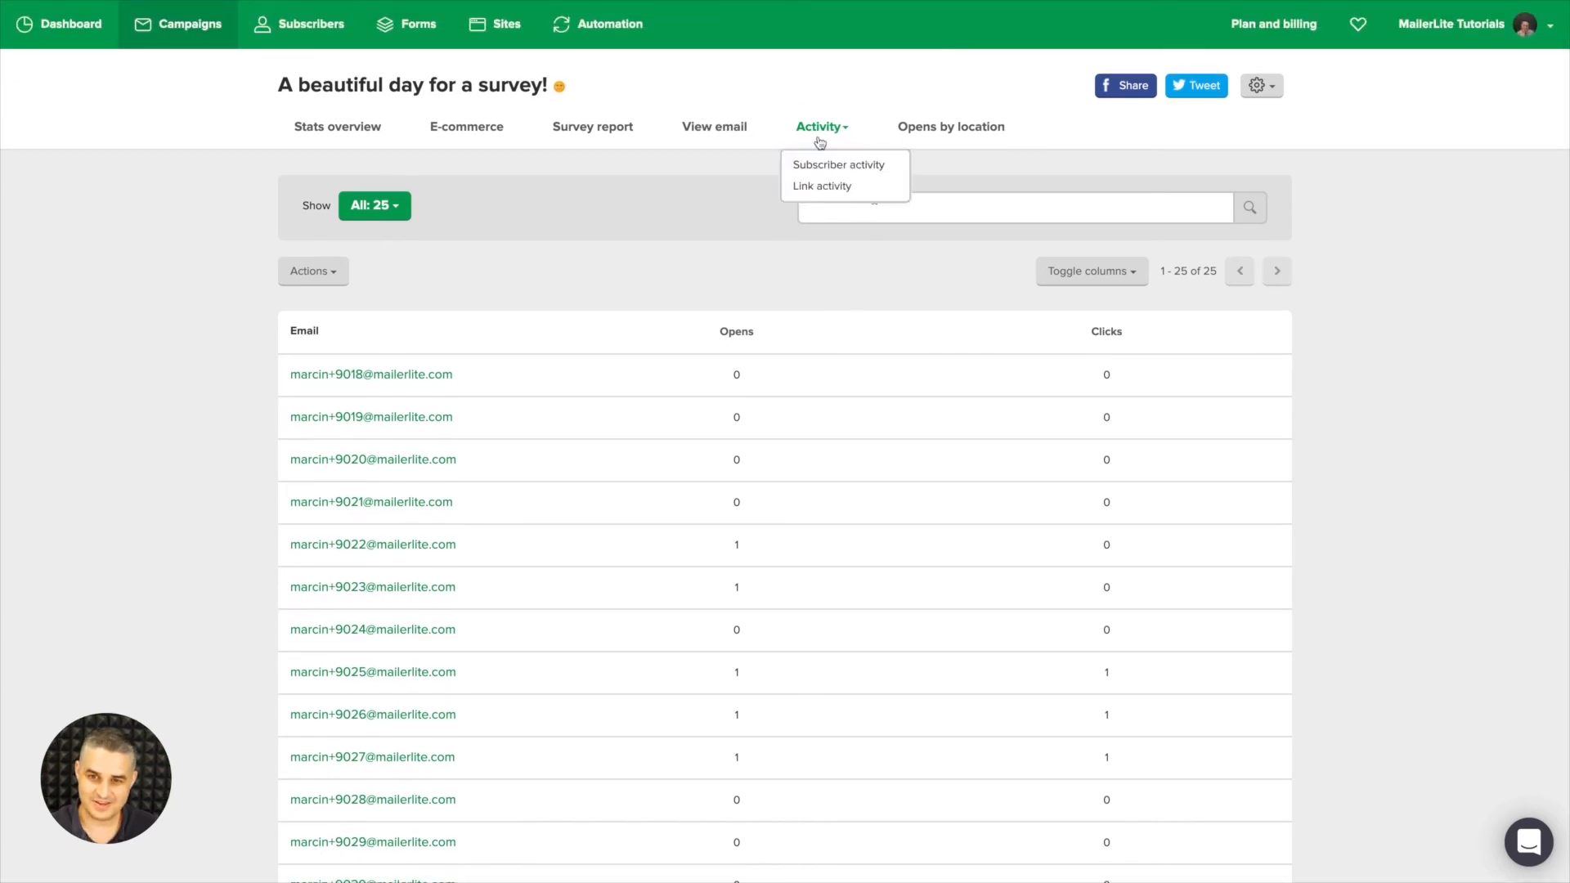
left_click(823, 186)
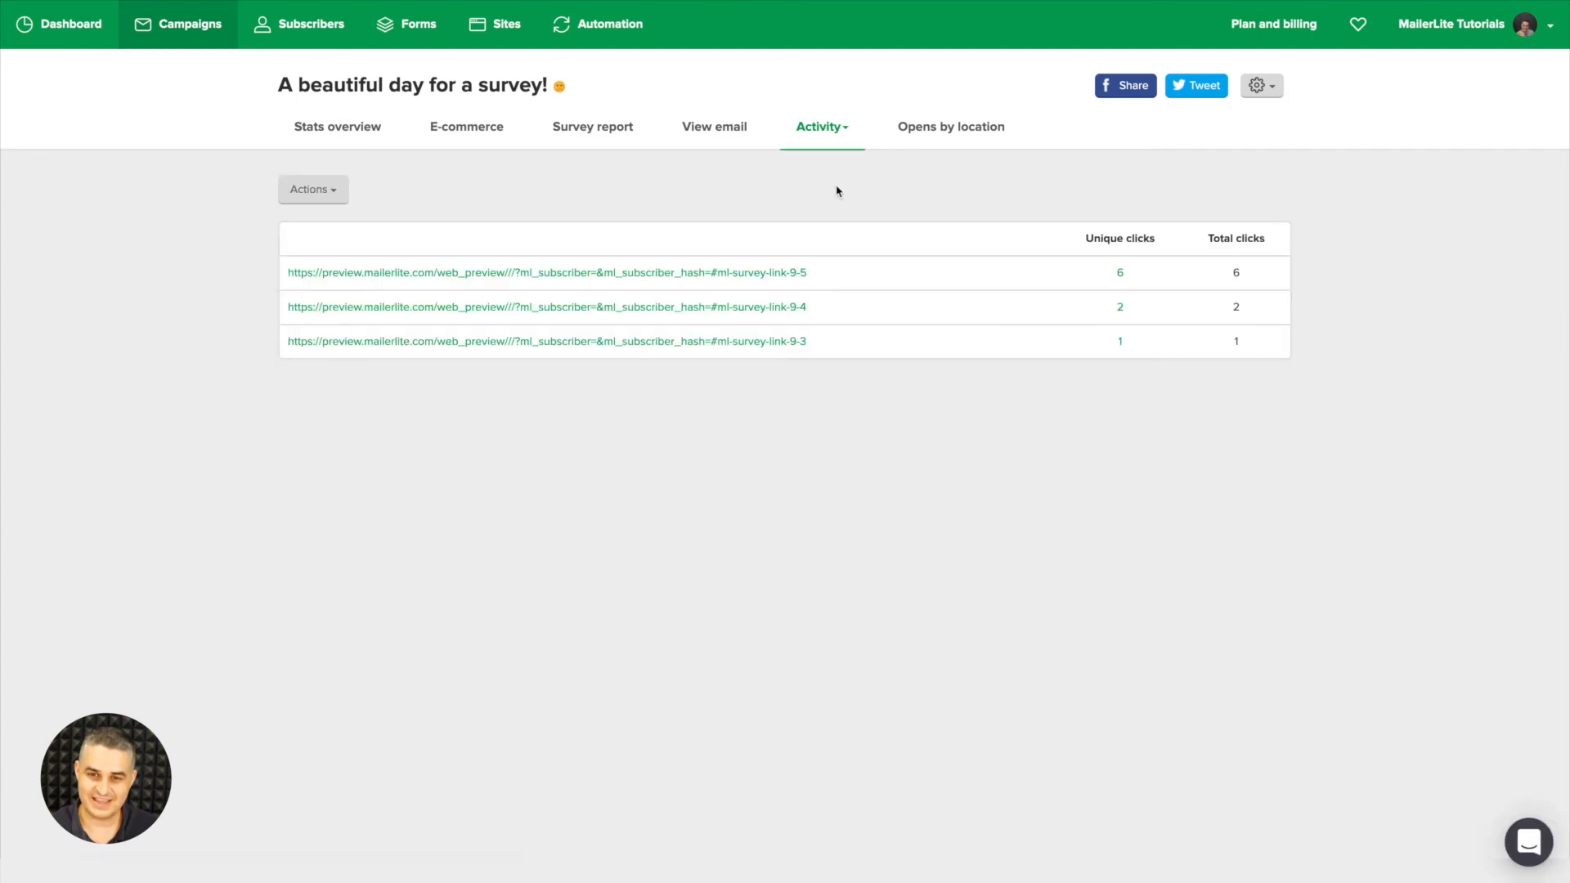
mouse_move(750, 234)
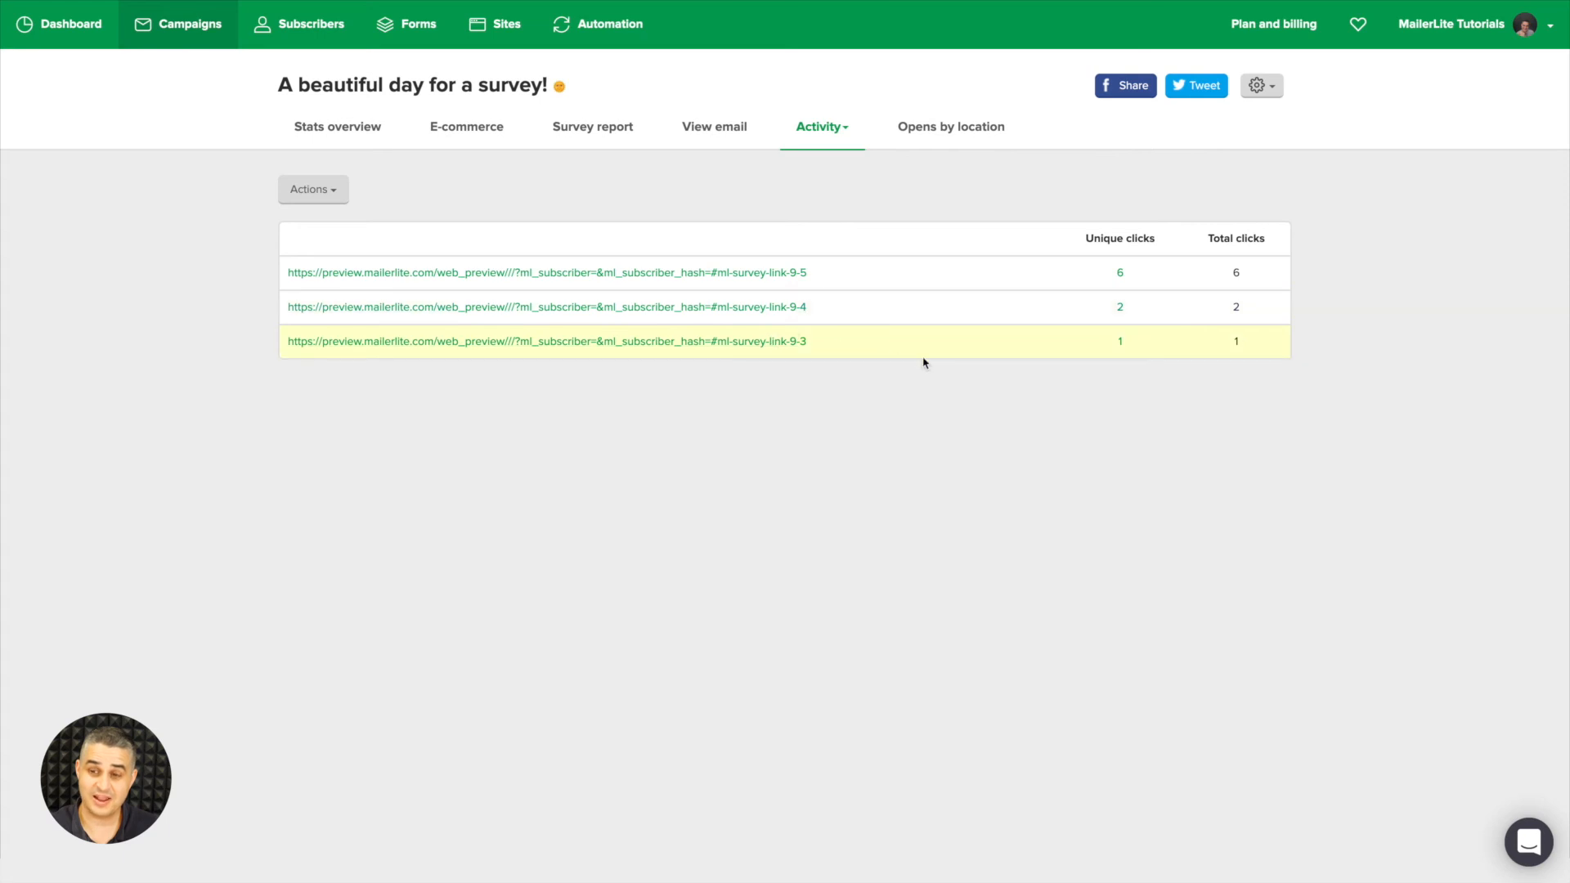
mouse_move(1120, 265)
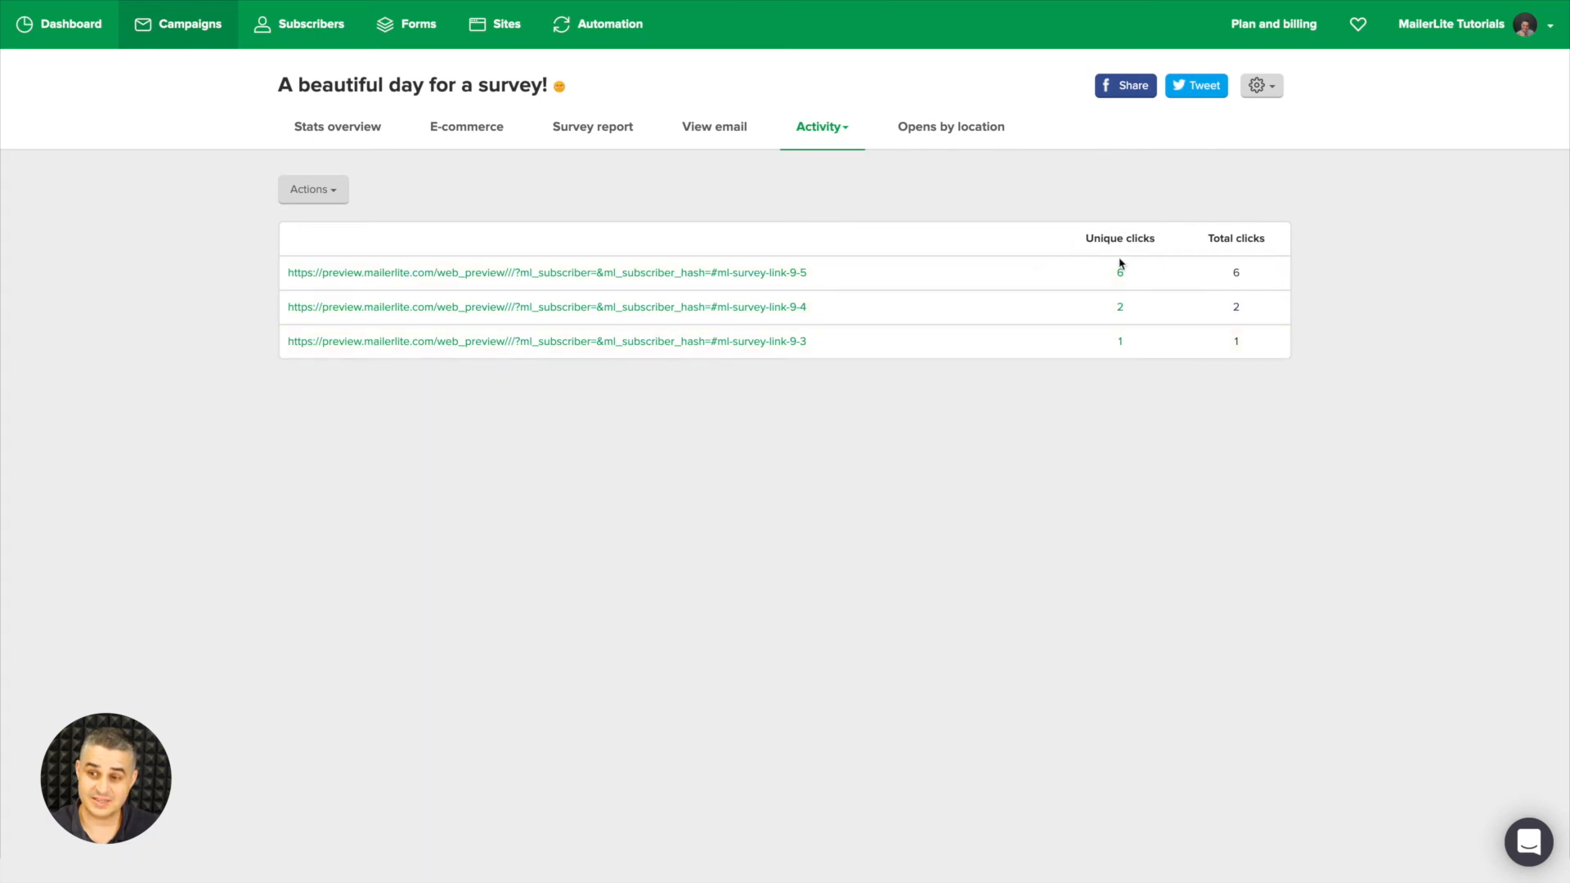
mouse_move(1006, 306)
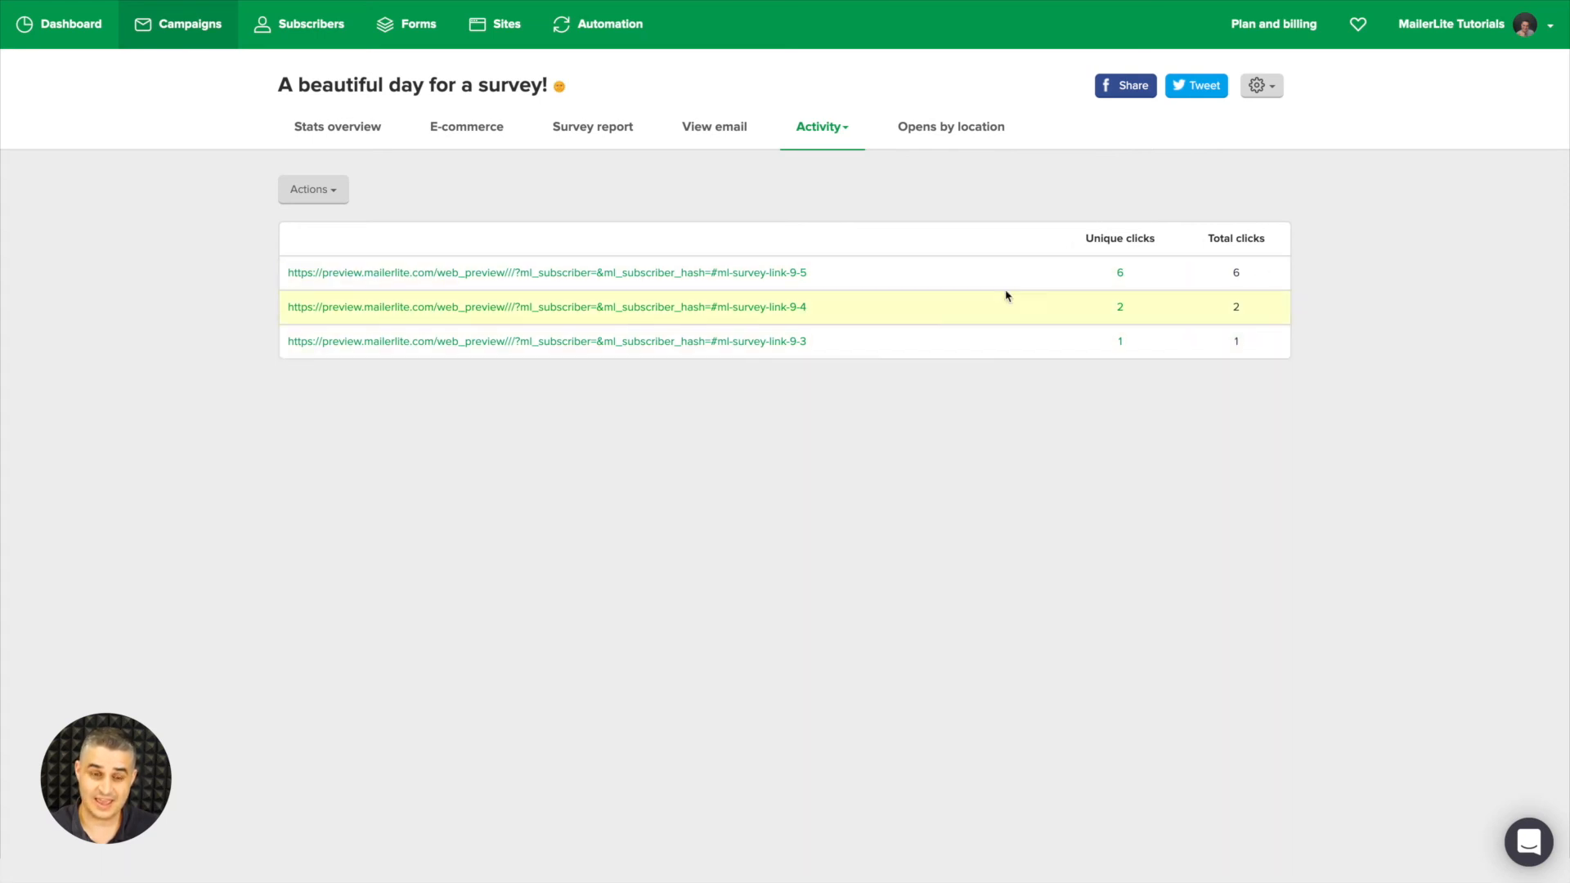
left_click(312, 189)
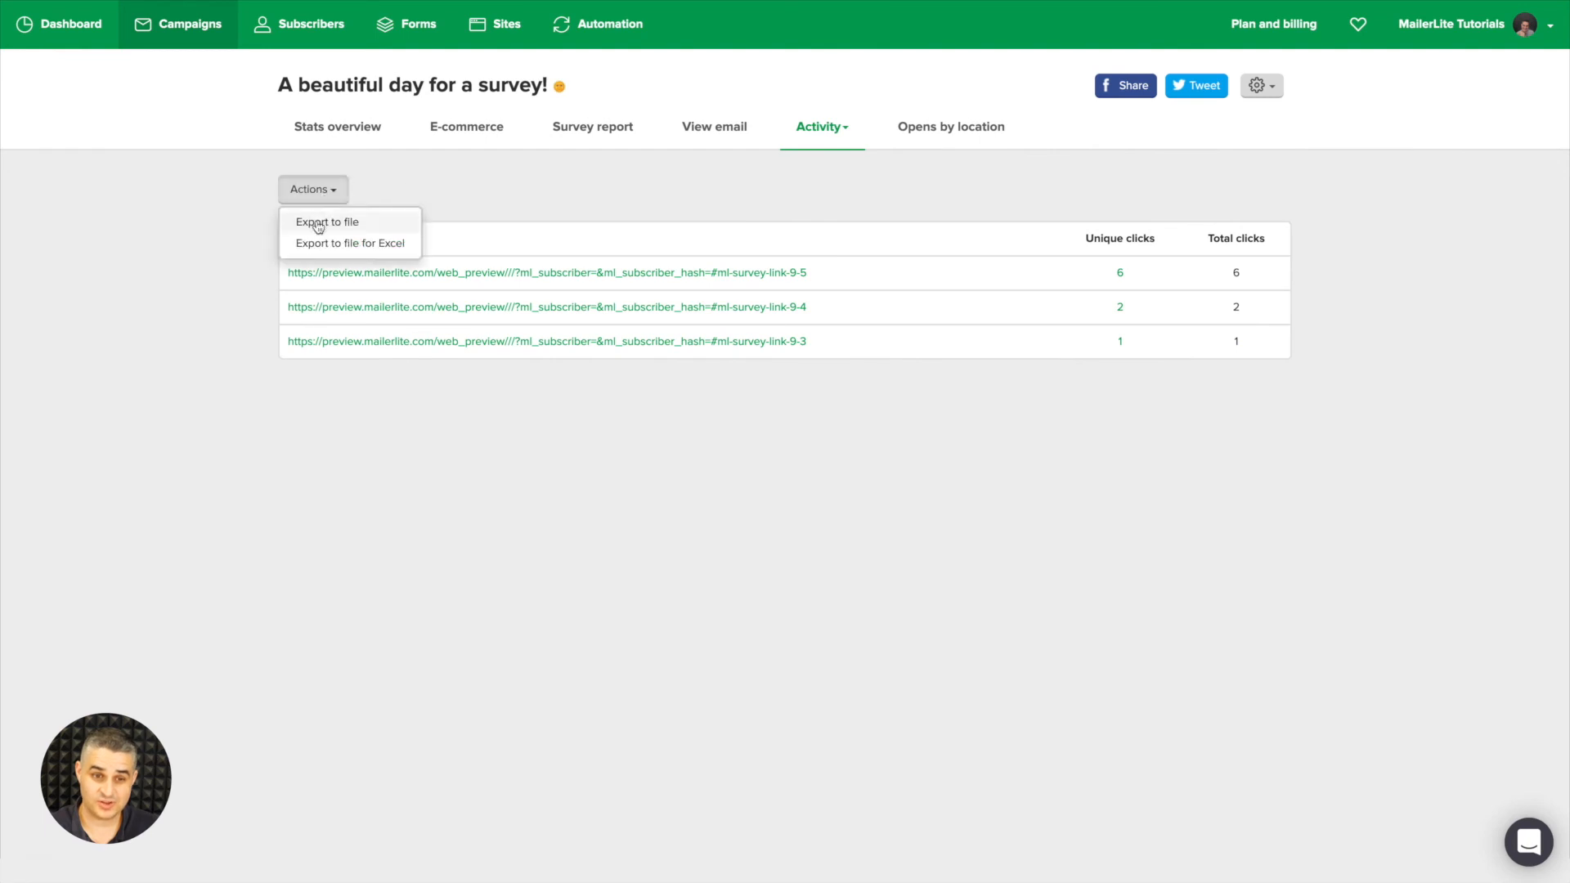
mouse_move(755, 203)
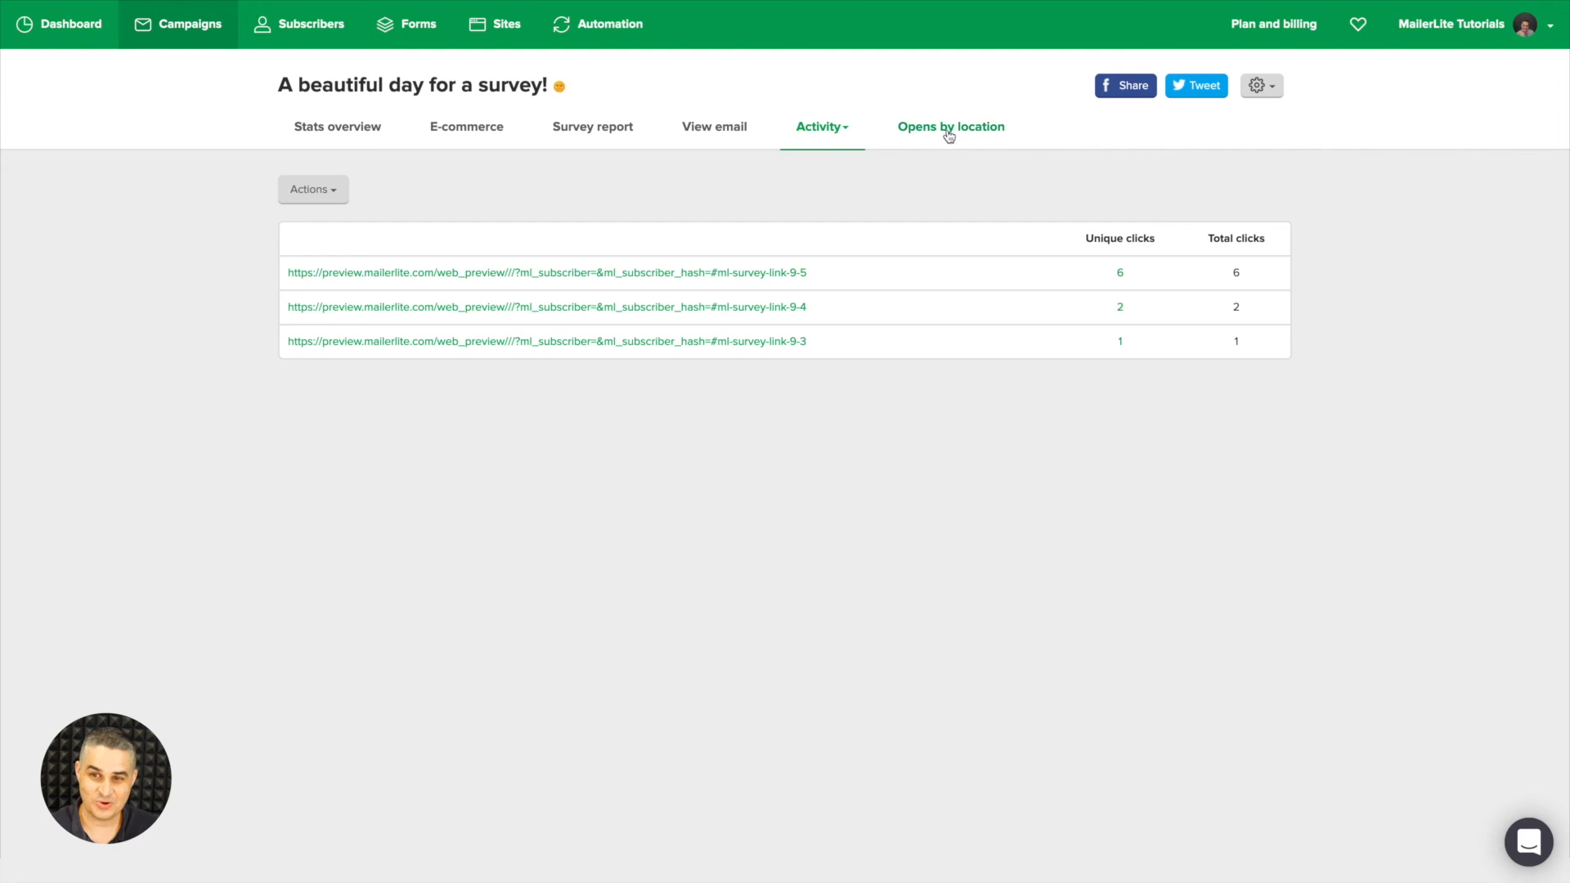
View opens by location, return to sent campaigns and reveal the survey report's Download and Print options.
left_click(948, 126)
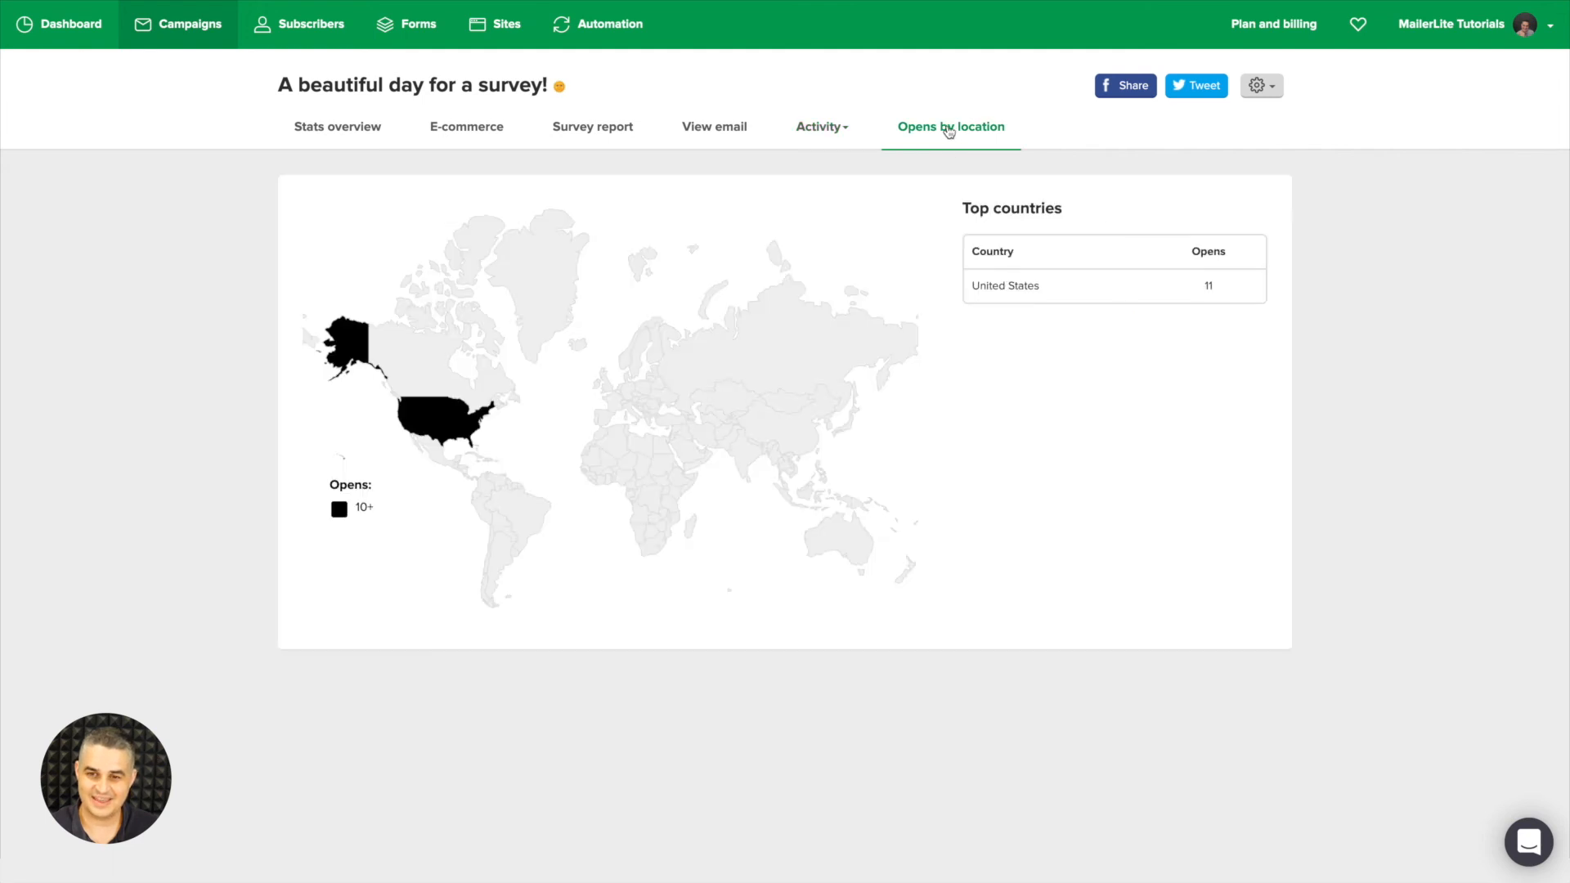
mouse_move(634, 291)
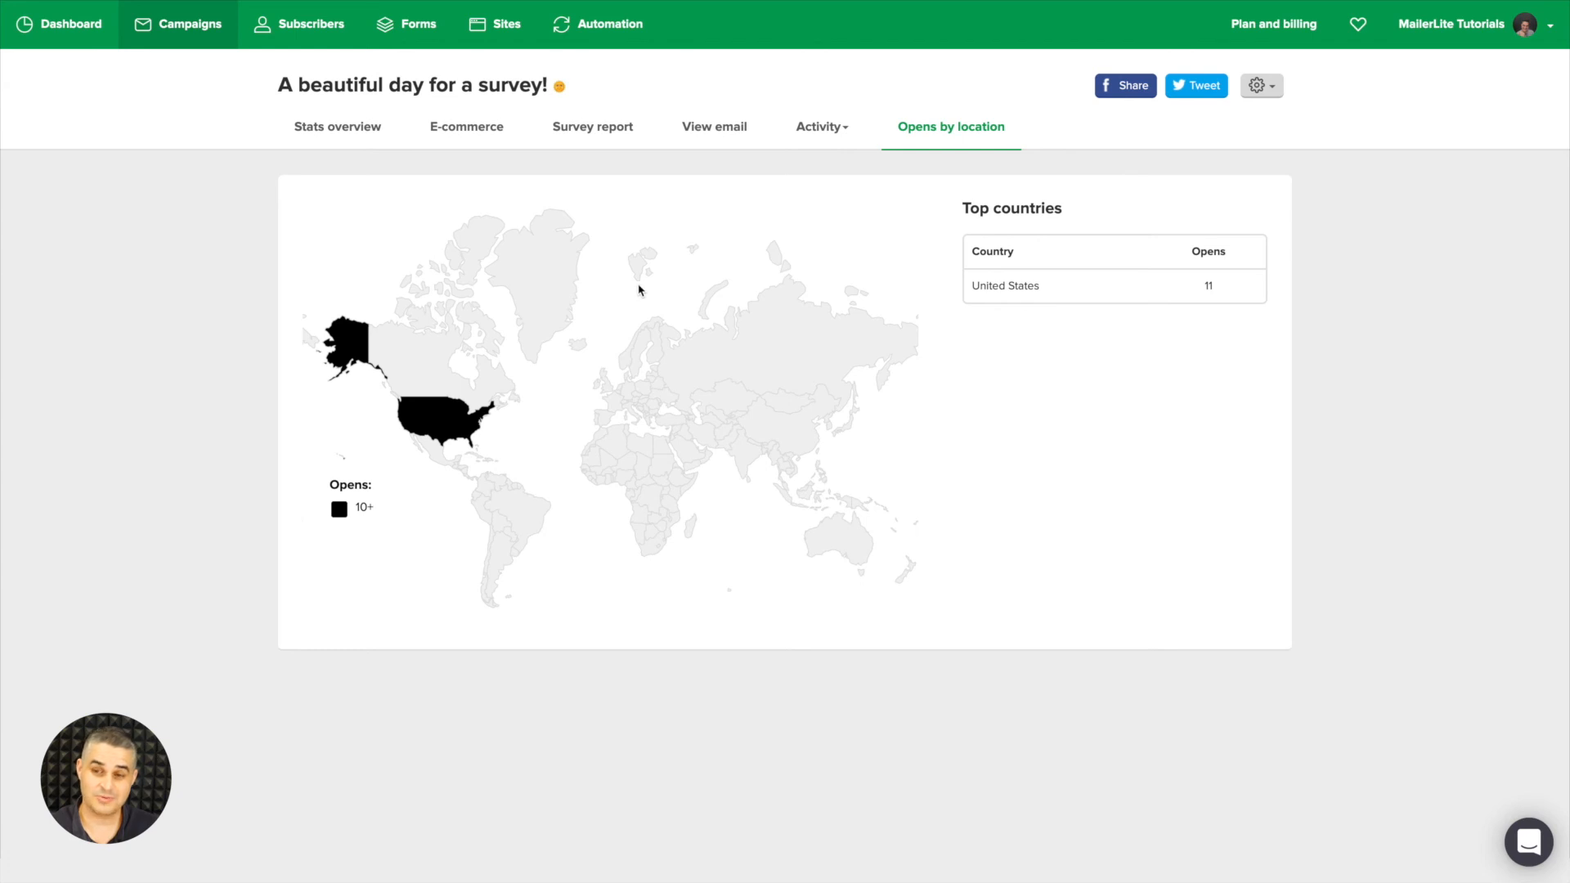
mouse_move(917, 340)
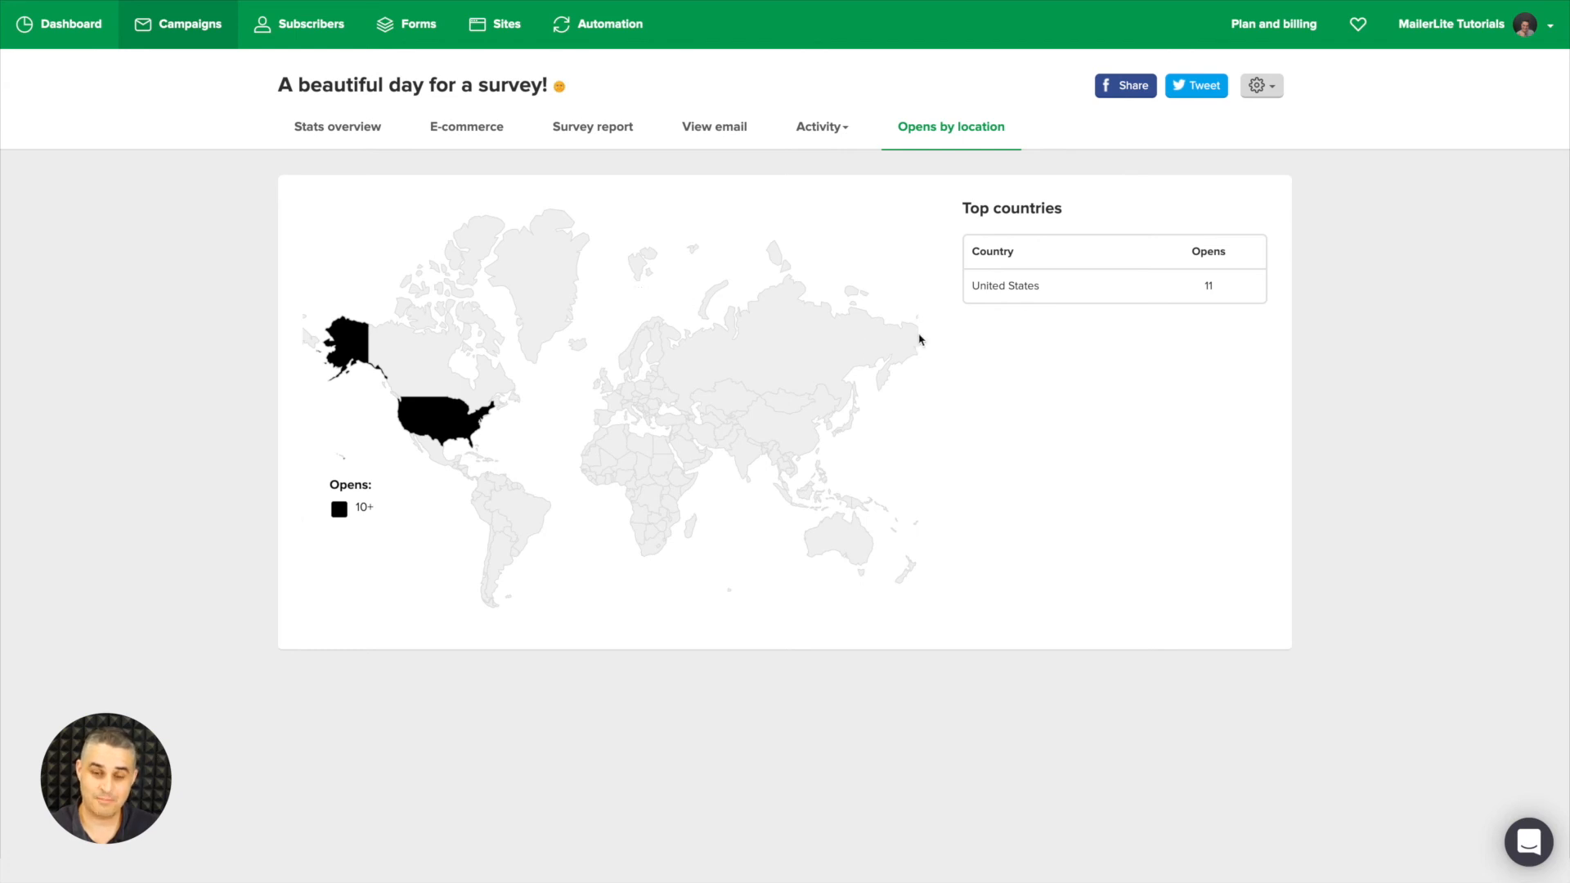
mouse_move(628, 507)
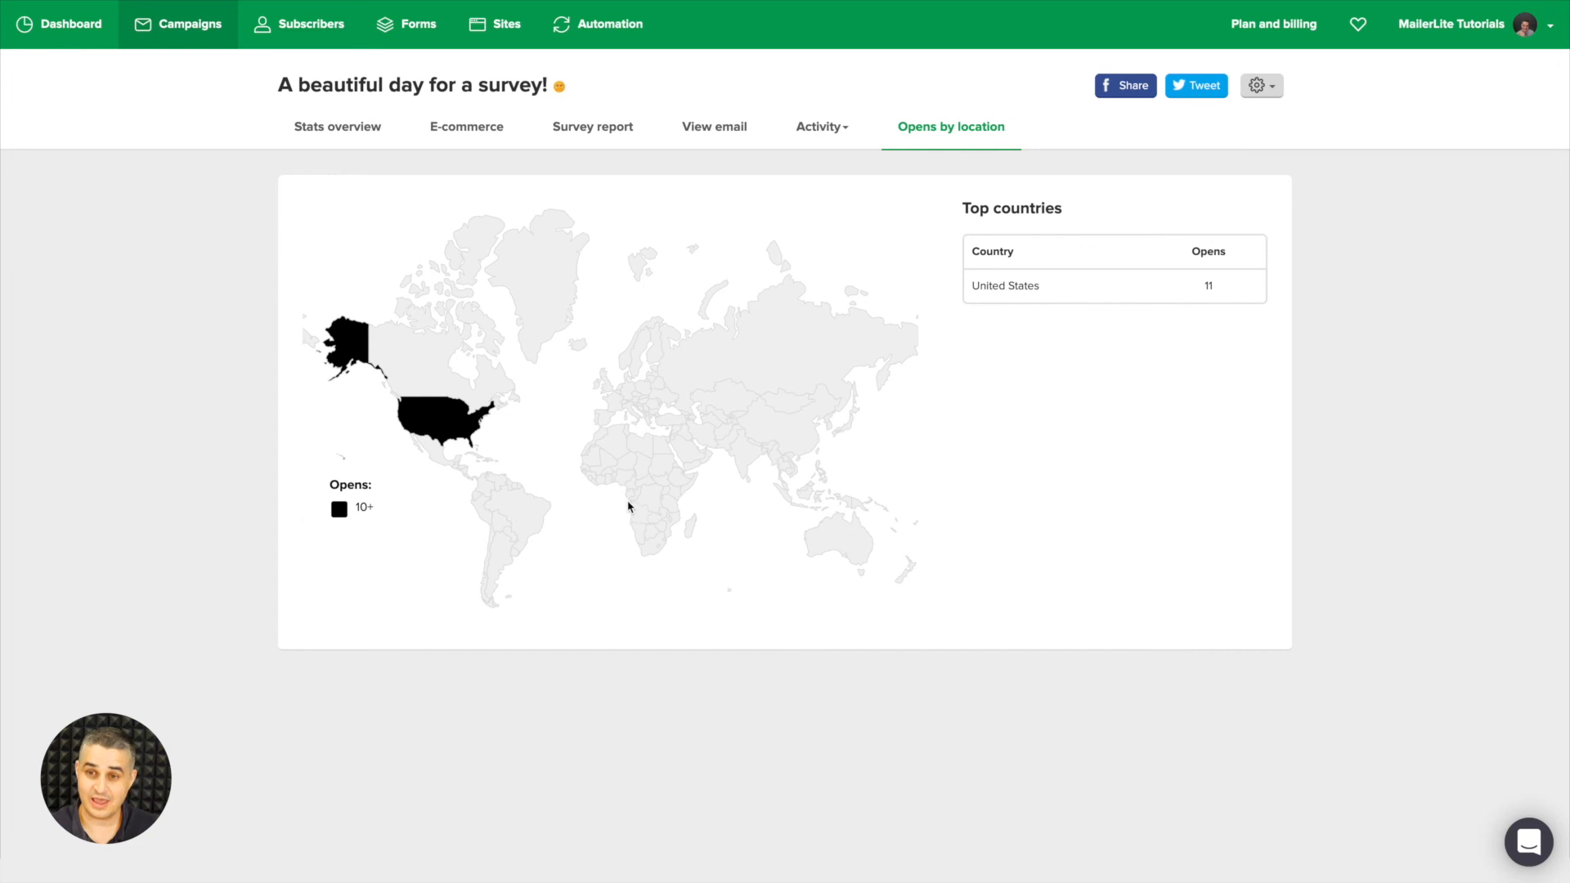
mouse_move(667, 432)
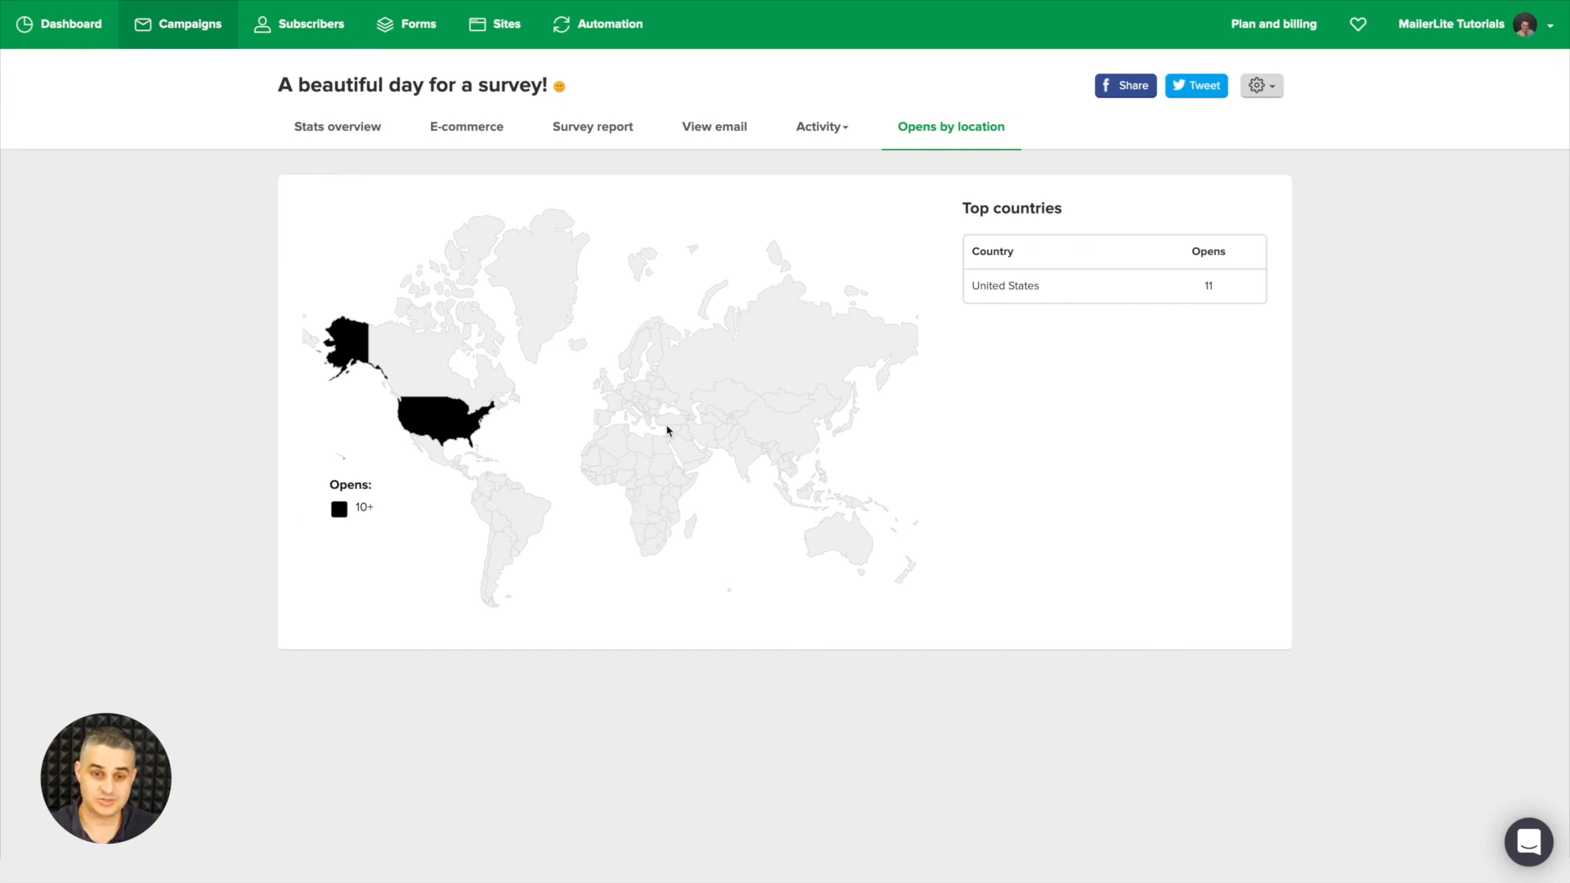
mouse_move(646, 425)
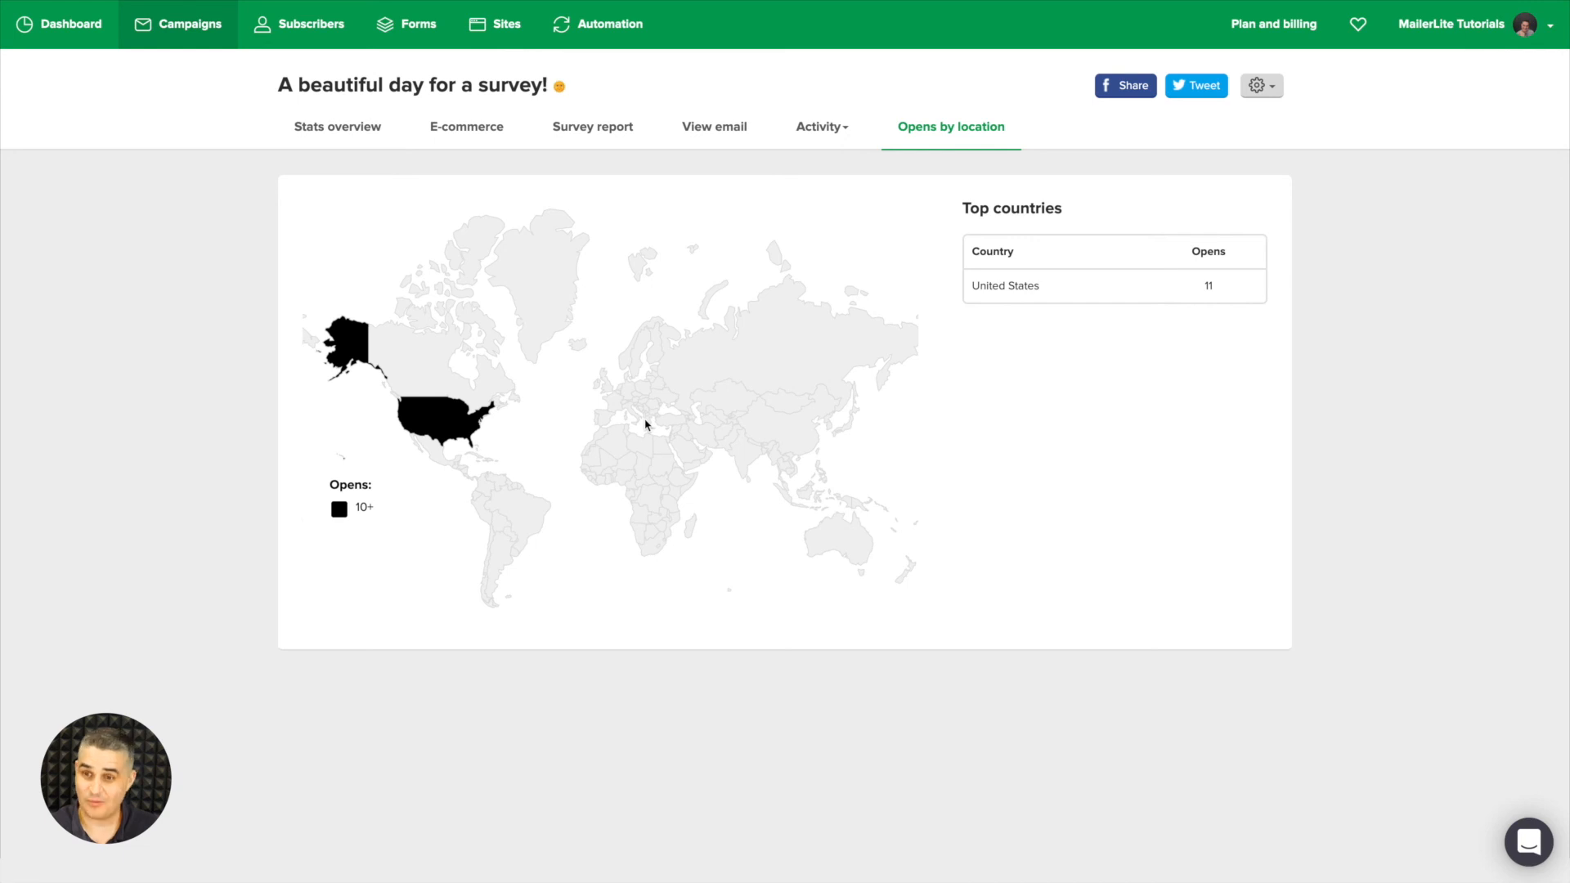
mouse_move(194, 37)
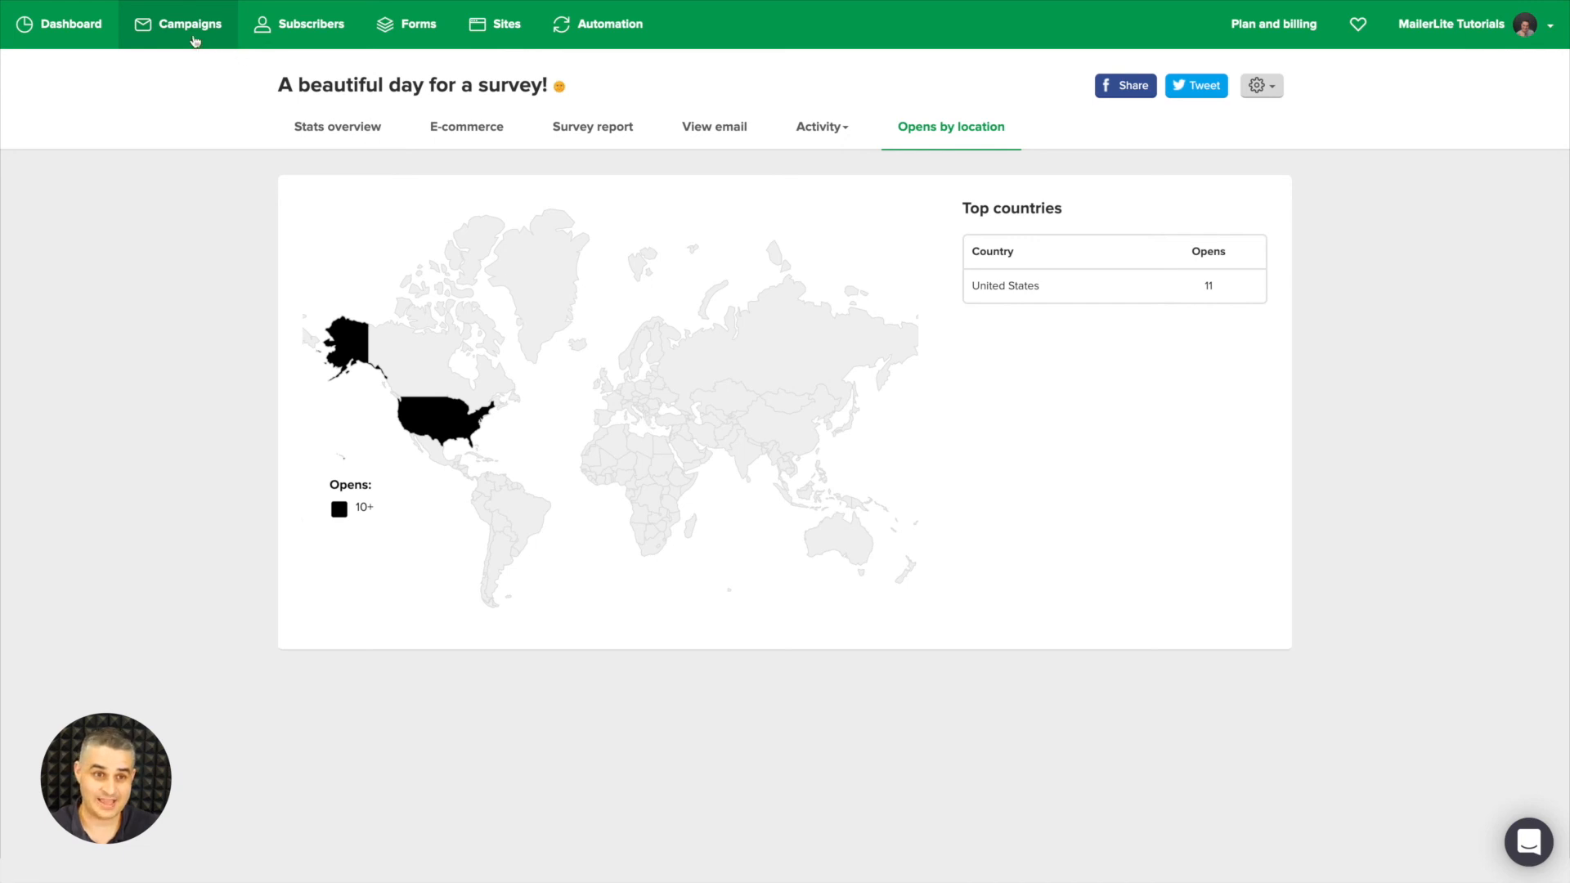
left_click(190, 25)
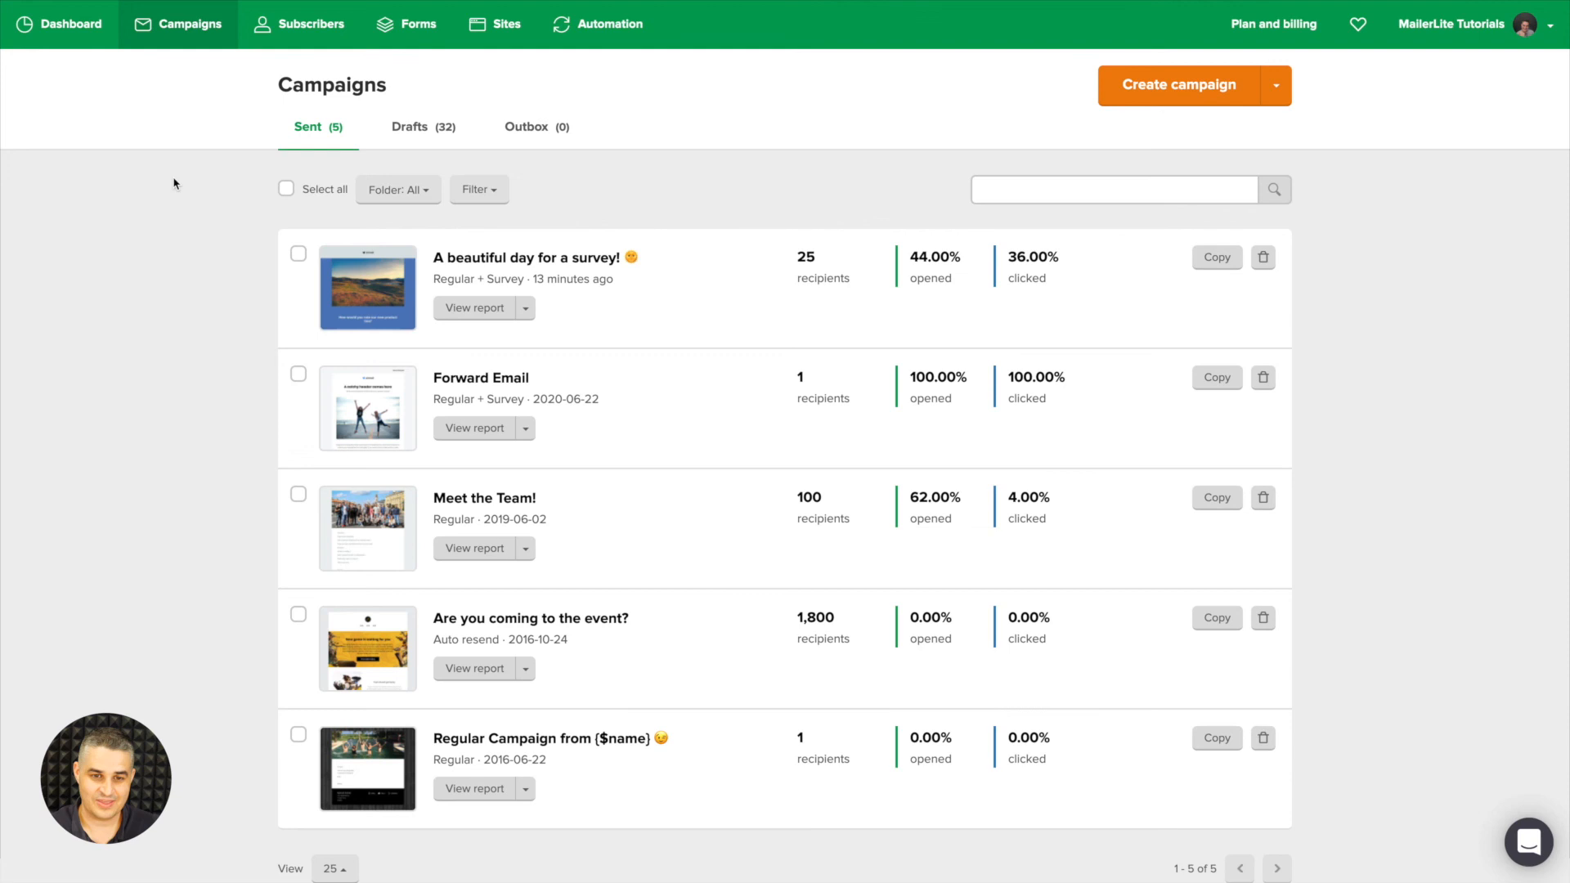
left_click(525, 307)
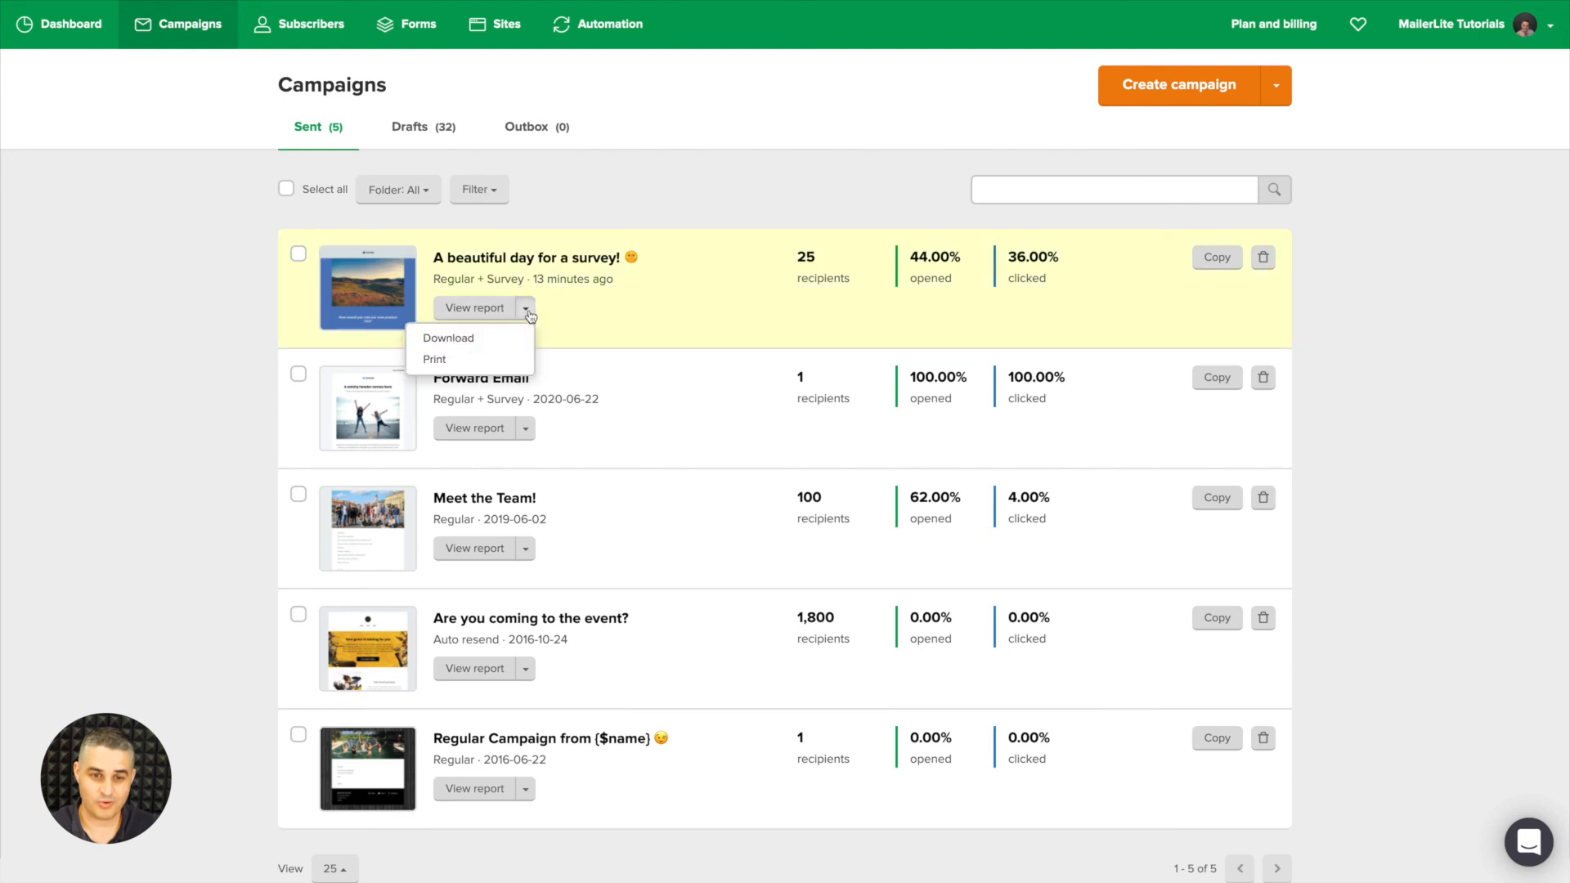